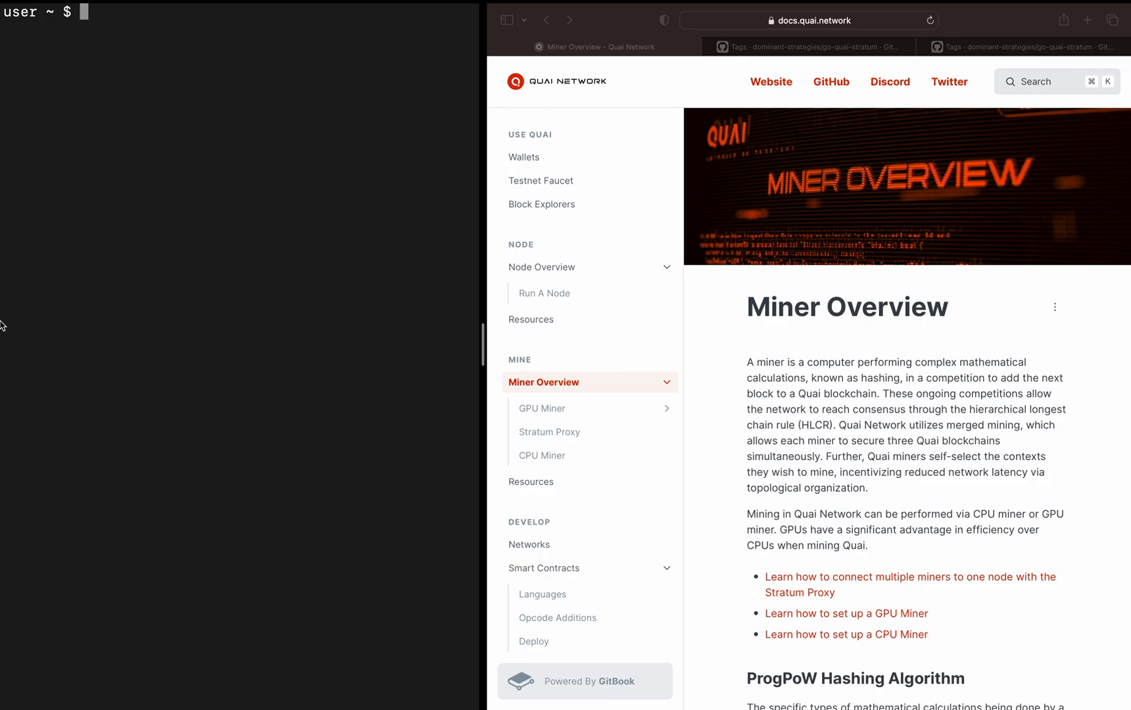
pyautogui.moveTo(3, 289)
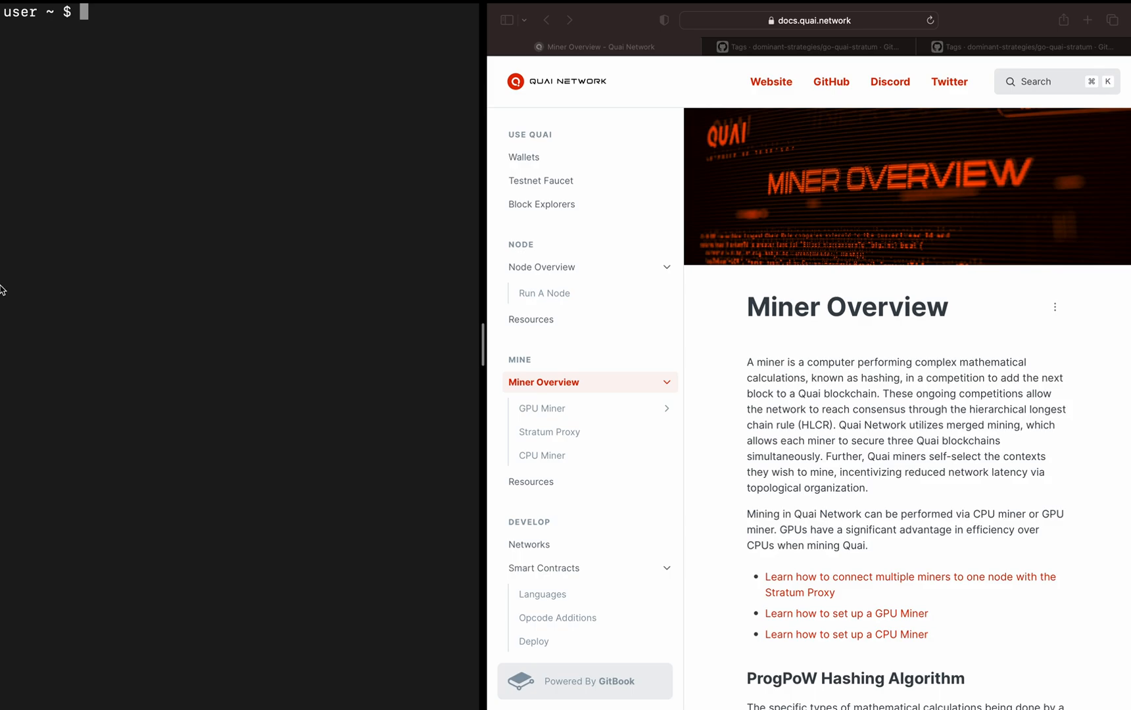
pyautogui.moveTo(566, 443)
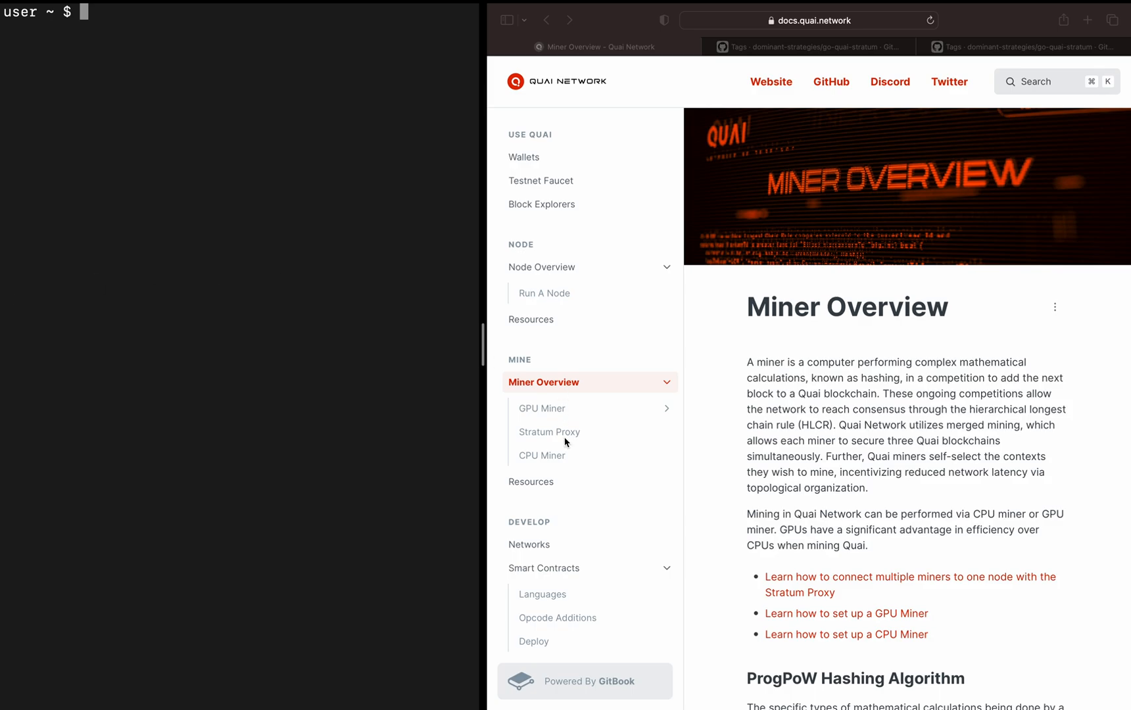
# Navigate the docs to the Stratum Proxy page and down to Environment Setup.
pyautogui.click(548, 431)
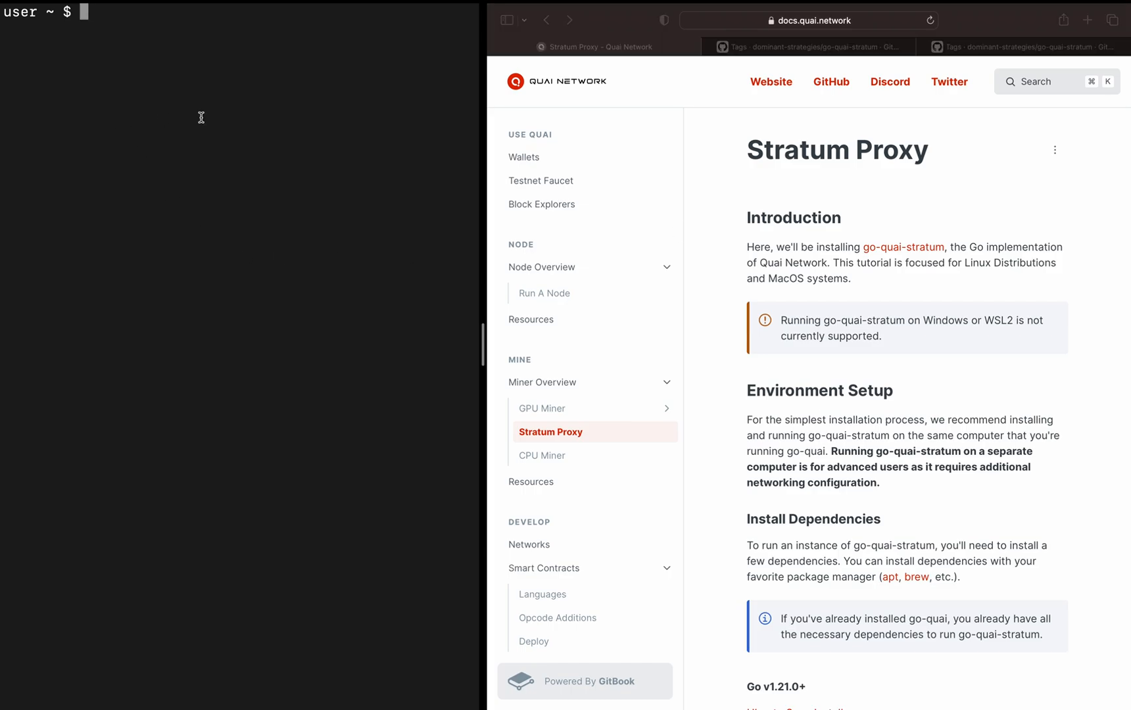
pyautogui.moveTo(368, 129)
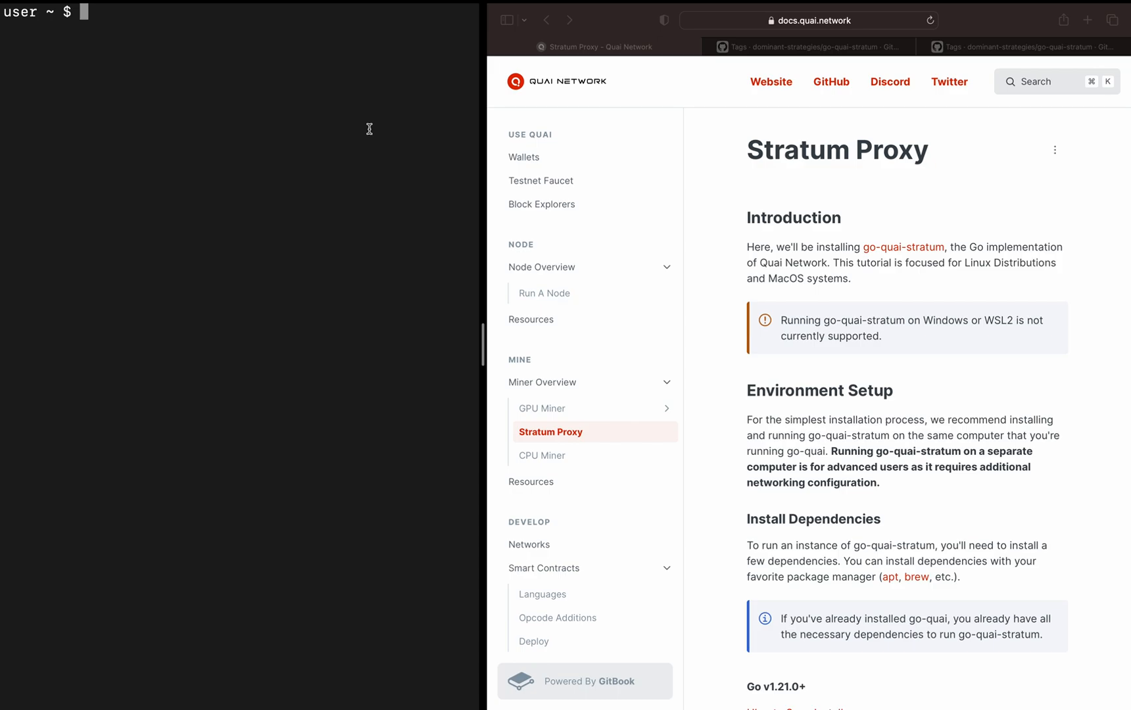
pyautogui.moveTo(646, 353)
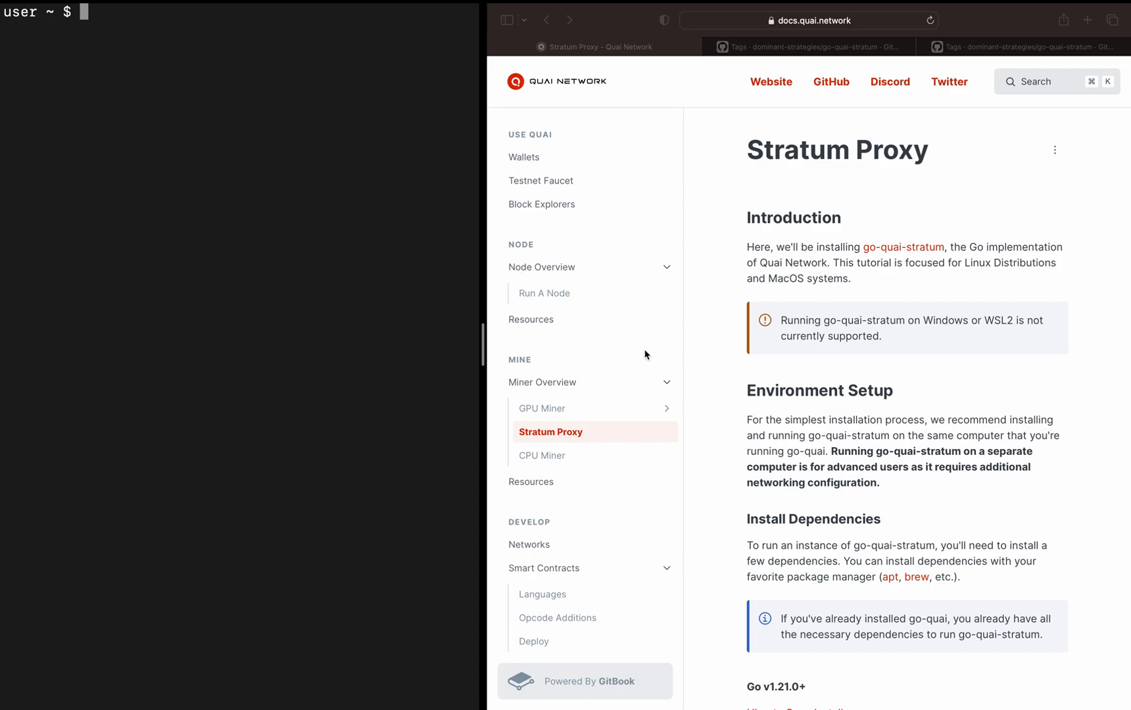
pyautogui.moveTo(721, 424)
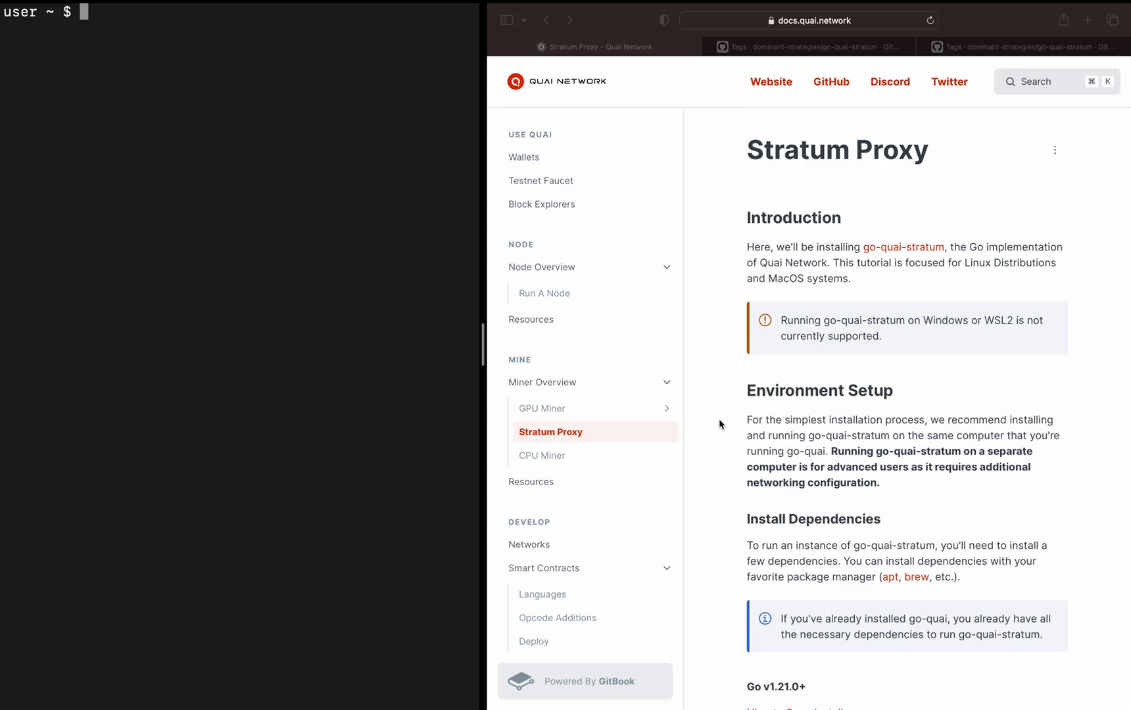
pyautogui.scroll(-3)
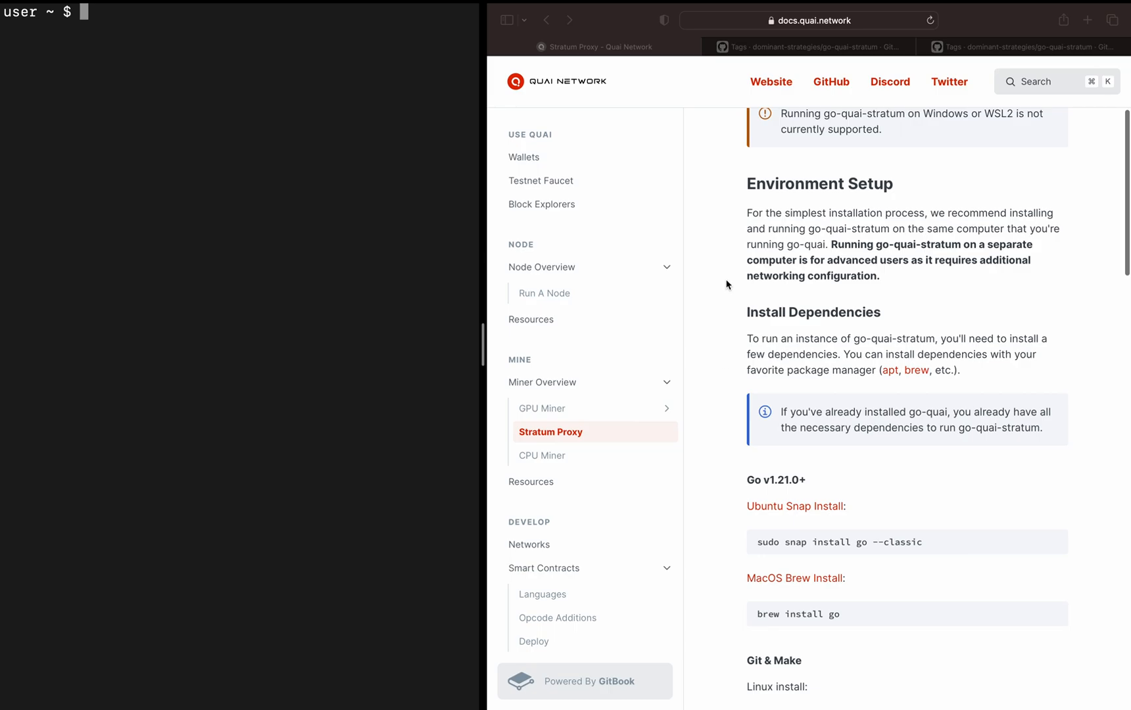
pyautogui.scroll(-3)
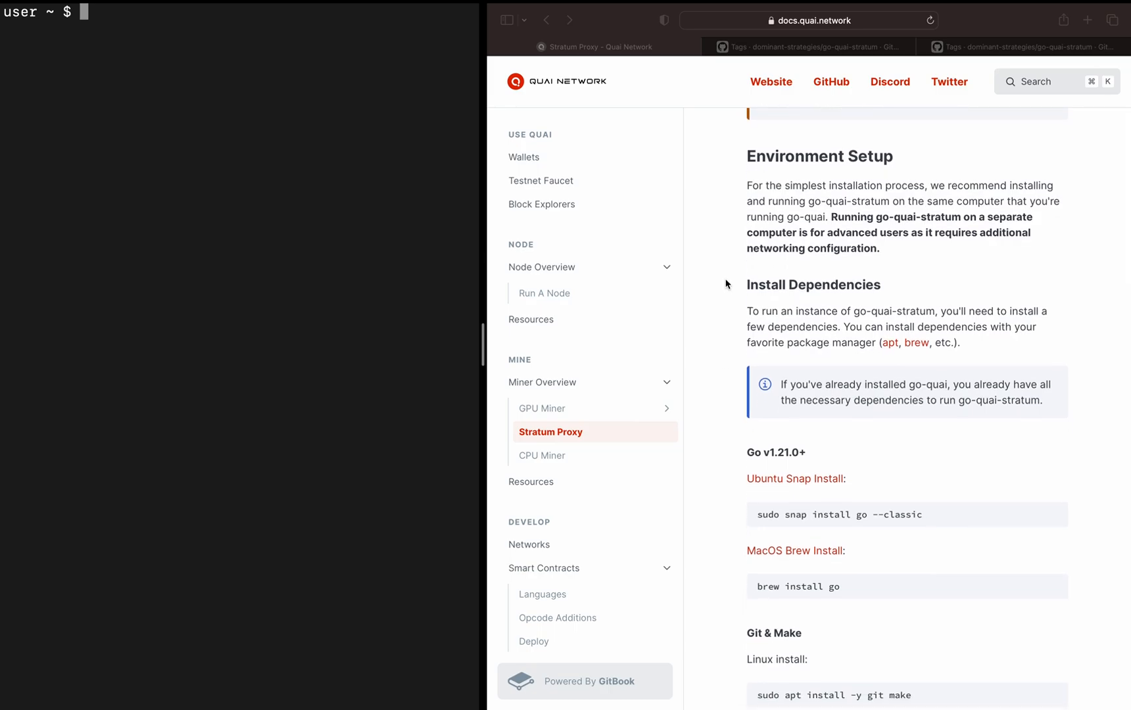
pyautogui.scroll(-3)
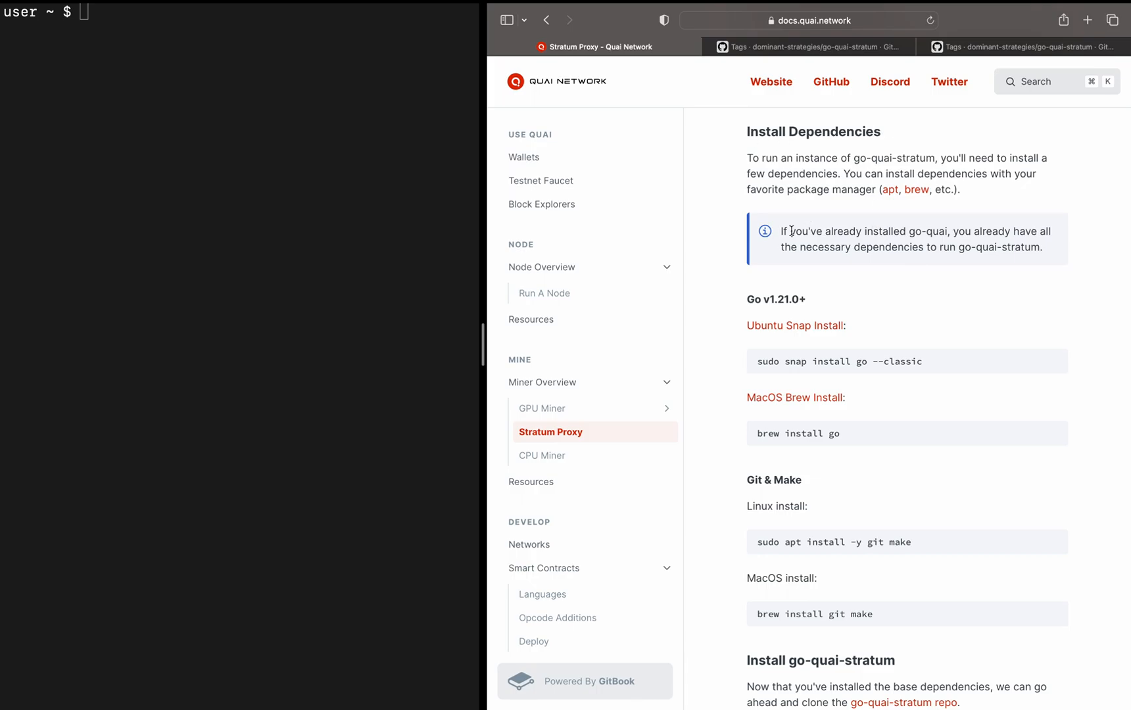
pyautogui.moveTo(788, 231); pyautogui.dragTo(1044, 247)
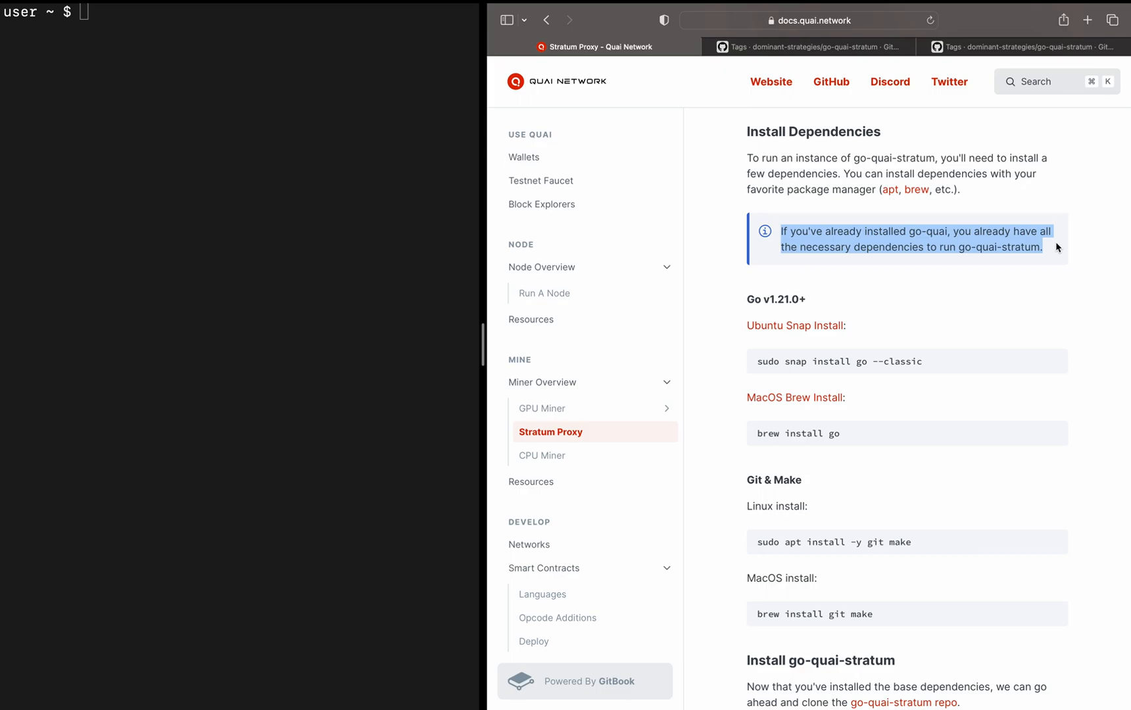
pyautogui.moveTo(1082, 280)
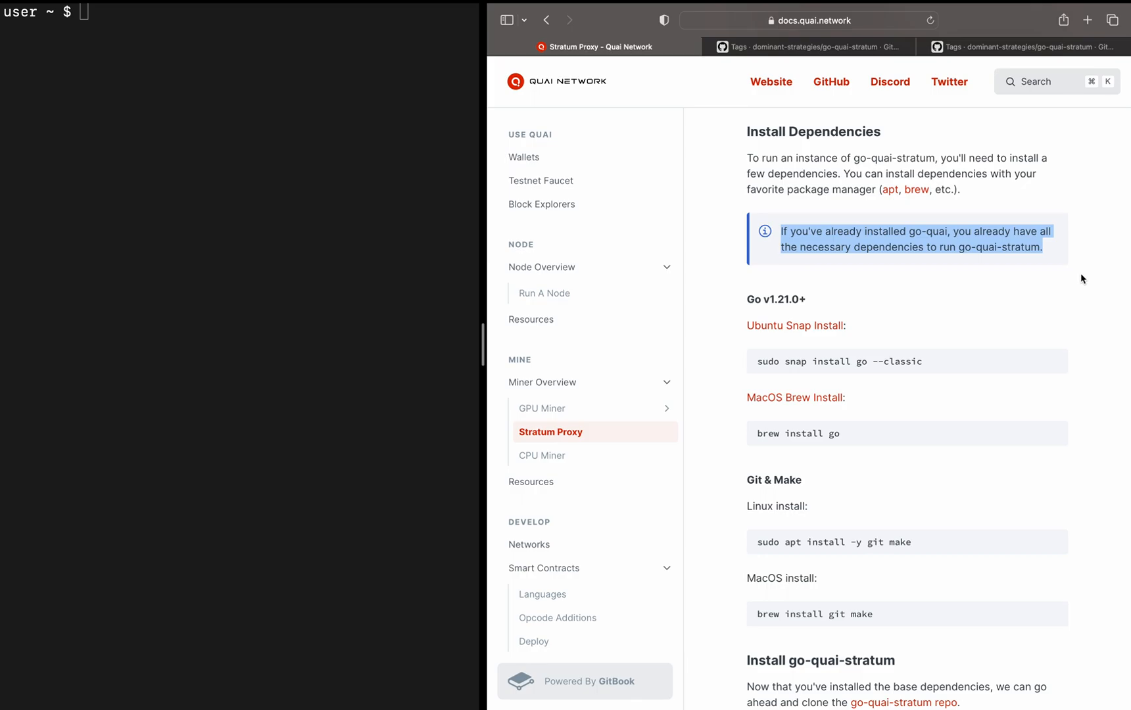
pyautogui.scroll(-3)
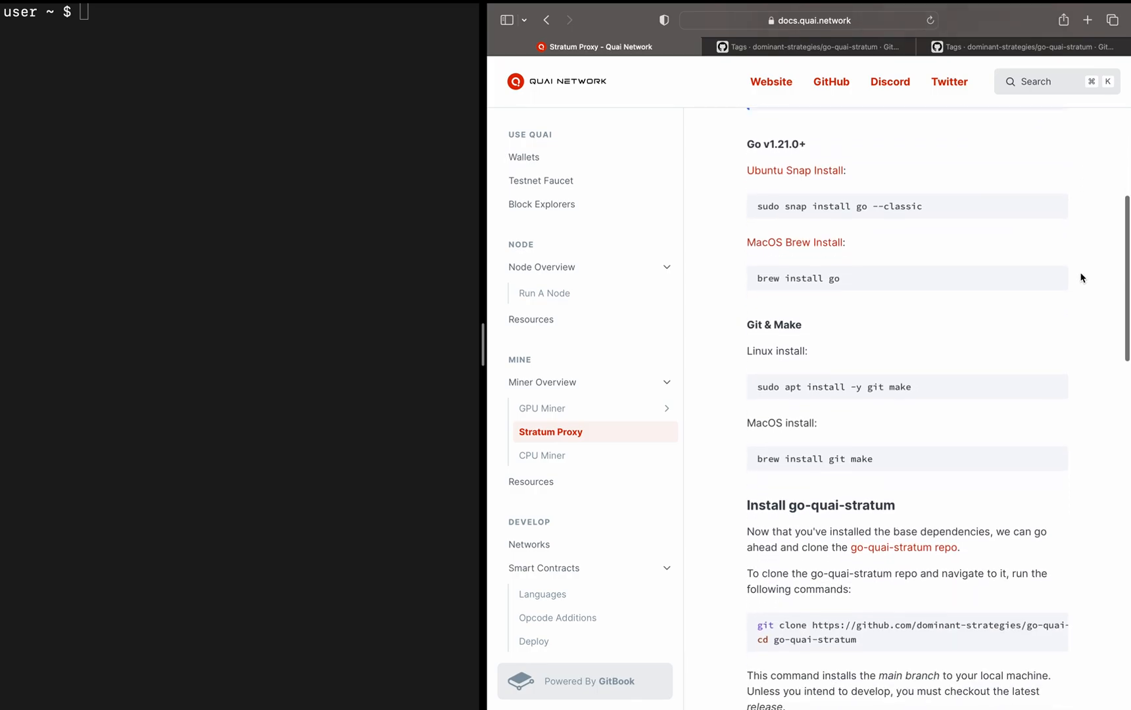
pyautogui.scroll(-3)
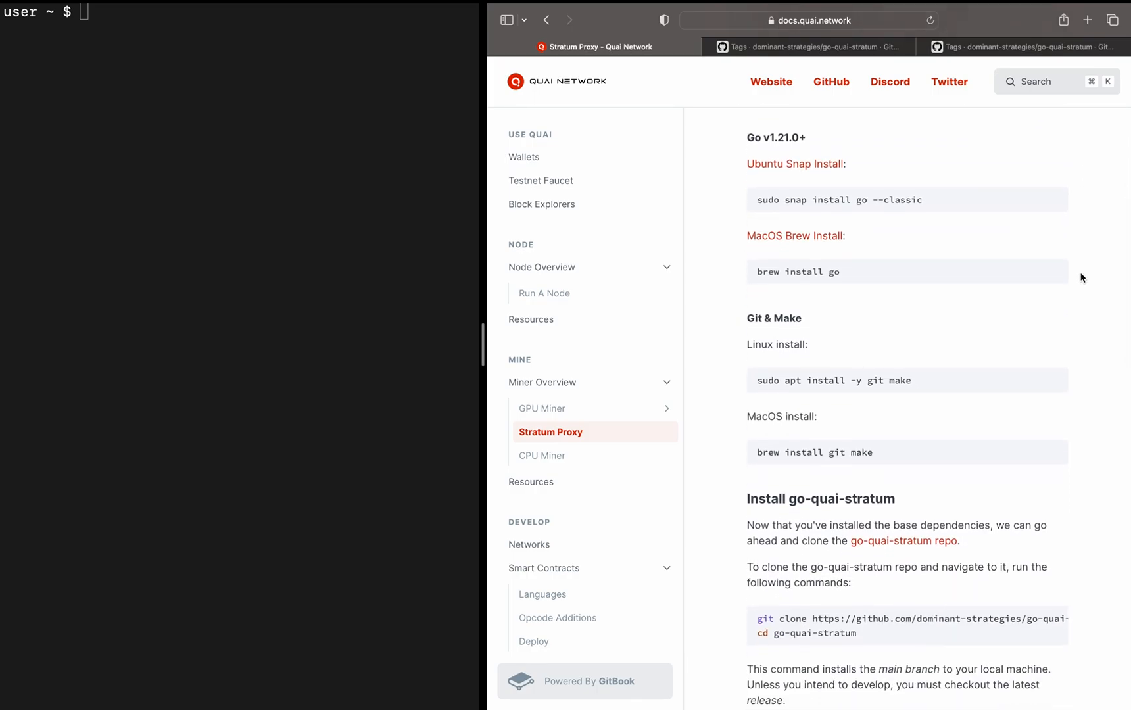
pyautogui.scroll(-3)
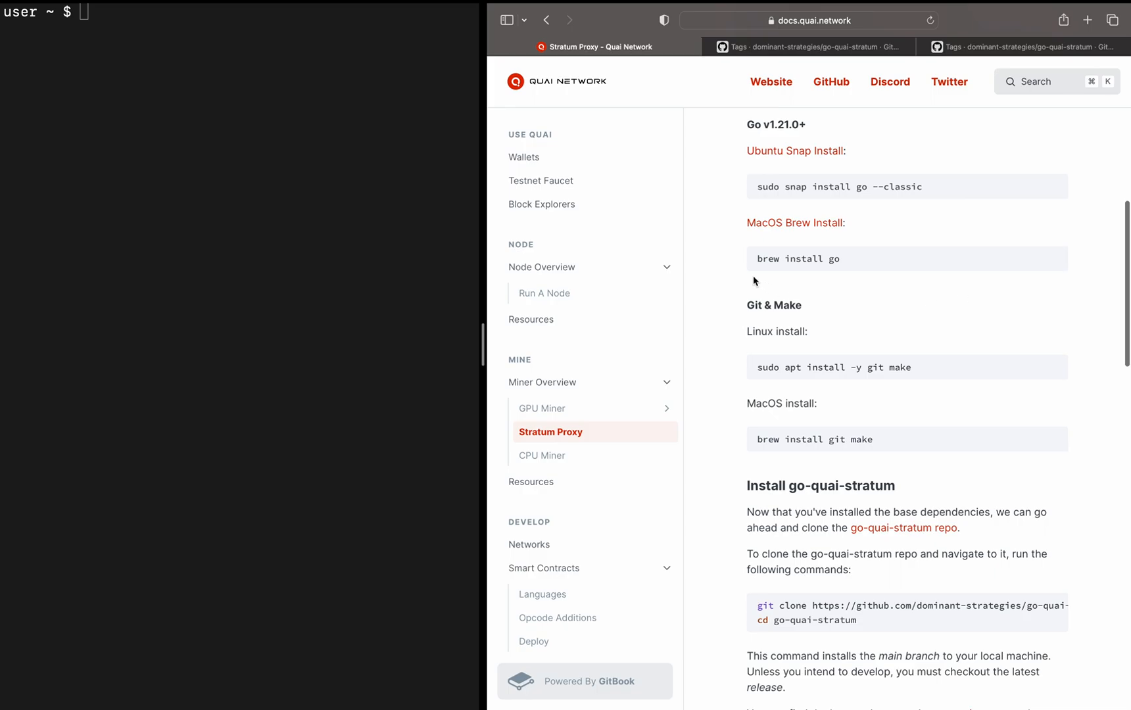
pyautogui.moveTo(718, 275)
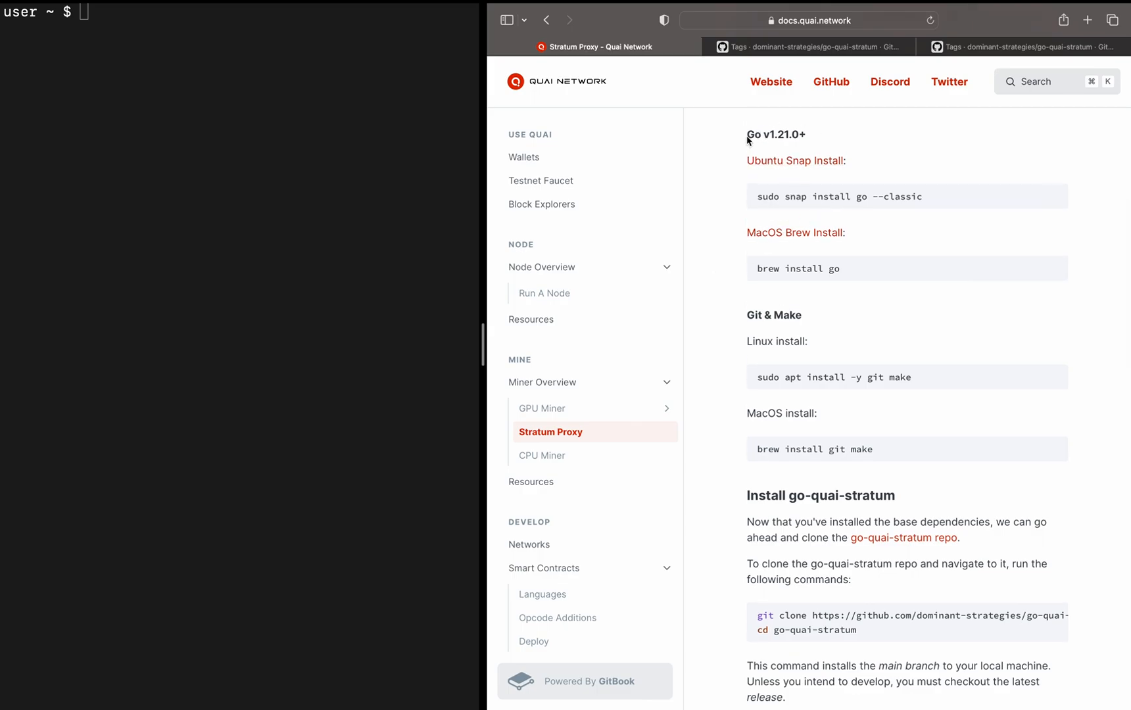
pyautogui.moveTo(750, 134)
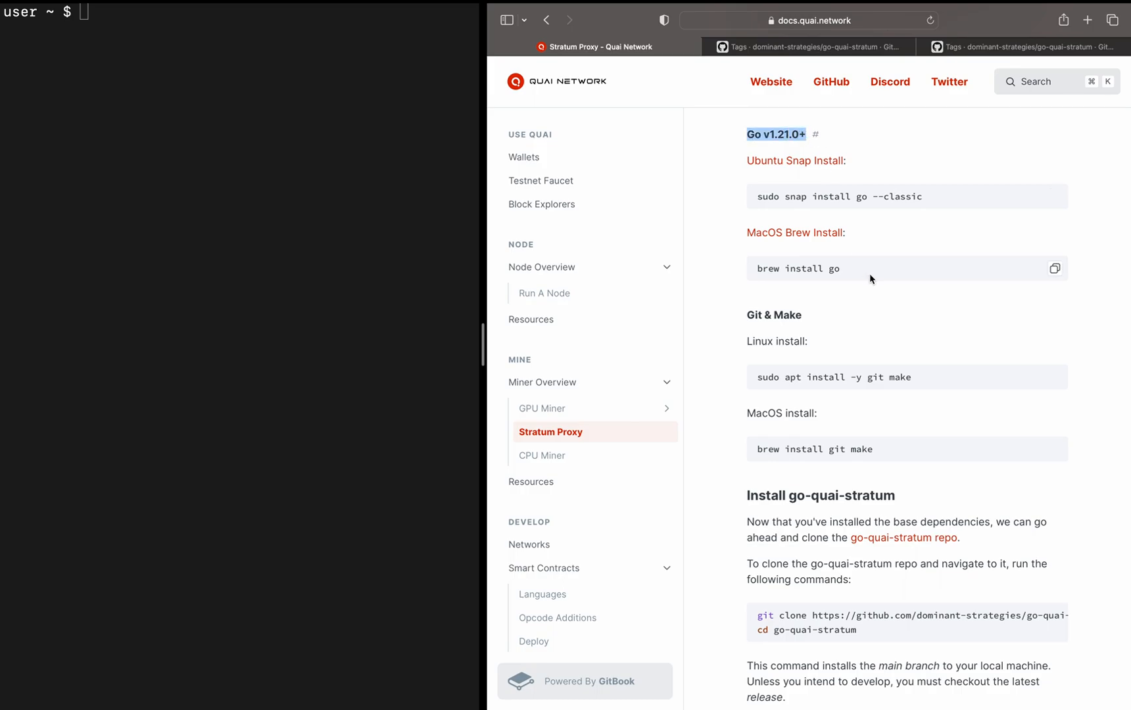
pyautogui.moveTo(893, 279)
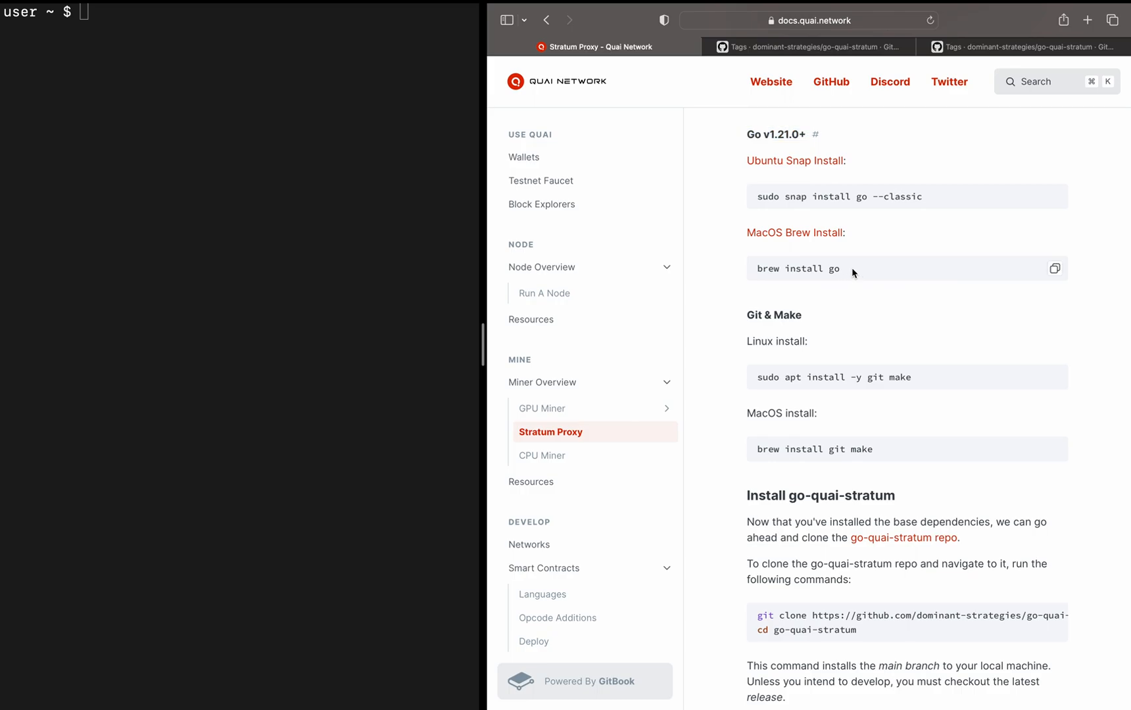
pyautogui.doubleClick(799, 268)
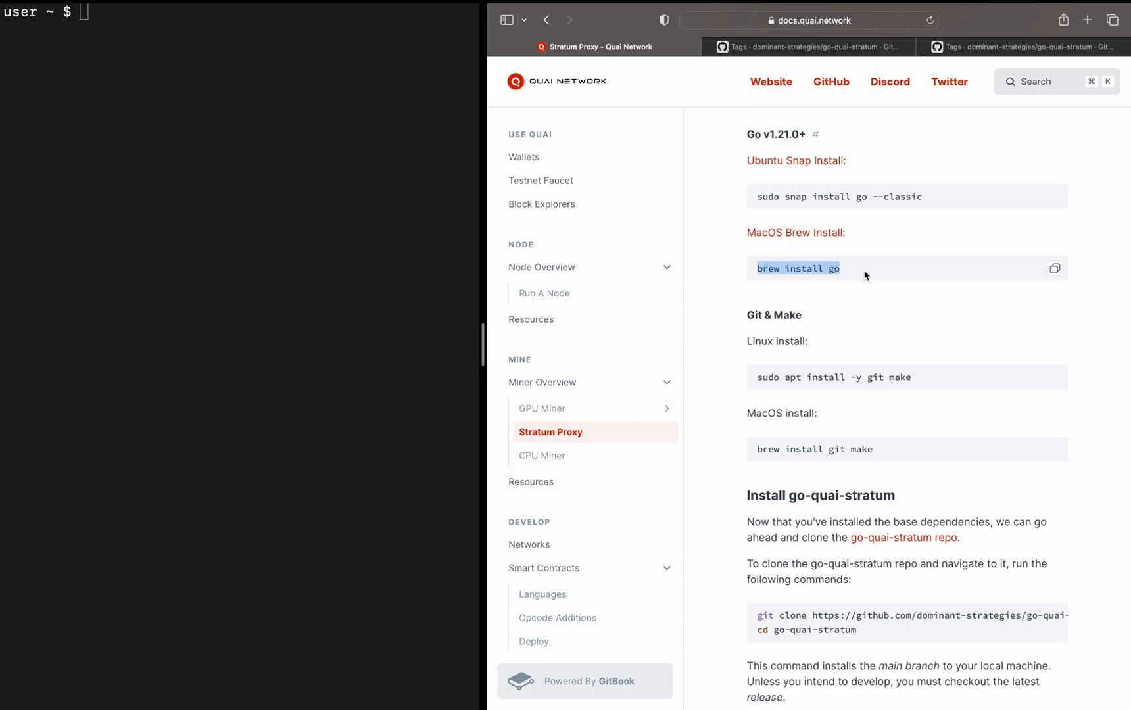
pyautogui.moveTo(719, 307)
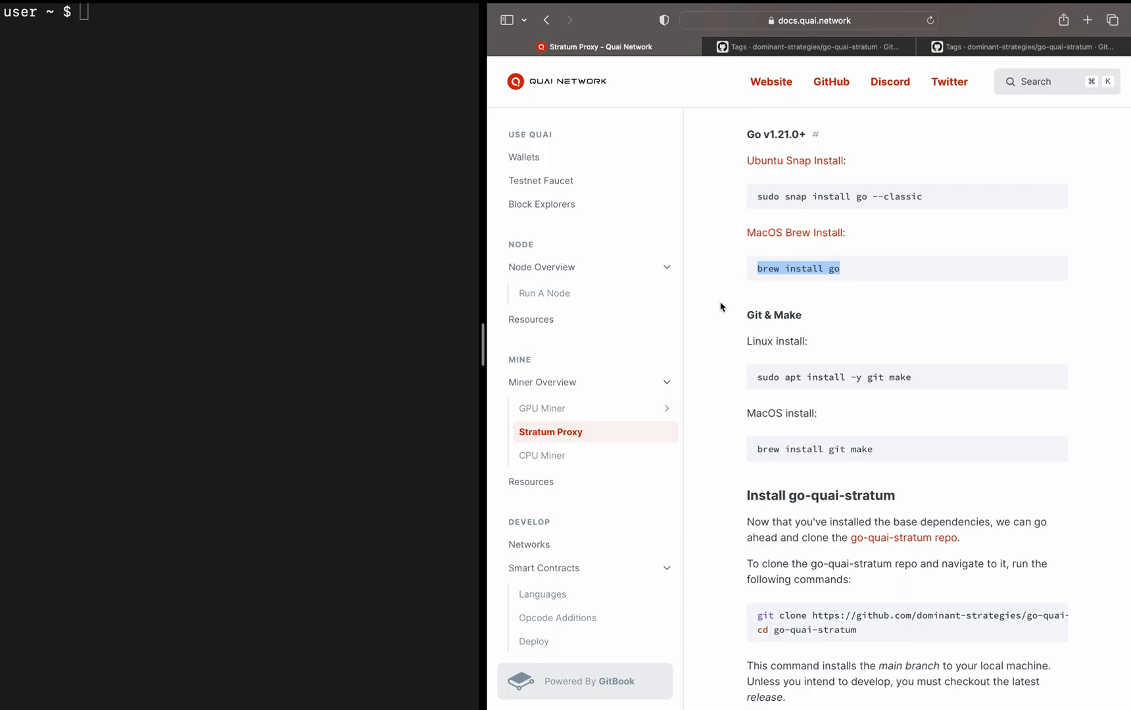
pyautogui.scroll(-3)
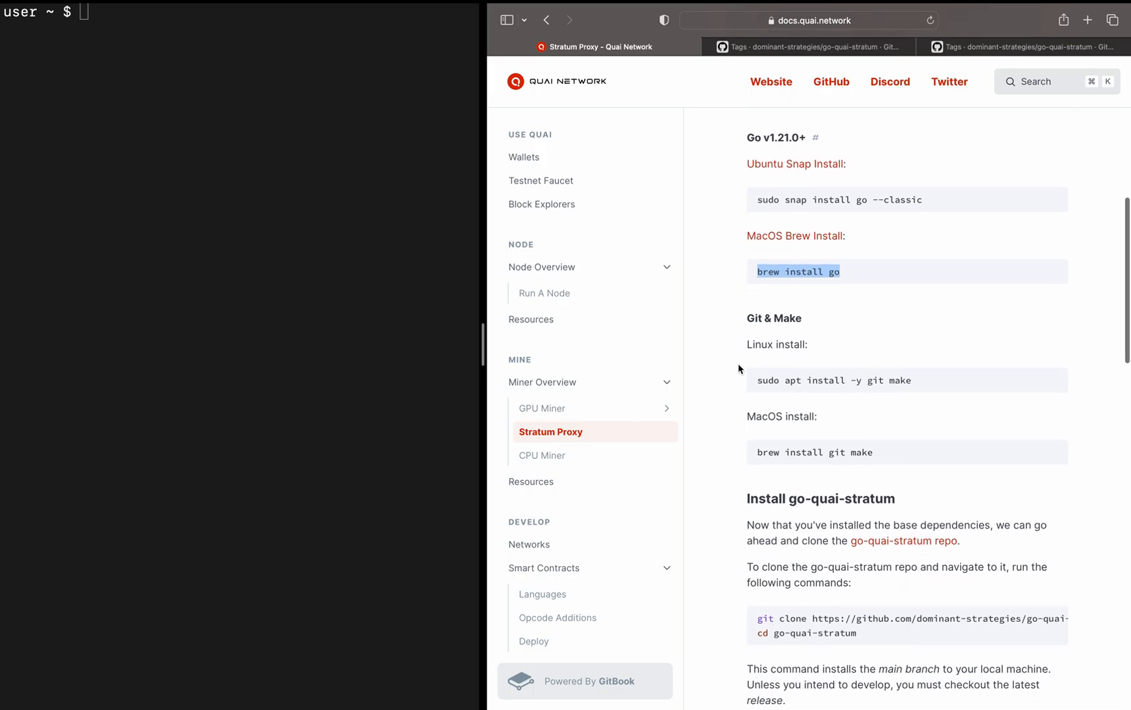
pyautogui.scroll(-3)
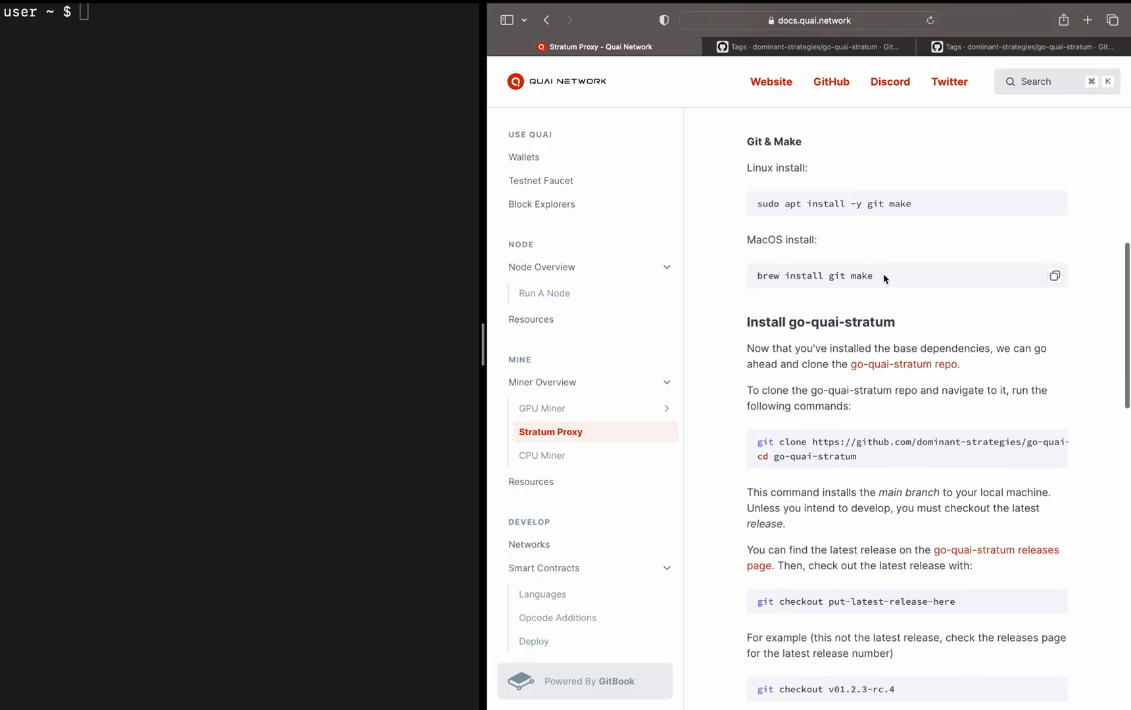
pyautogui.doubleClick(814, 275)
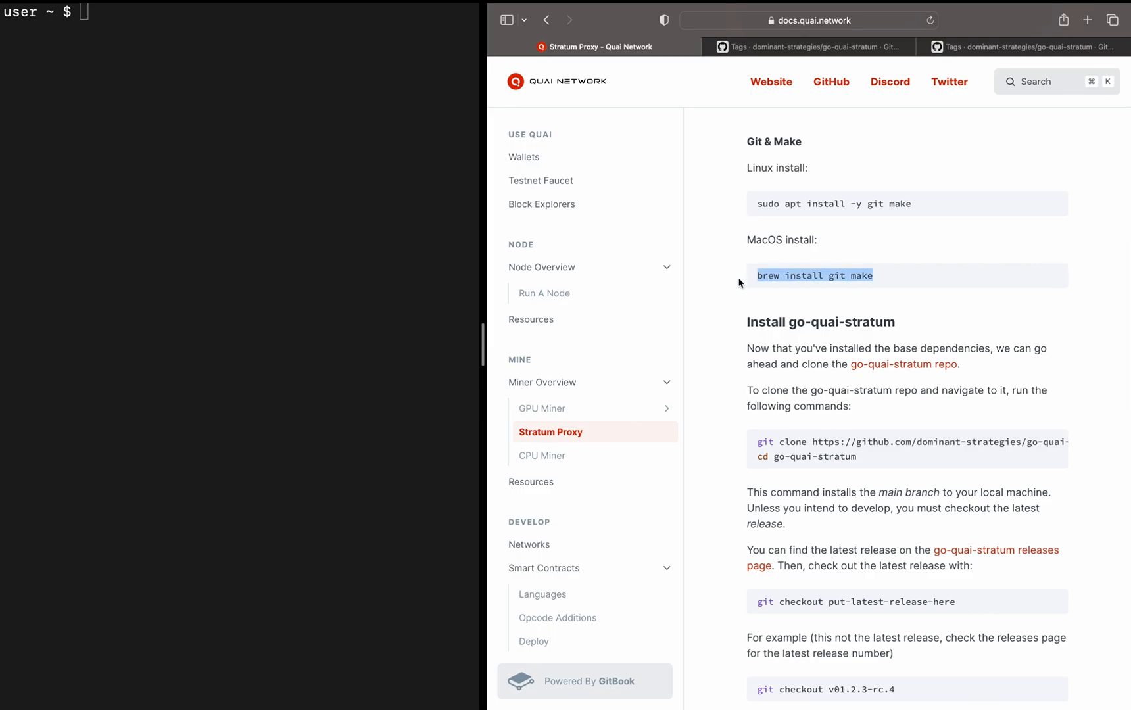
pyautogui.scroll(-3)
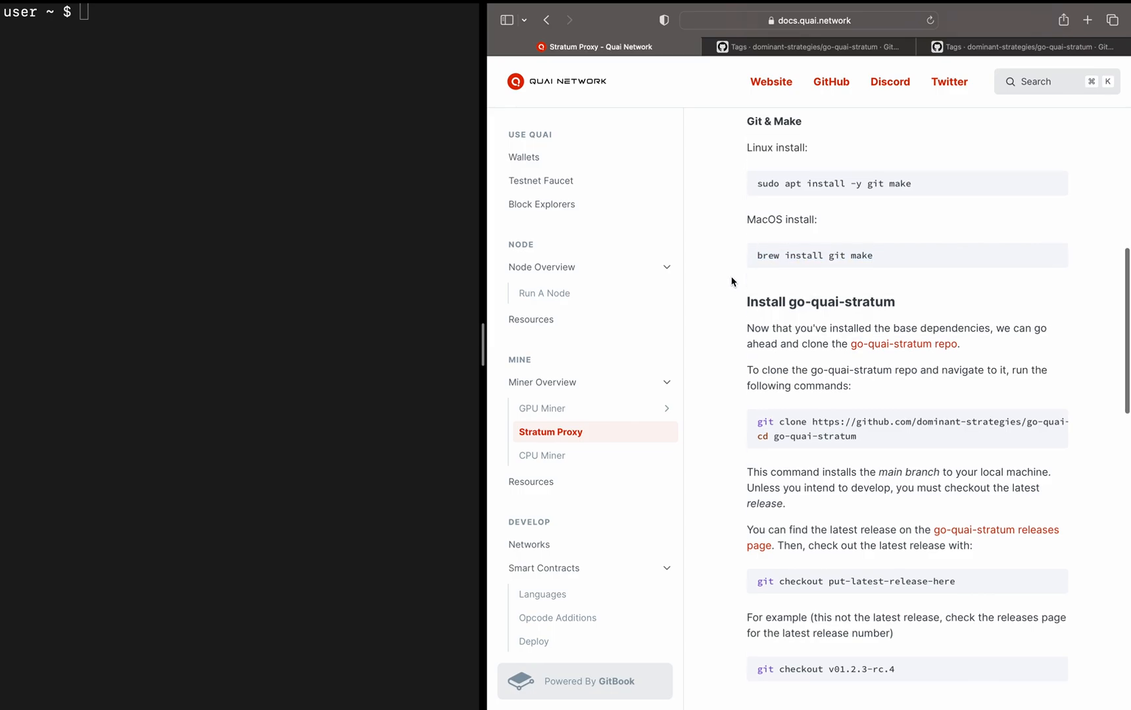
pyautogui.scroll(-3)
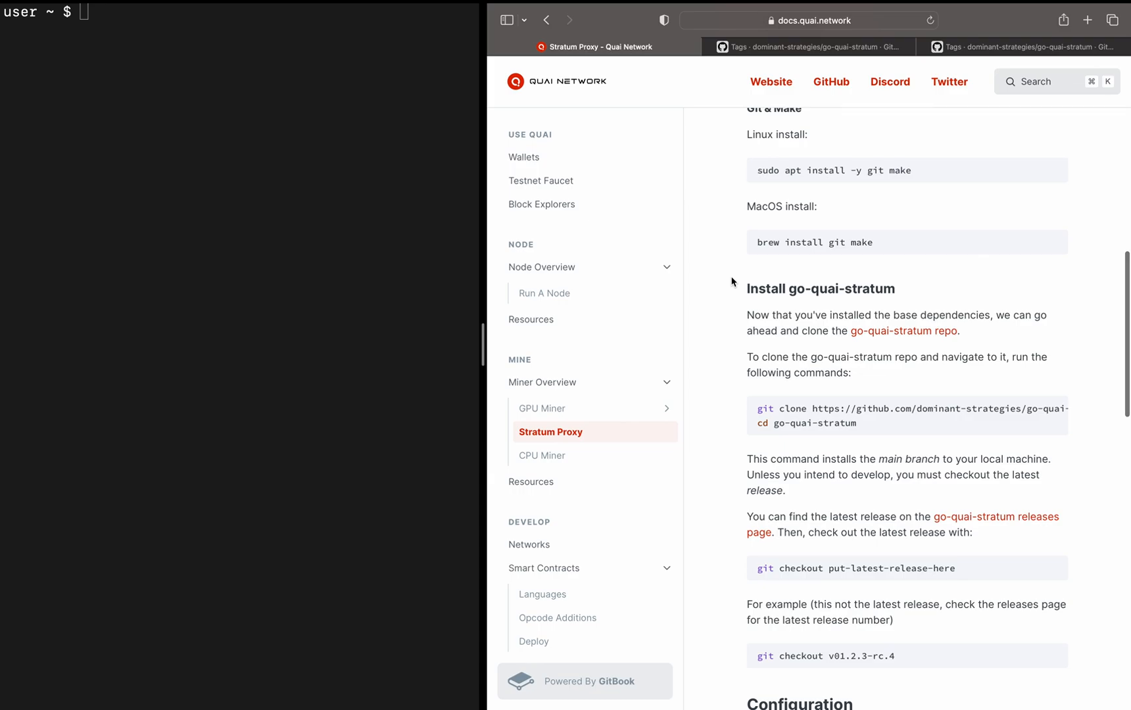
pyautogui.scroll(-3)
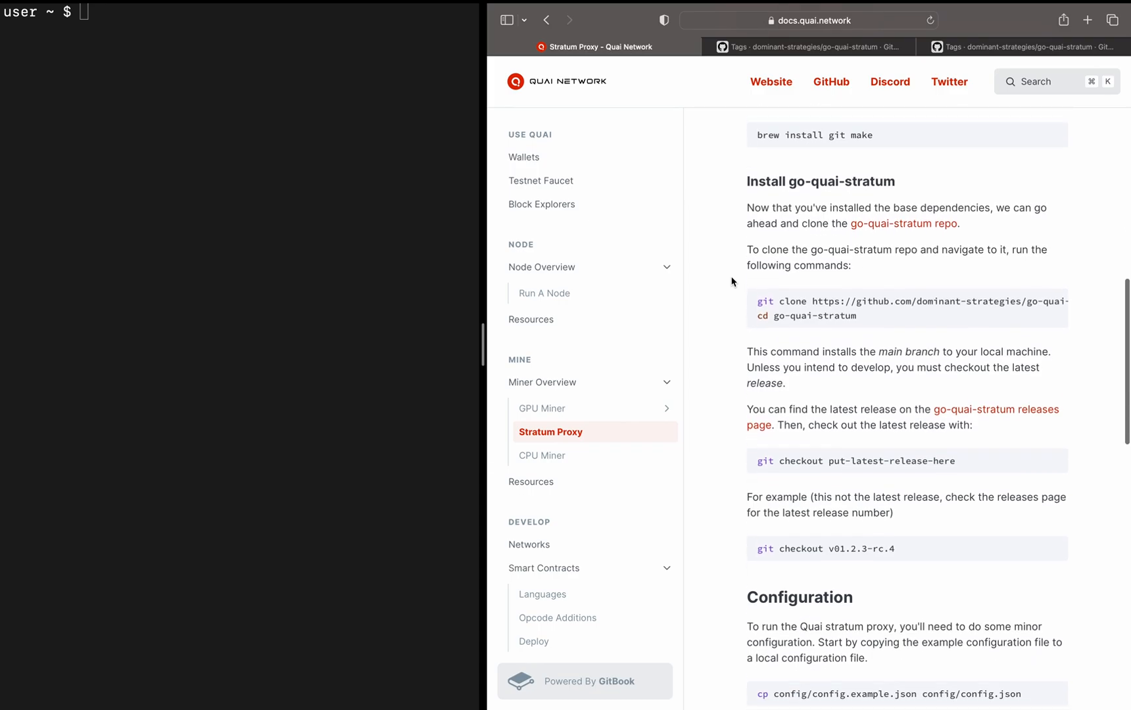
pyautogui.scroll(-3)
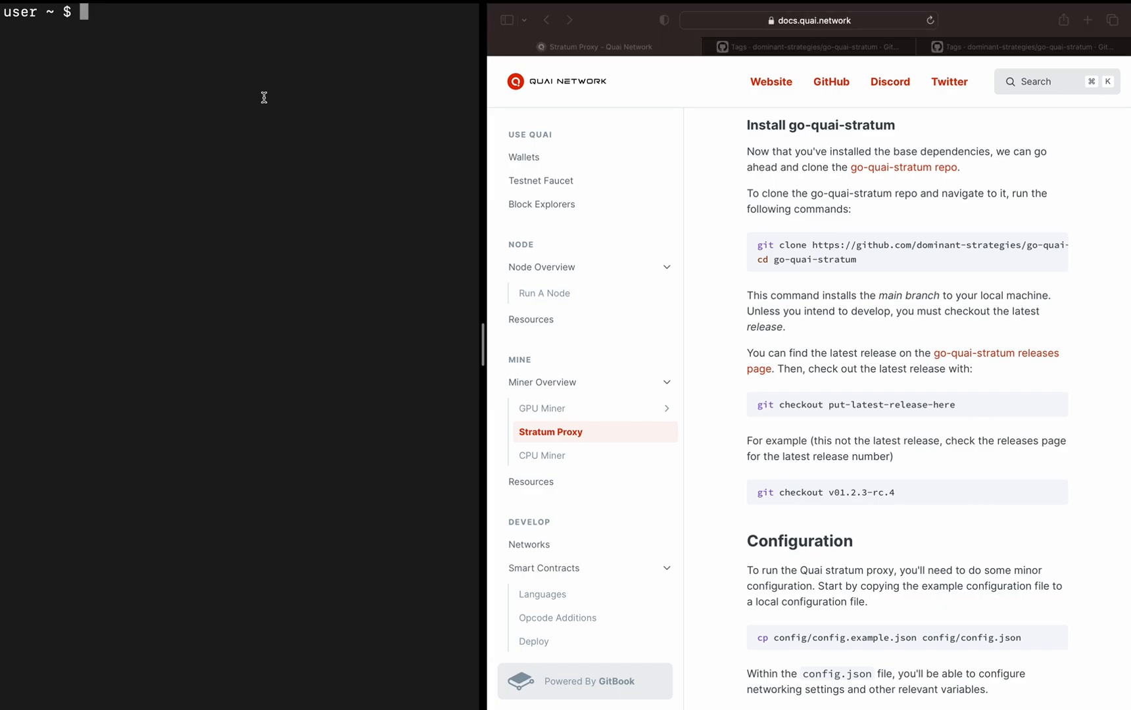
# List home, enter go-quai, then issue make stop and make run.
pyautogui.write('ls')
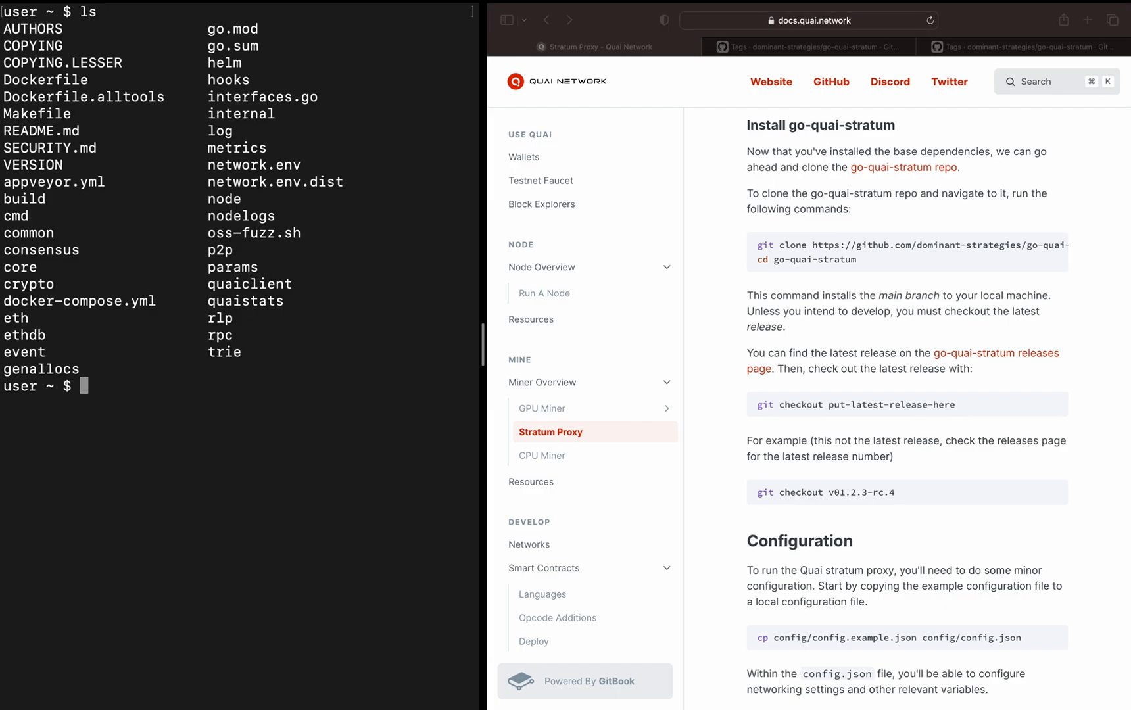
pyautogui.write('cd')
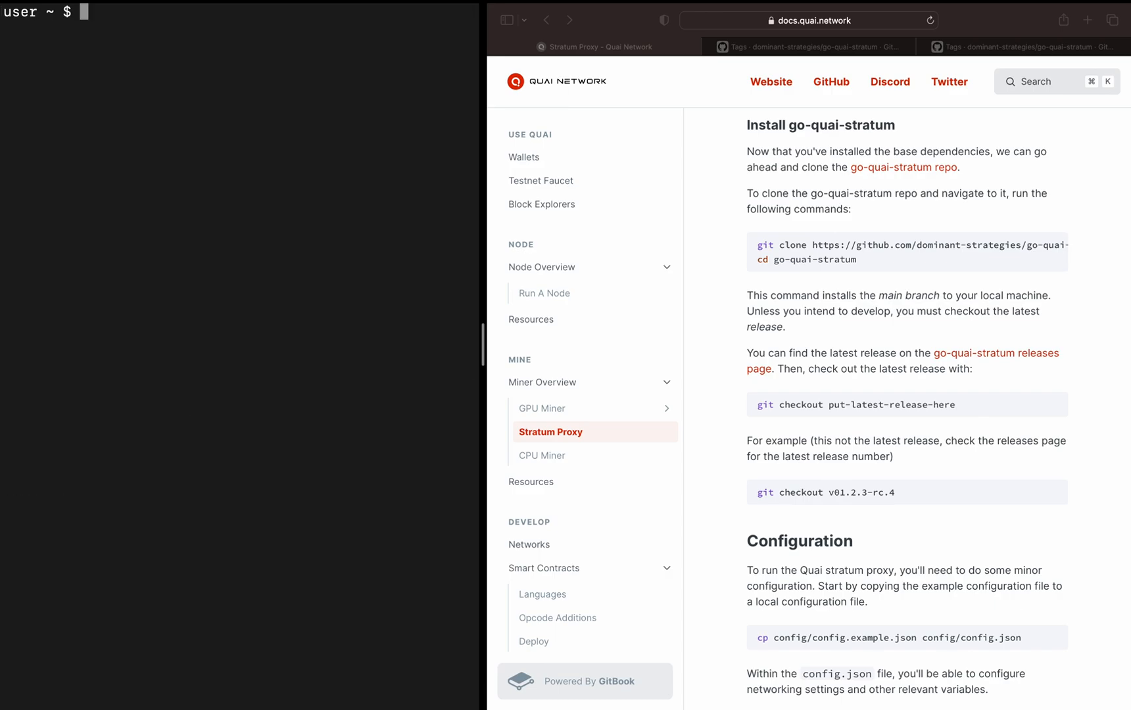
pyautogui.write('cd go')
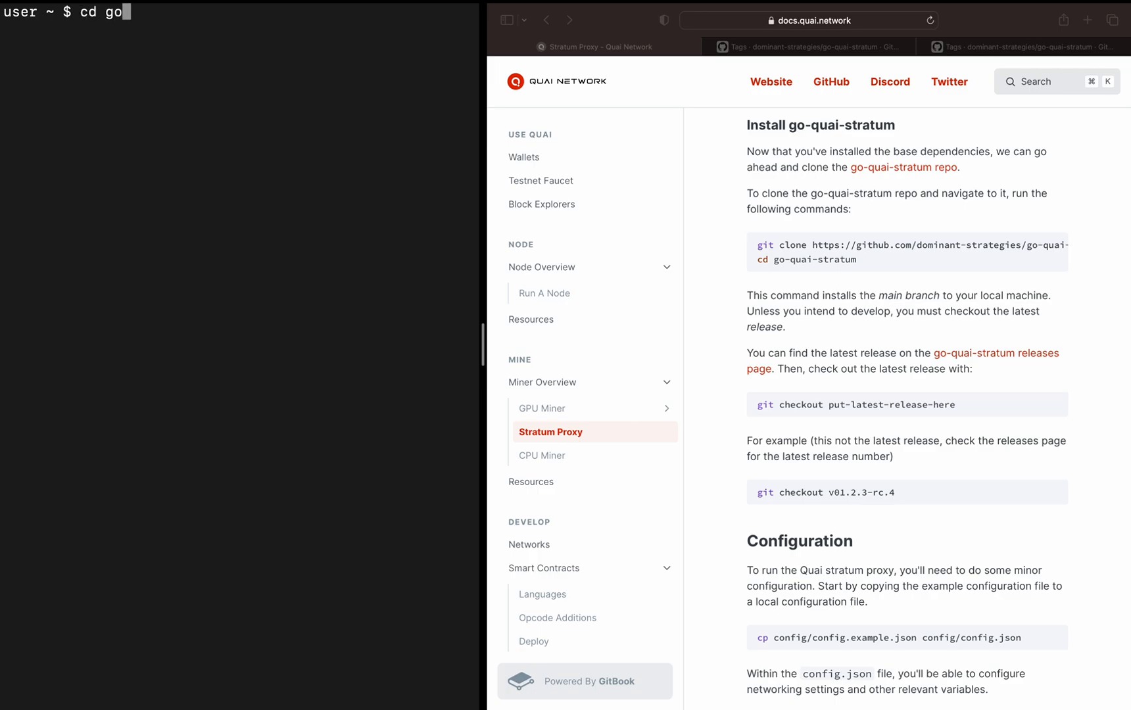
pyautogui.write('-quai')
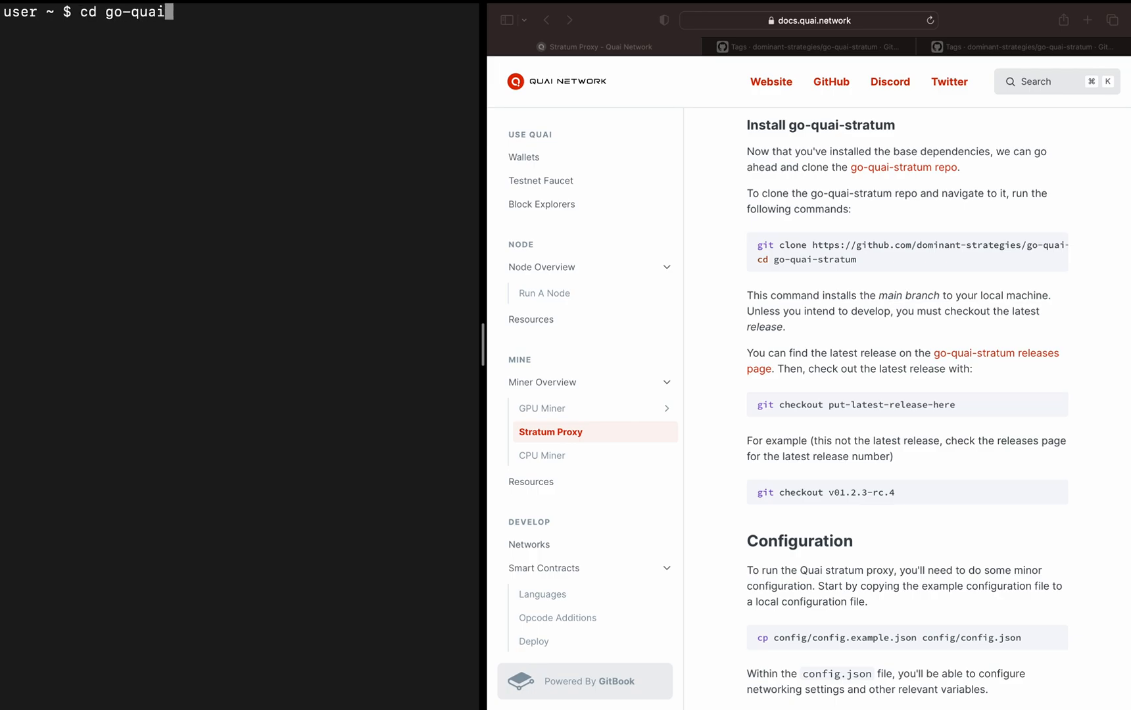
pyautogui.write('make stop')
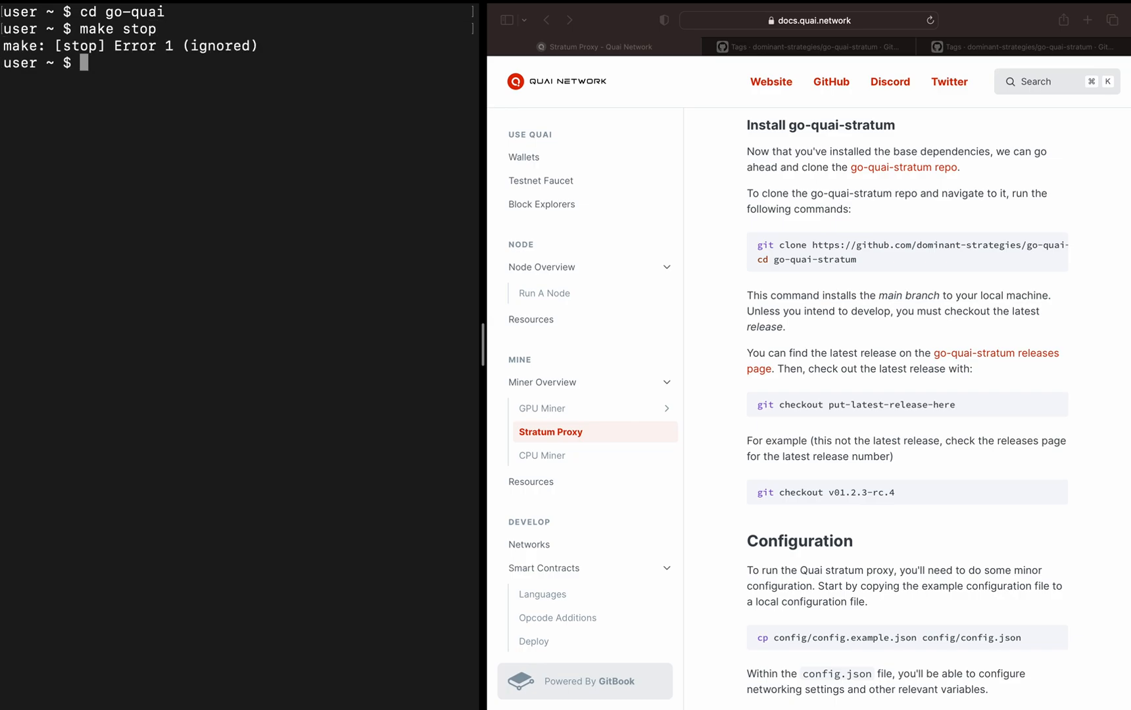
pyautogui.write('make run')
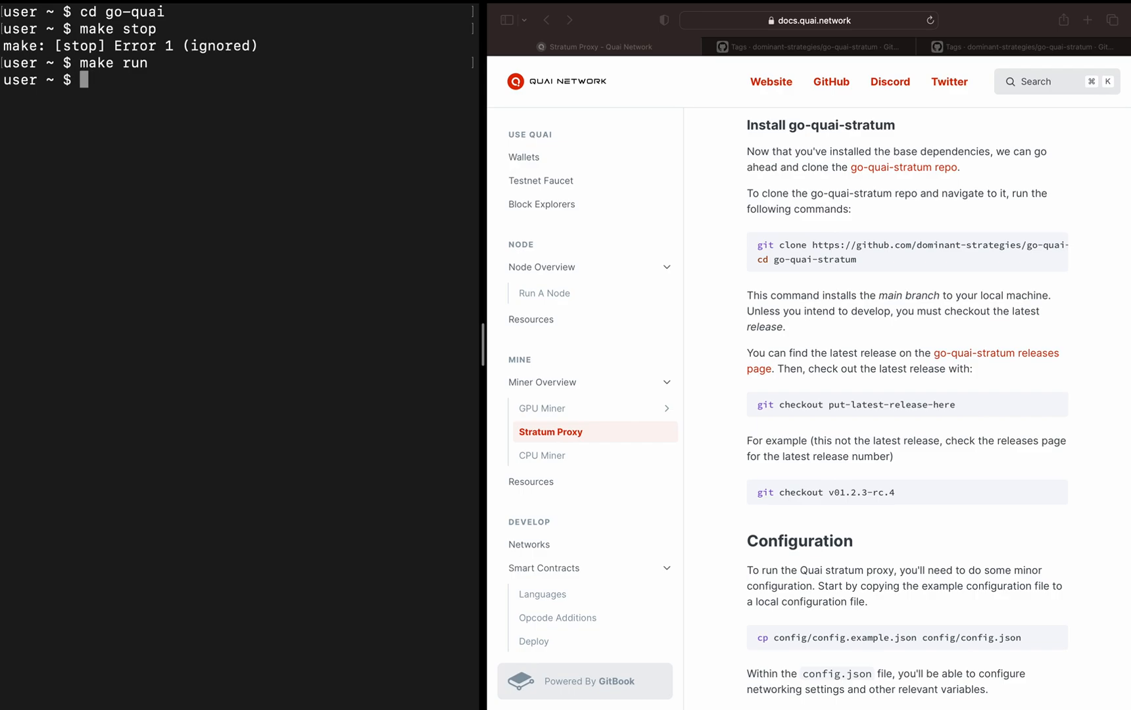
# Follow nodelogs/zone-0-1.log with tail -f, then stop it with Ctrl+C.
pyautogui.write('tail -')
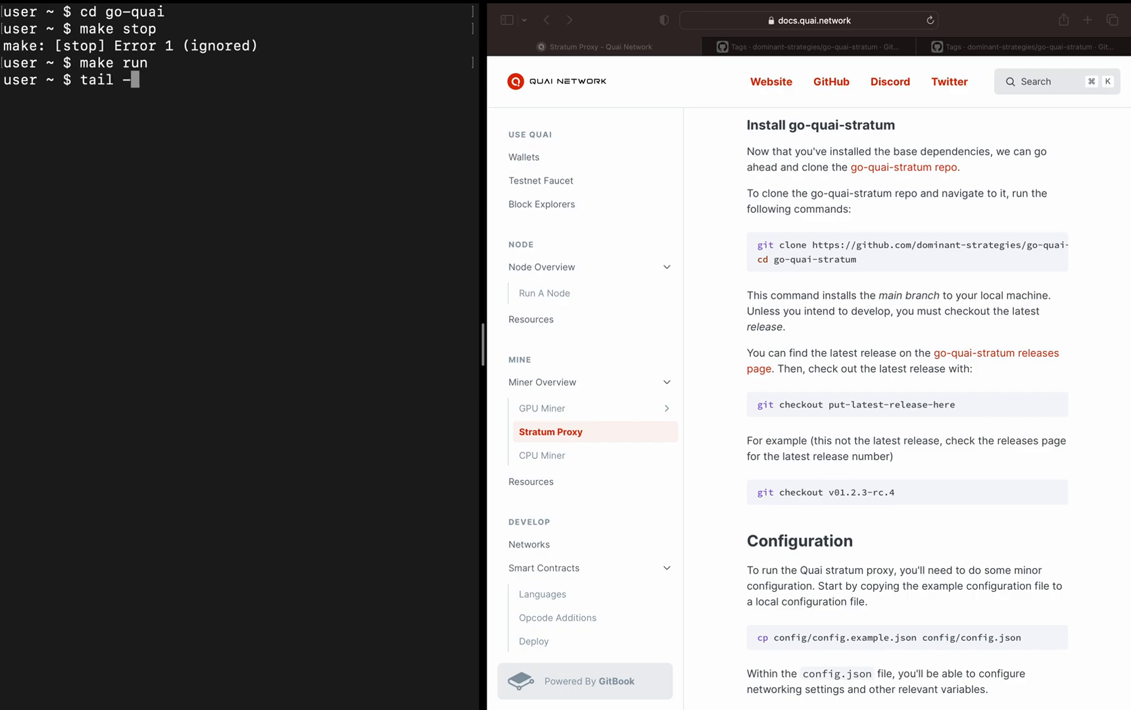
pyautogui.write('f n')
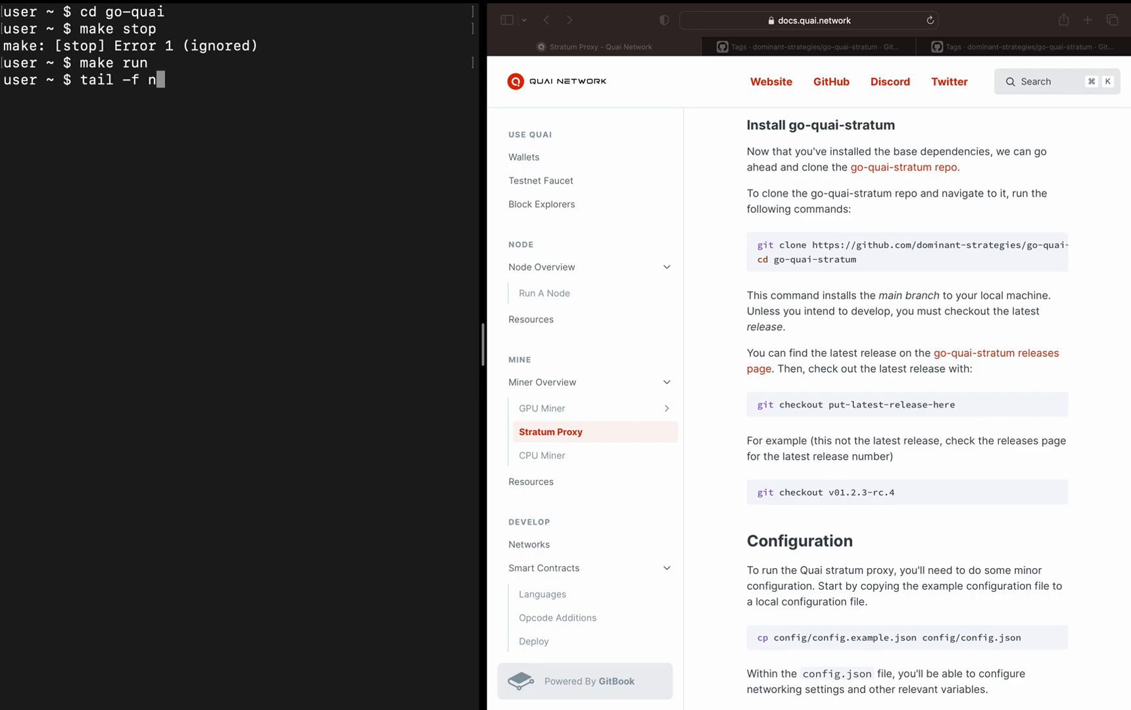
pyautogui.write('odelogs/')
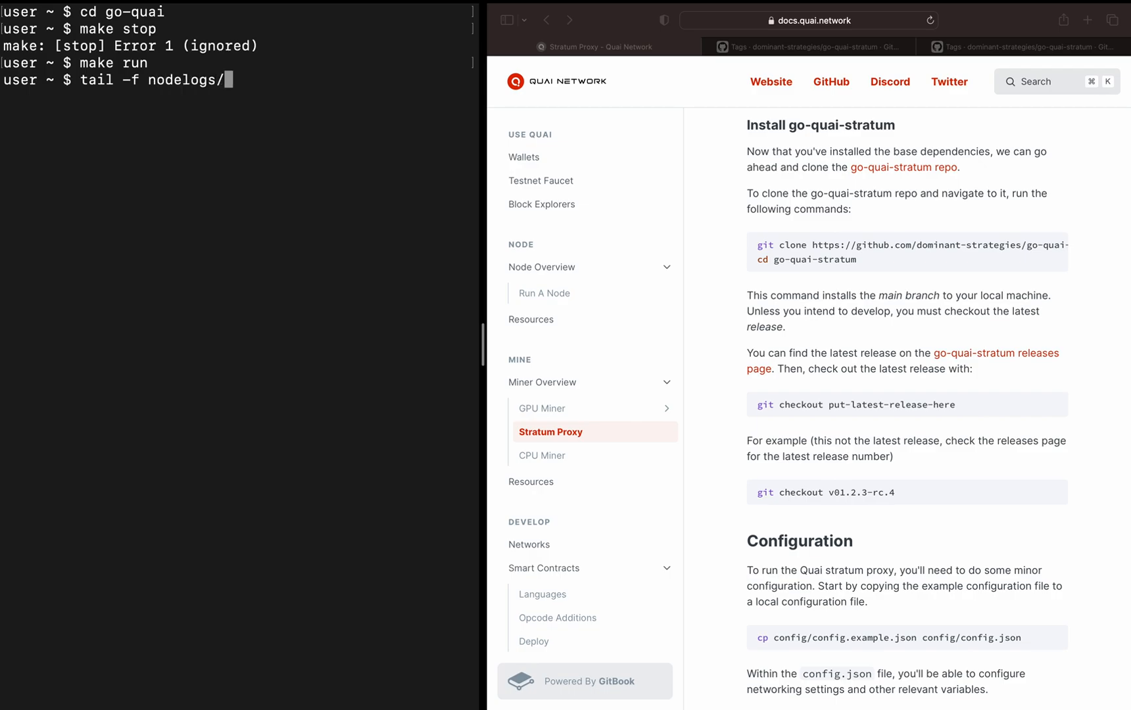
pyautogui.write('zone-0')
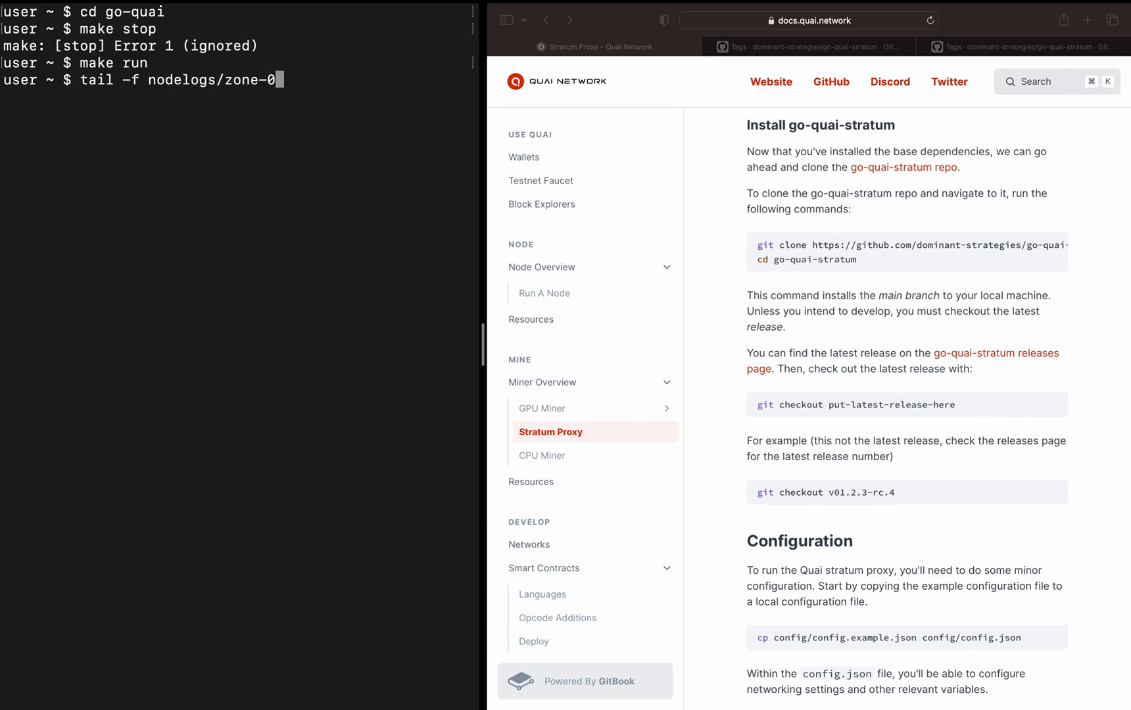
pyautogui.write('-1')
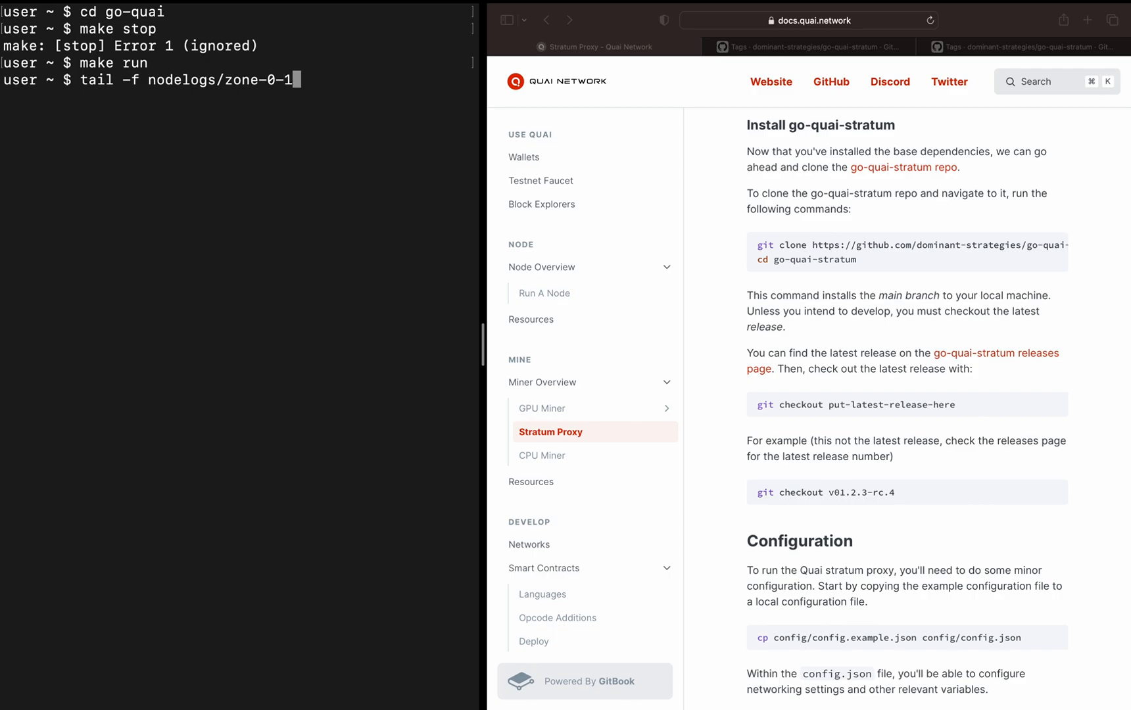
pyautogui.write('.log')
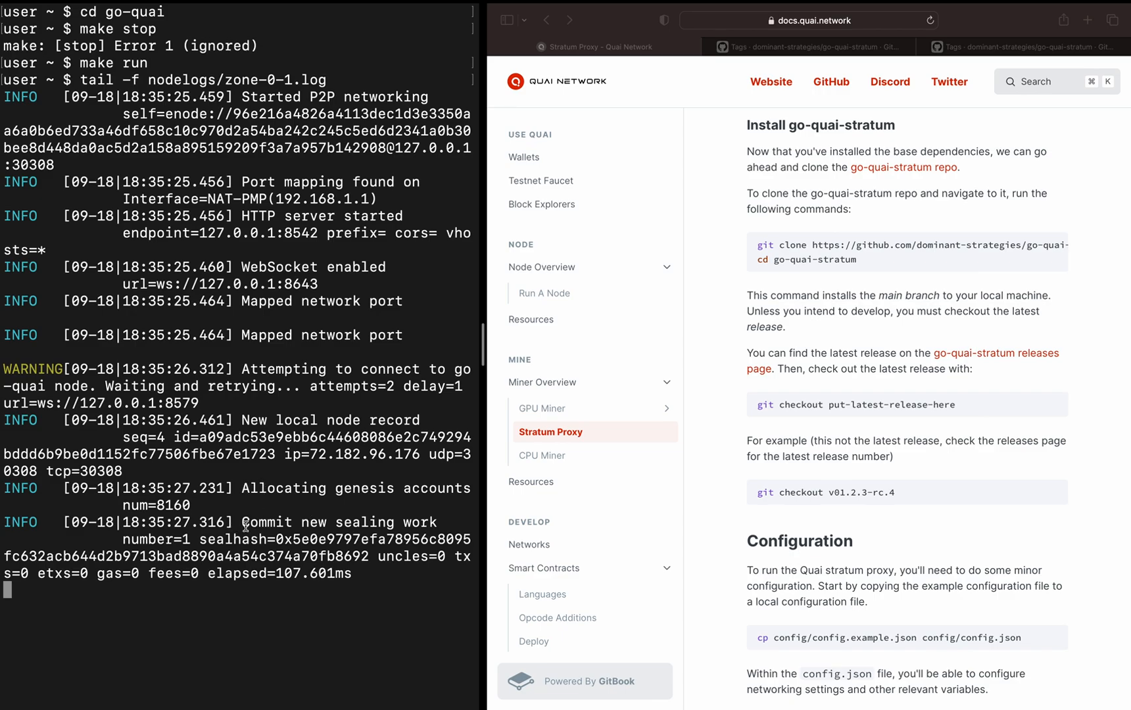
pyautogui.press('ctrl+c')
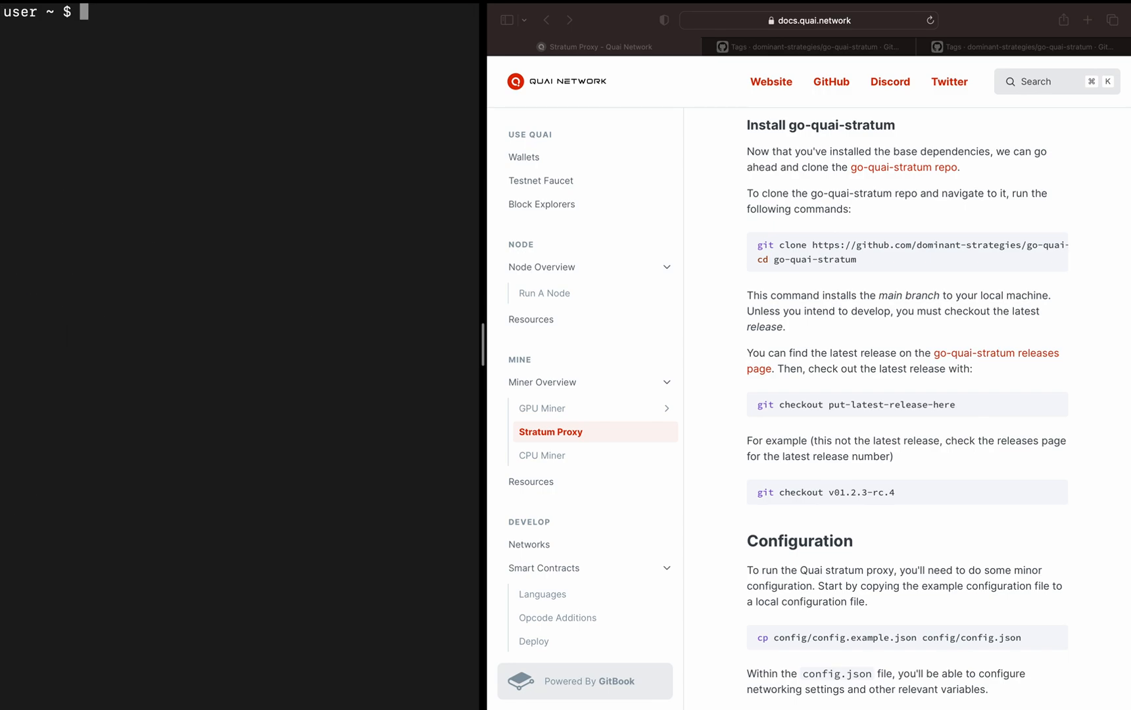
# Go up a directory, clone dominant-strategies/go-quai-stratum from the docs command, and list its files.
pyautogui.write('cd ..')
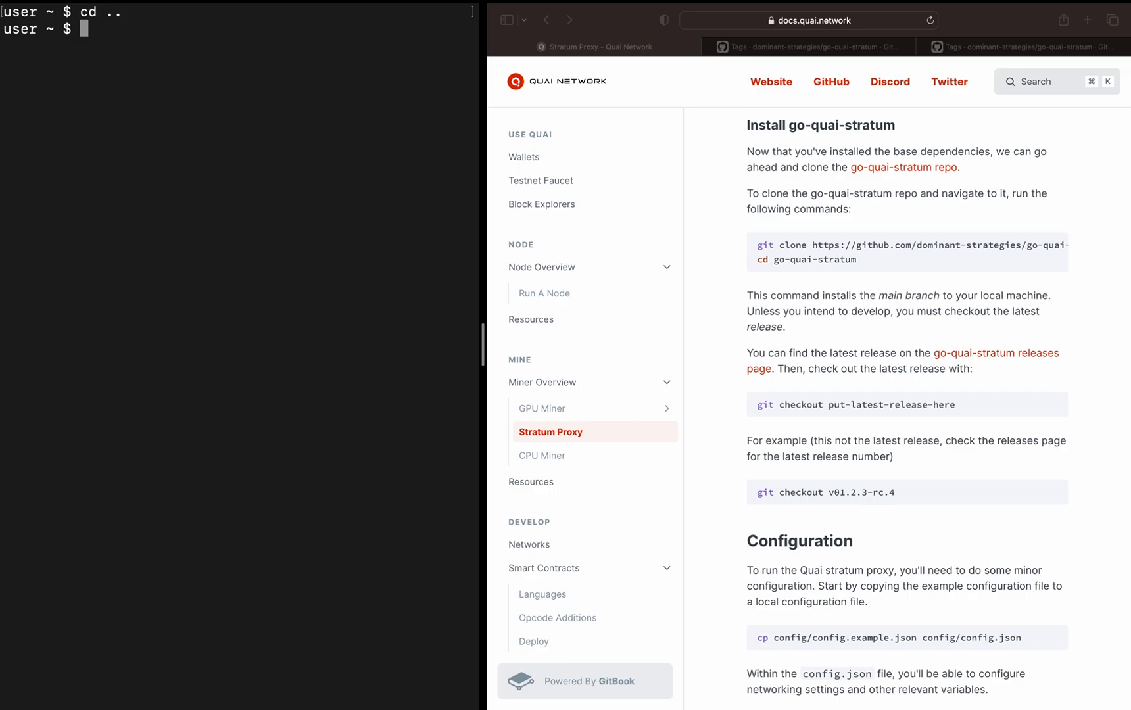
pyautogui.moveTo(502, 563)
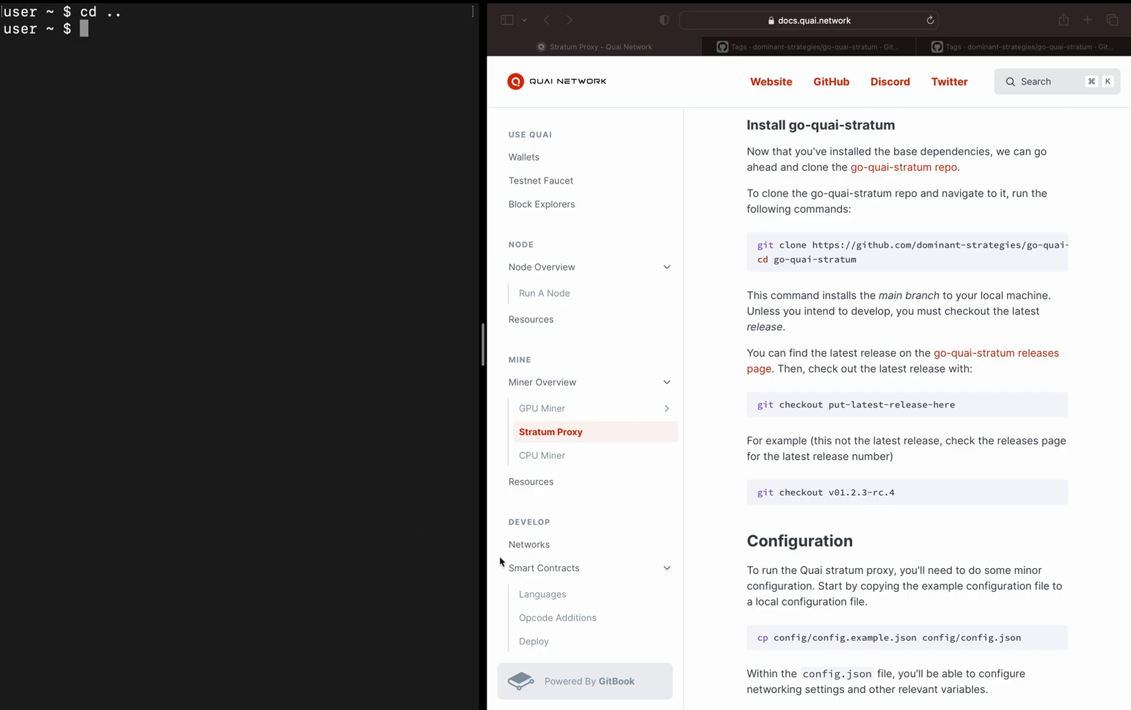
pyautogui.moveTo(732, 167)
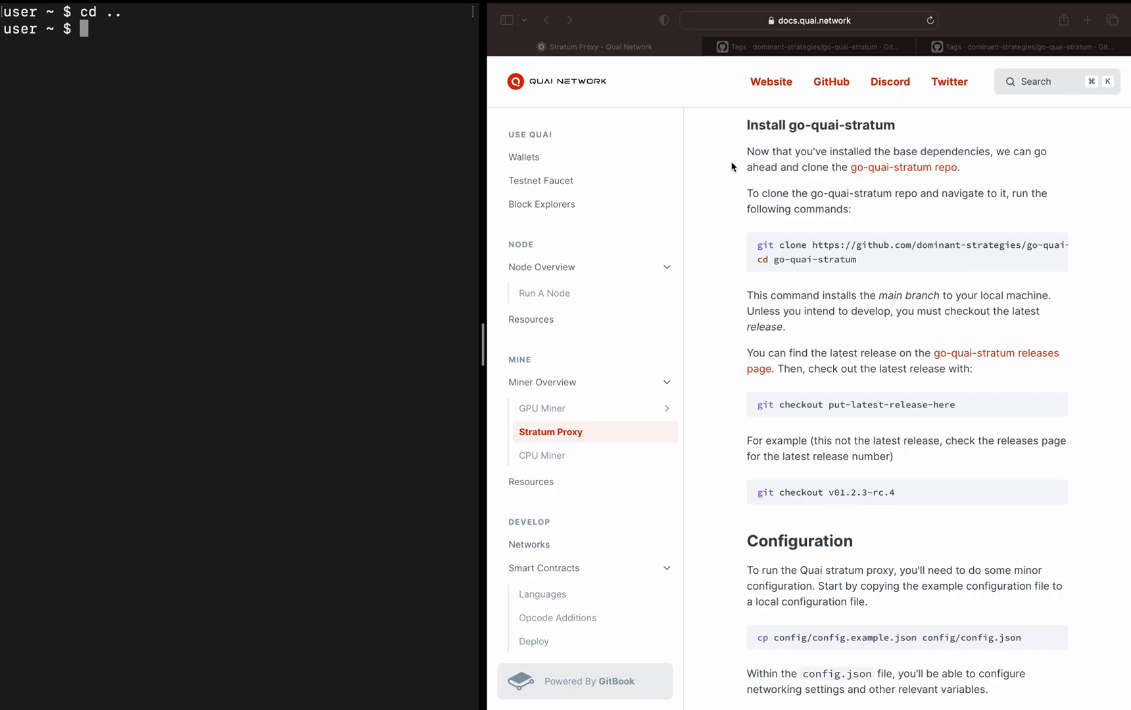
pyautogui.moveTo(838, 177)
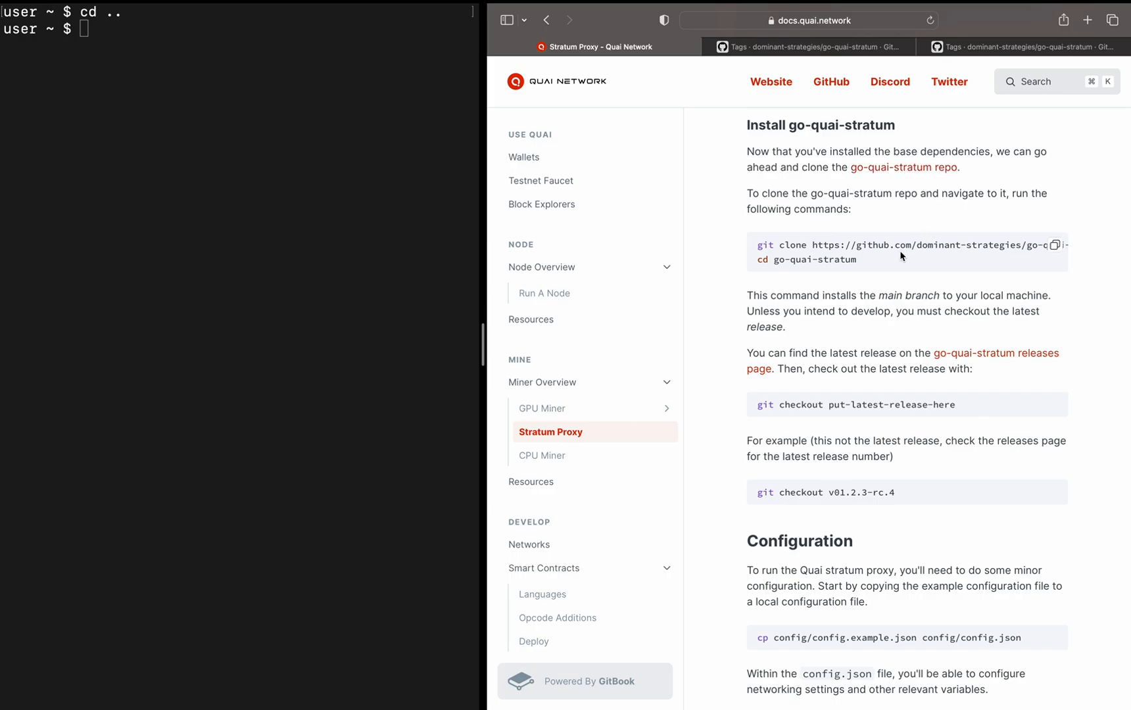
pyautogui.moveTo(1055, 249)
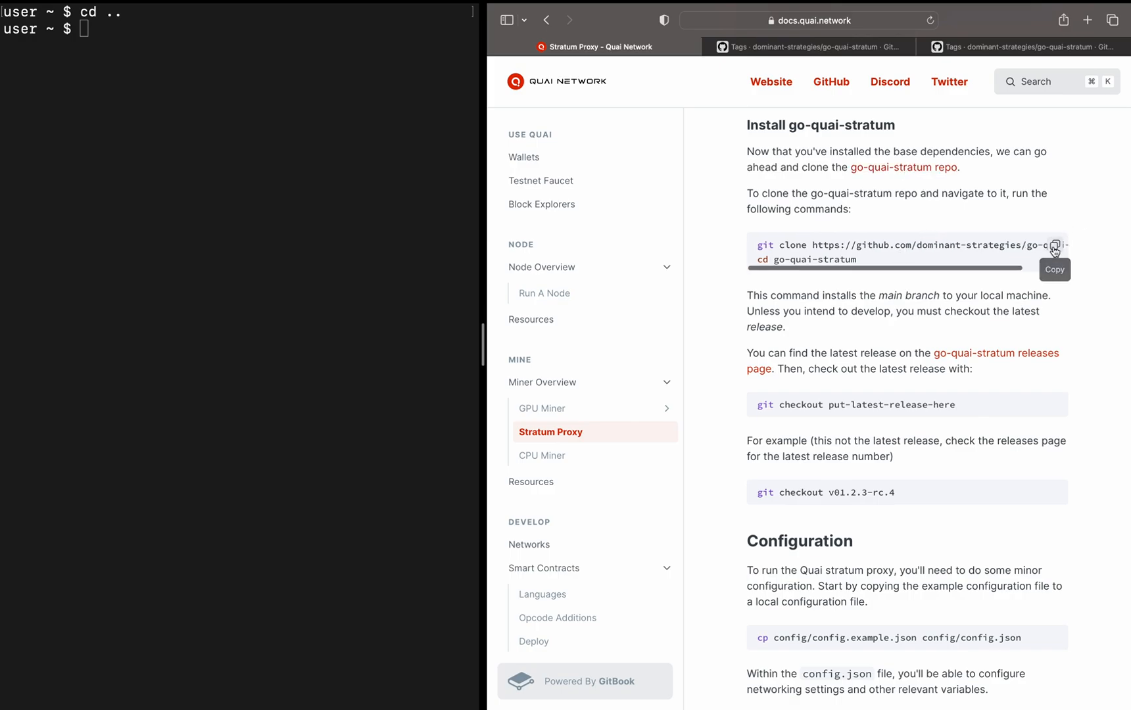
pyautogui.click(1053, 245)
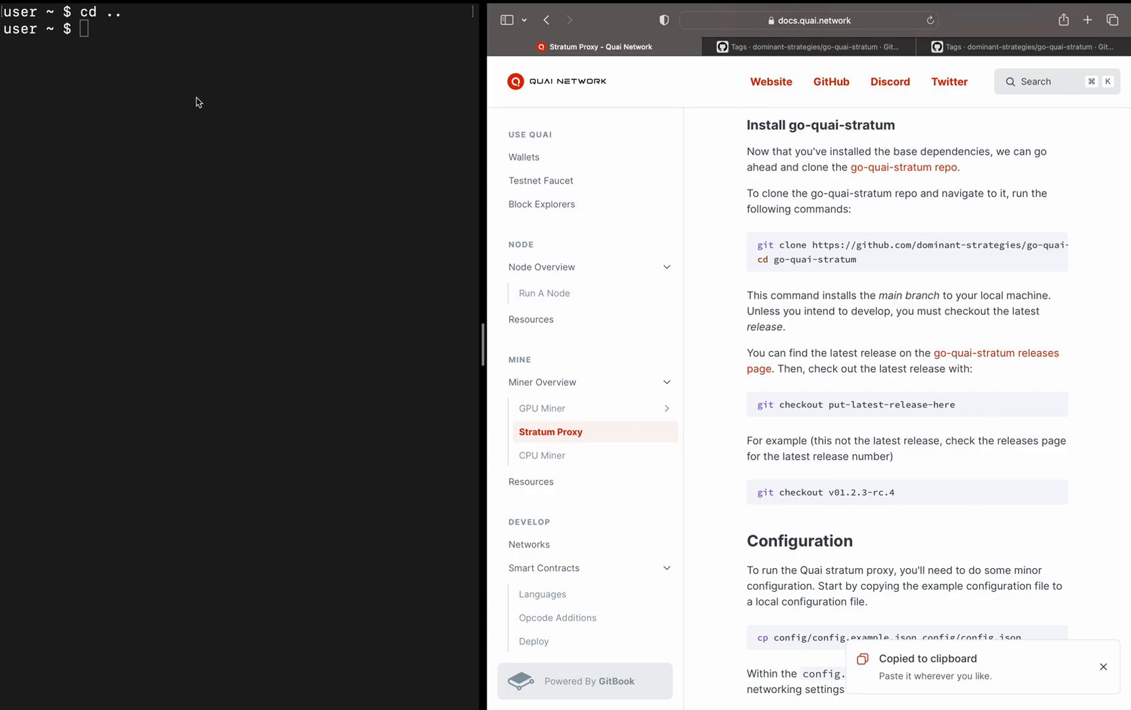
pyautogui.write('git clone https://github.com/dominant-strategies/go-quai-stratum')
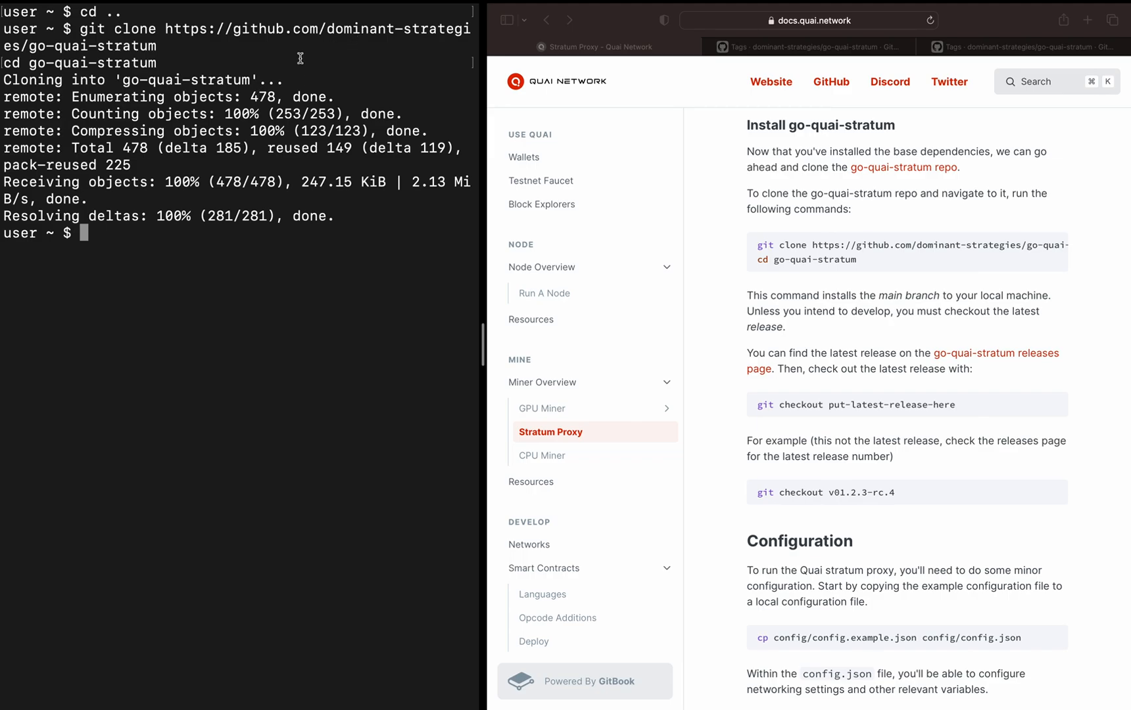
pyautogui.moveTo(204, 107)
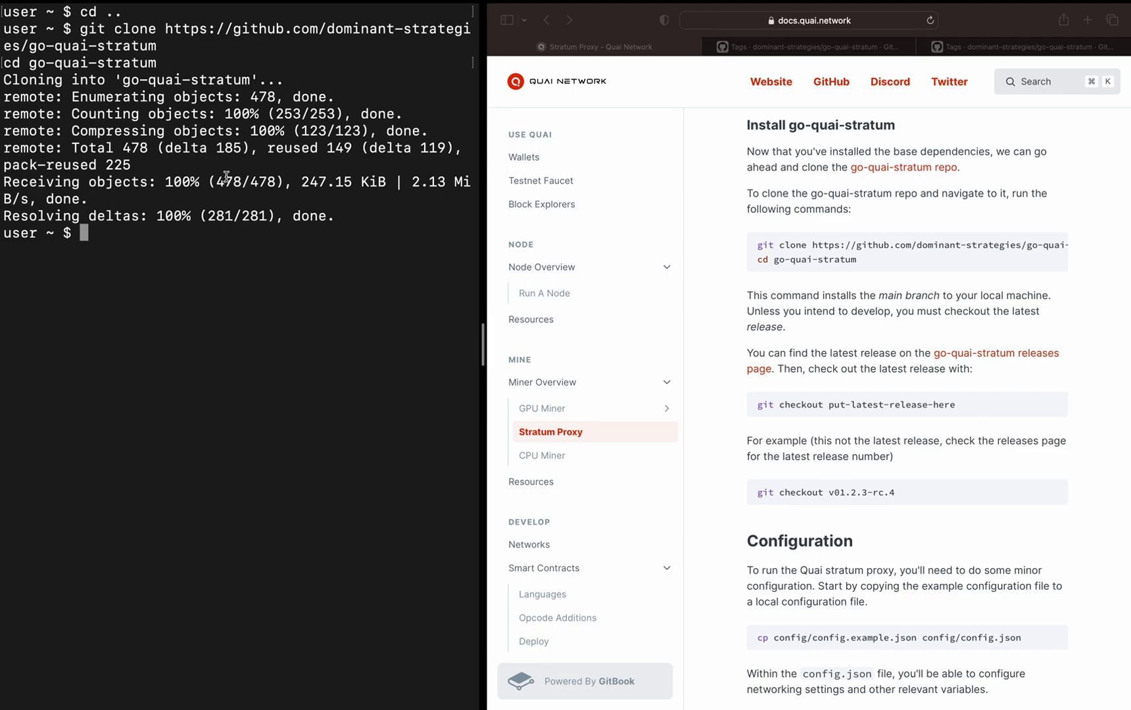
pyautogui.write('ls')
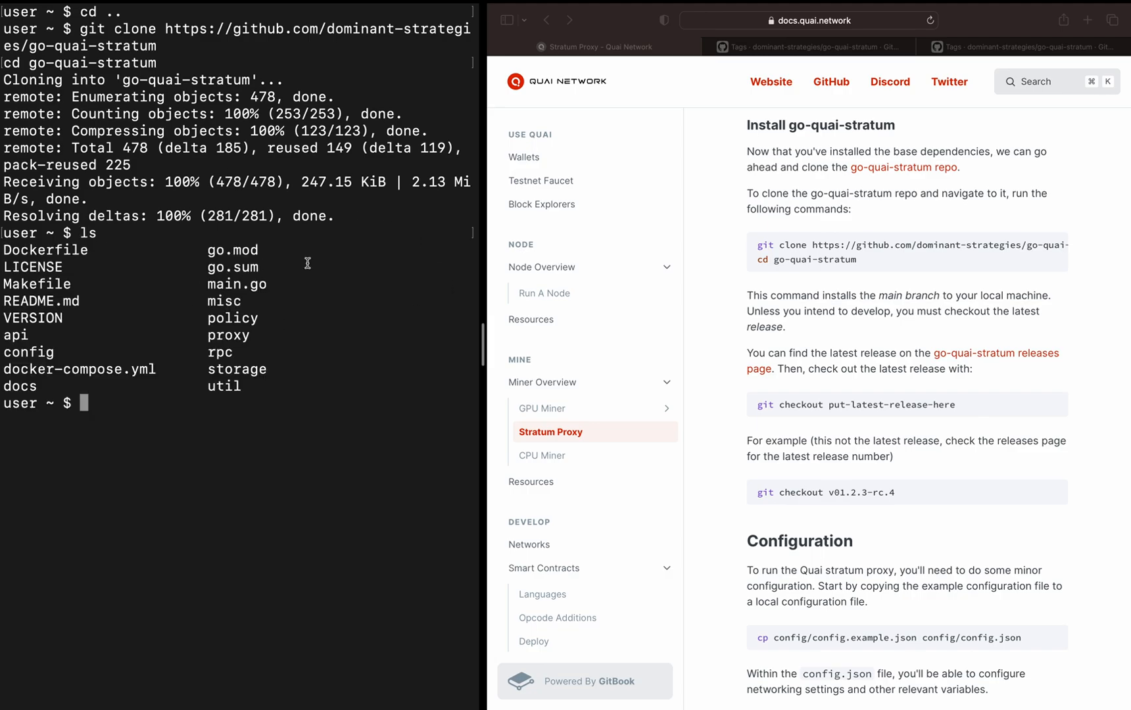
pyautogui.moveTo(133, 370)
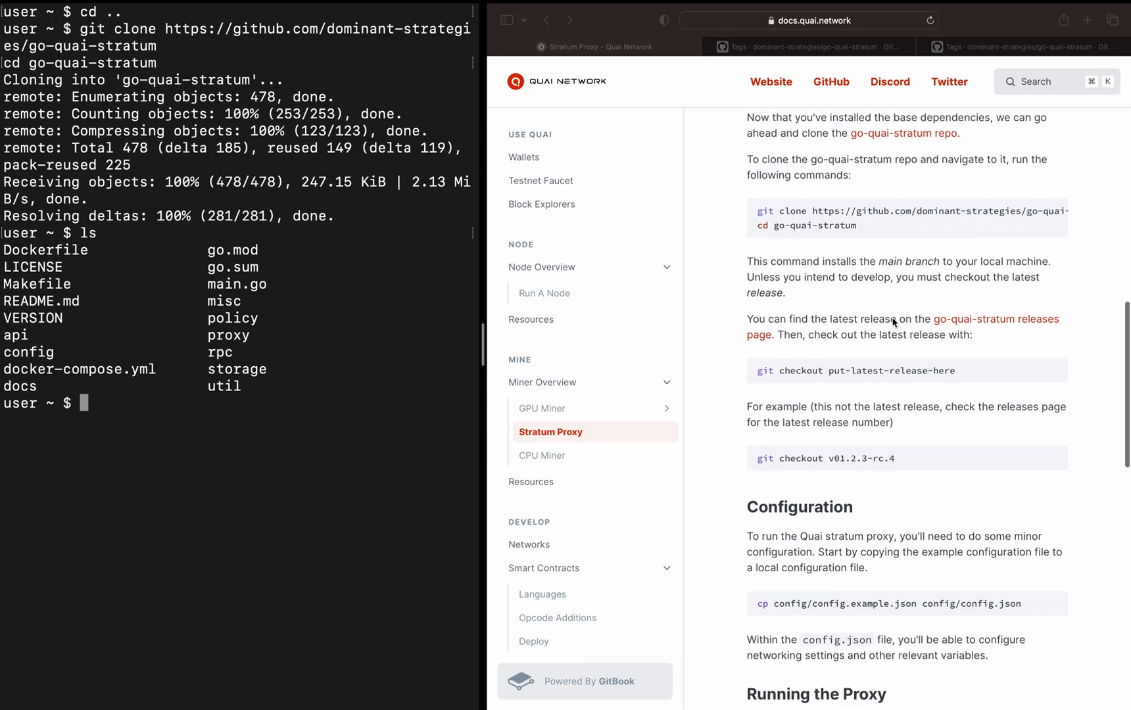
pyautogui.scroll(-3)
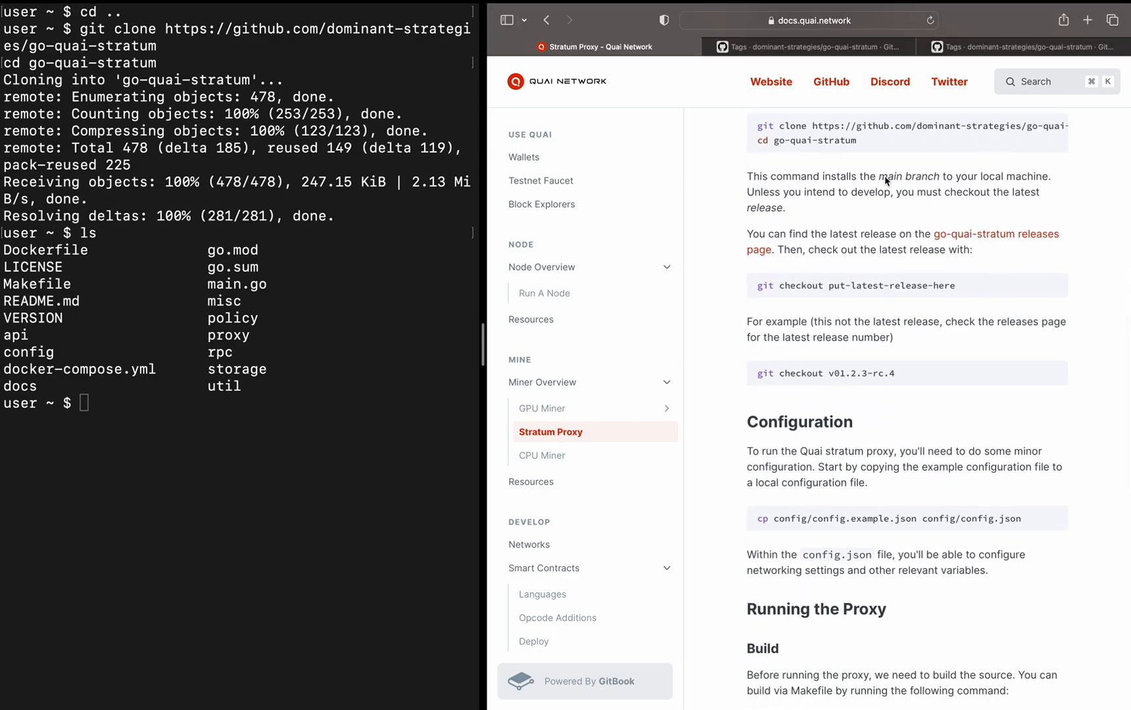
pyautogui.doubleClick(905, 176)
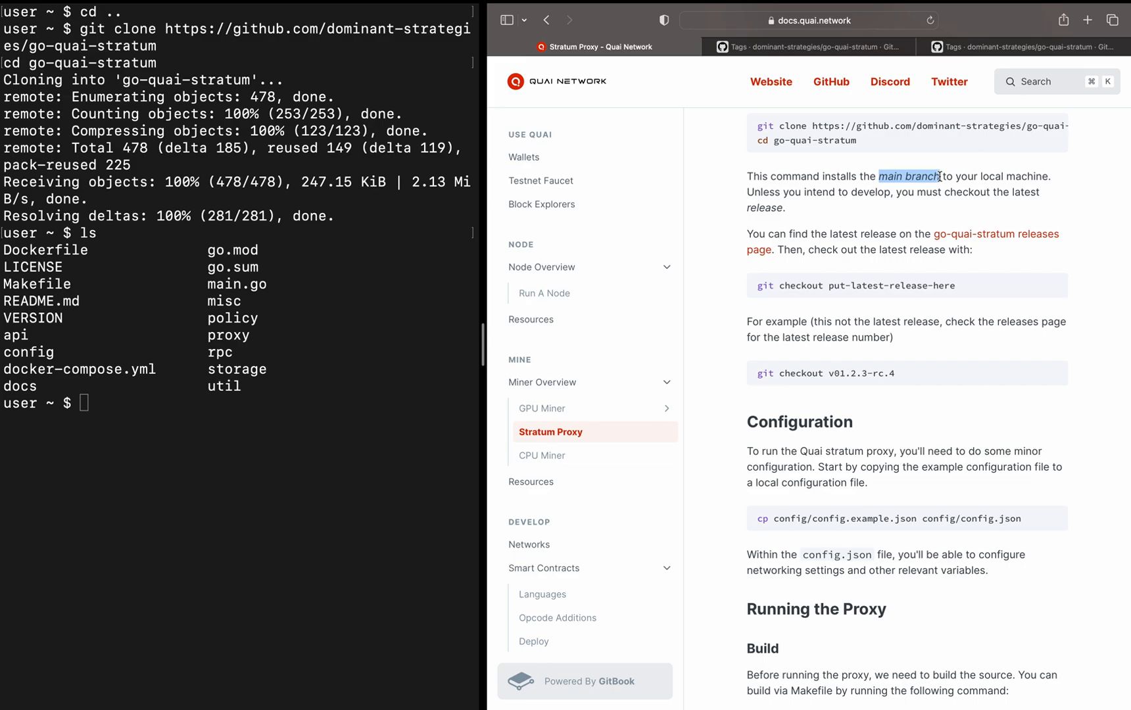
pyautogui.moveTo(691, 224)
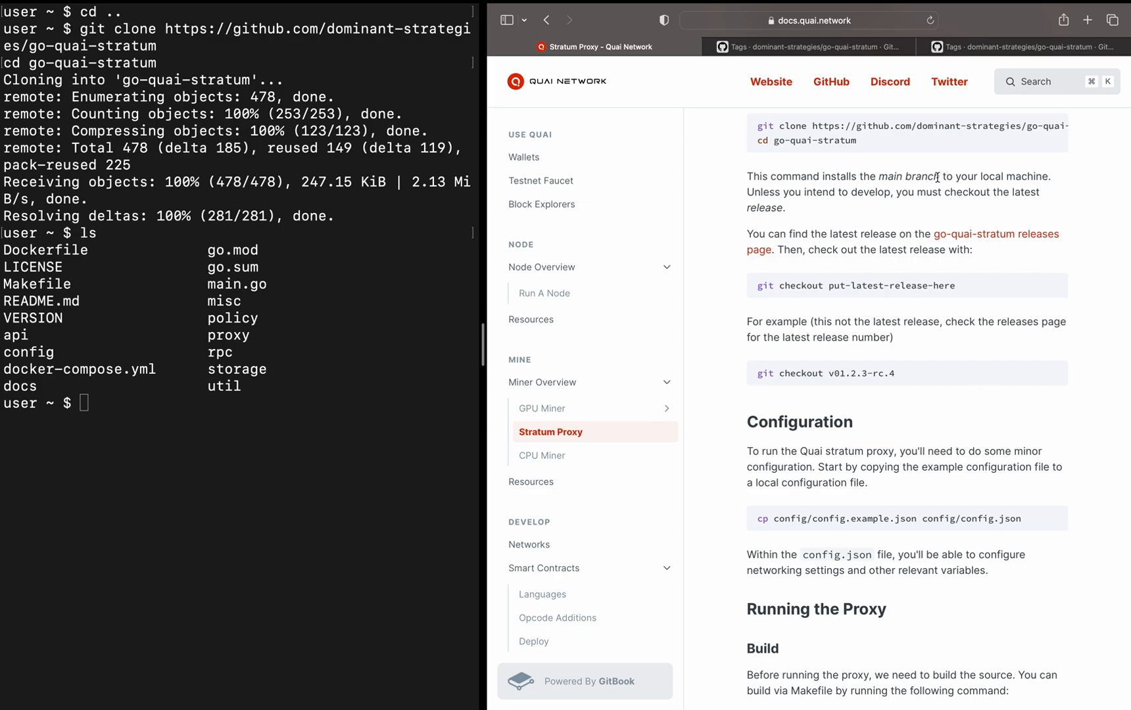
pyautogui.moveTo(874, 205)
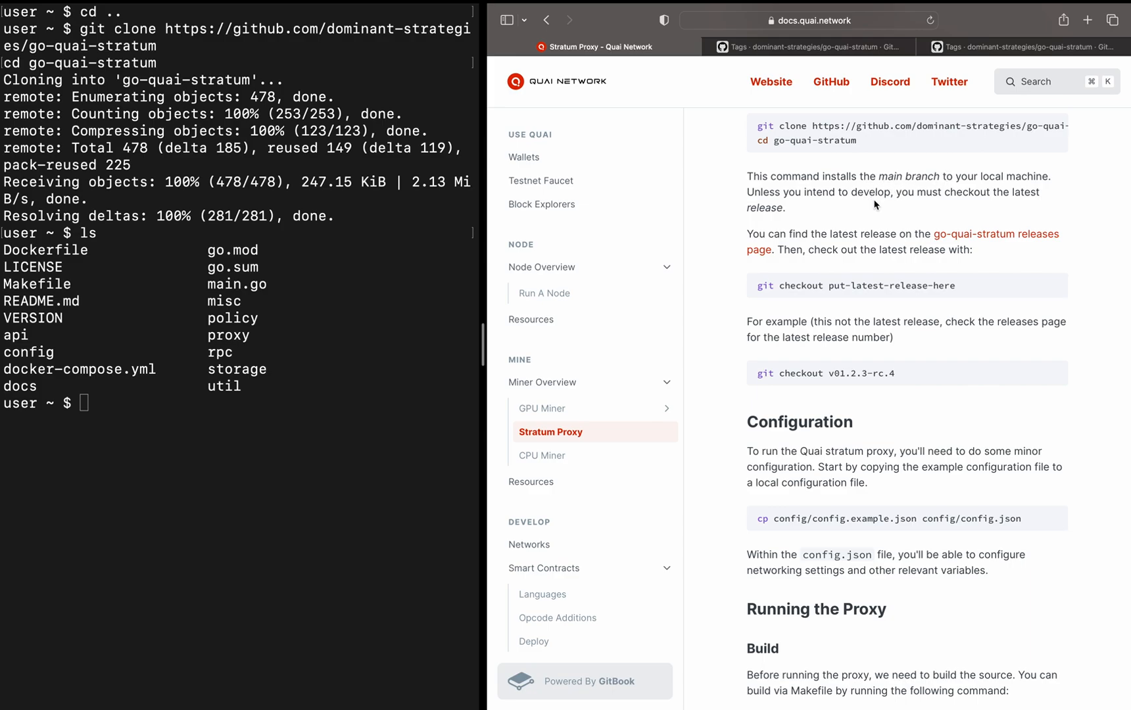
pyautogui.moveTo(868, 212)
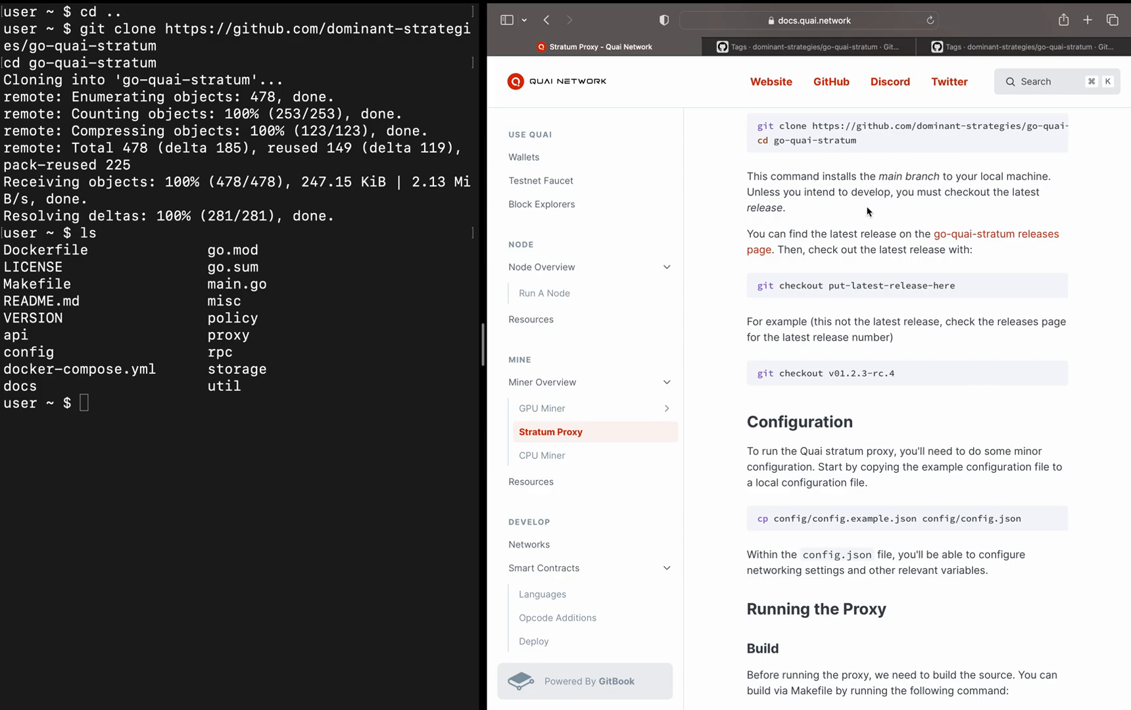
pyautogui.moveTo(924, 233)
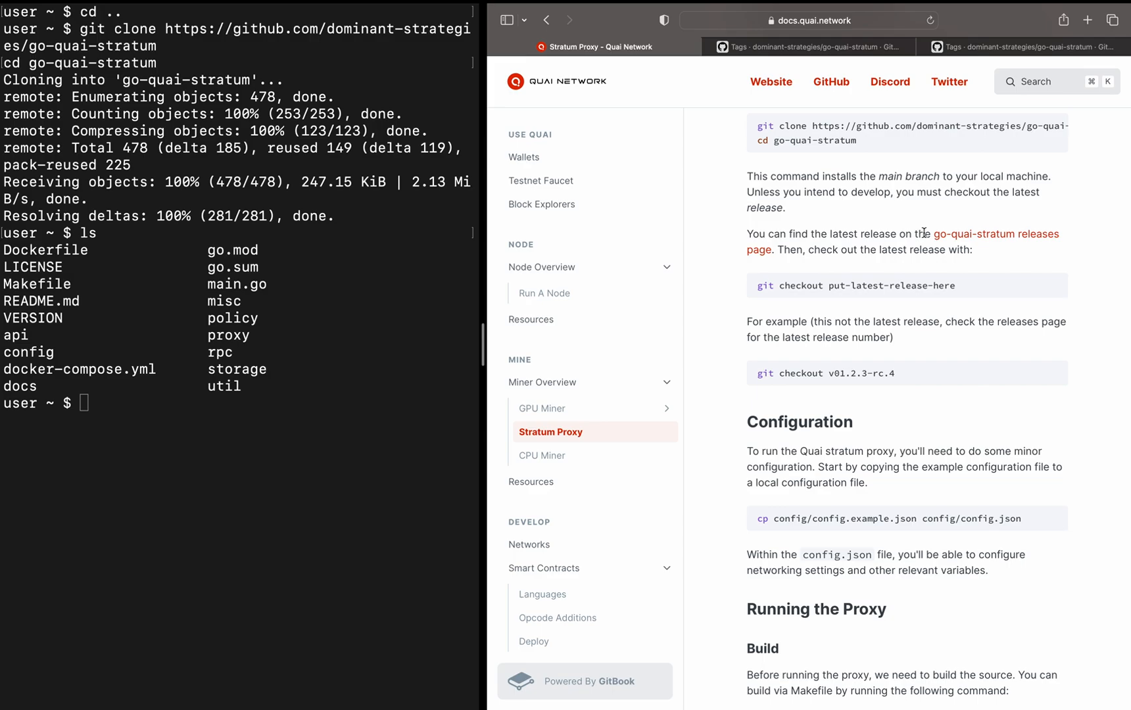
pyautogui.moveTo(940, 270)
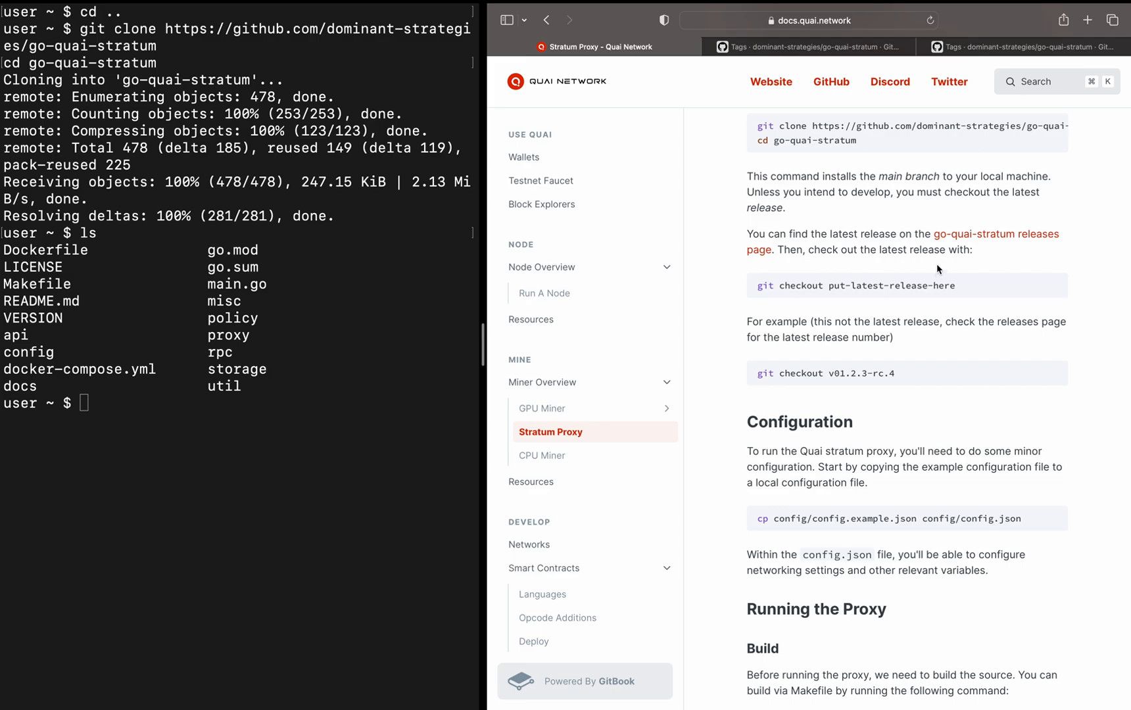
pyautogui.scroll(-3)
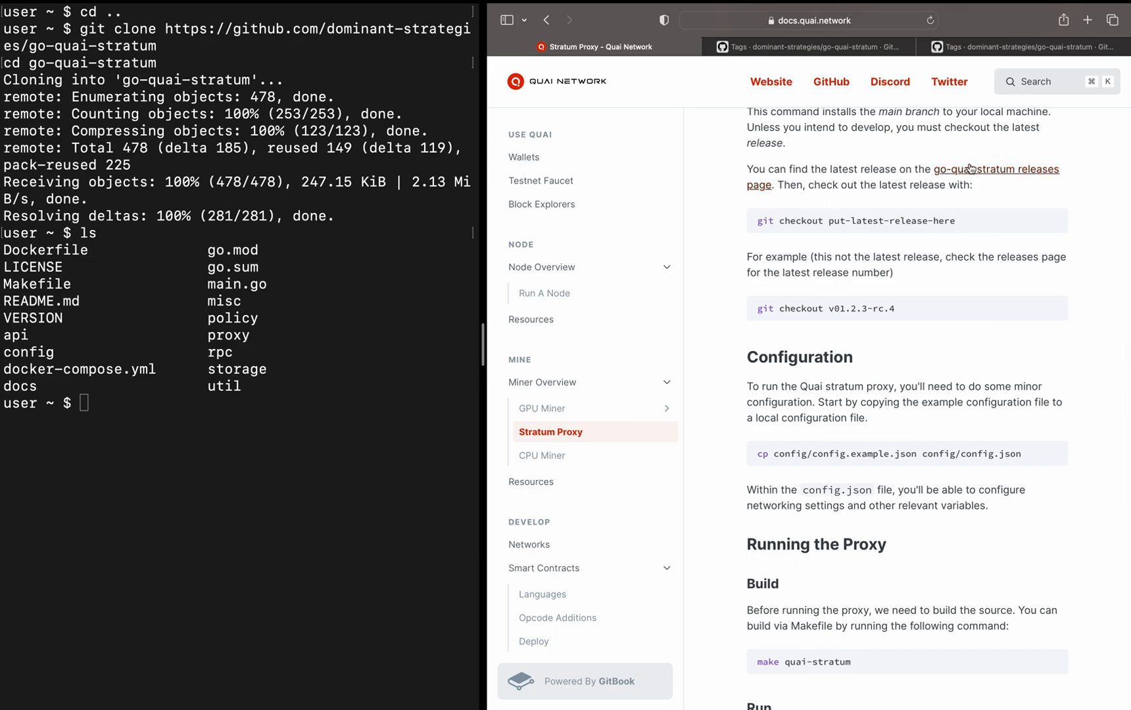
# Check the go-quai-stratum releases page for the newest tag v0.8.0-rc.2, then return to the docs.
pyautogui.click(730, 47)
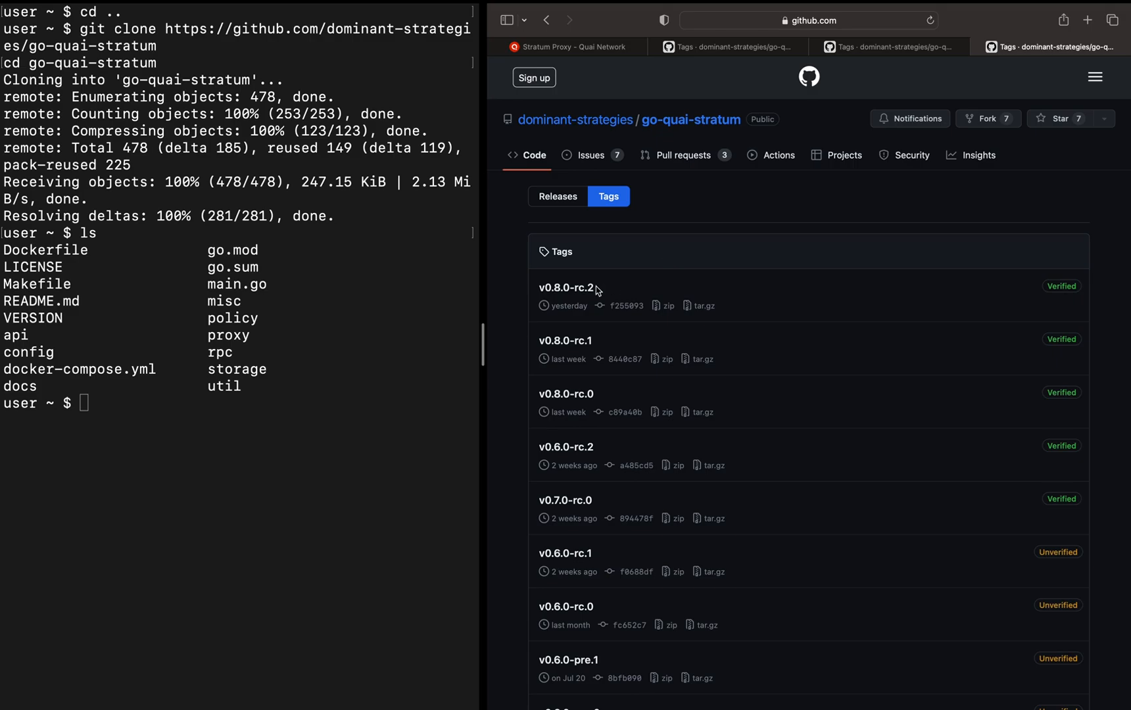
pyautogui.doubleClick(567, 287)
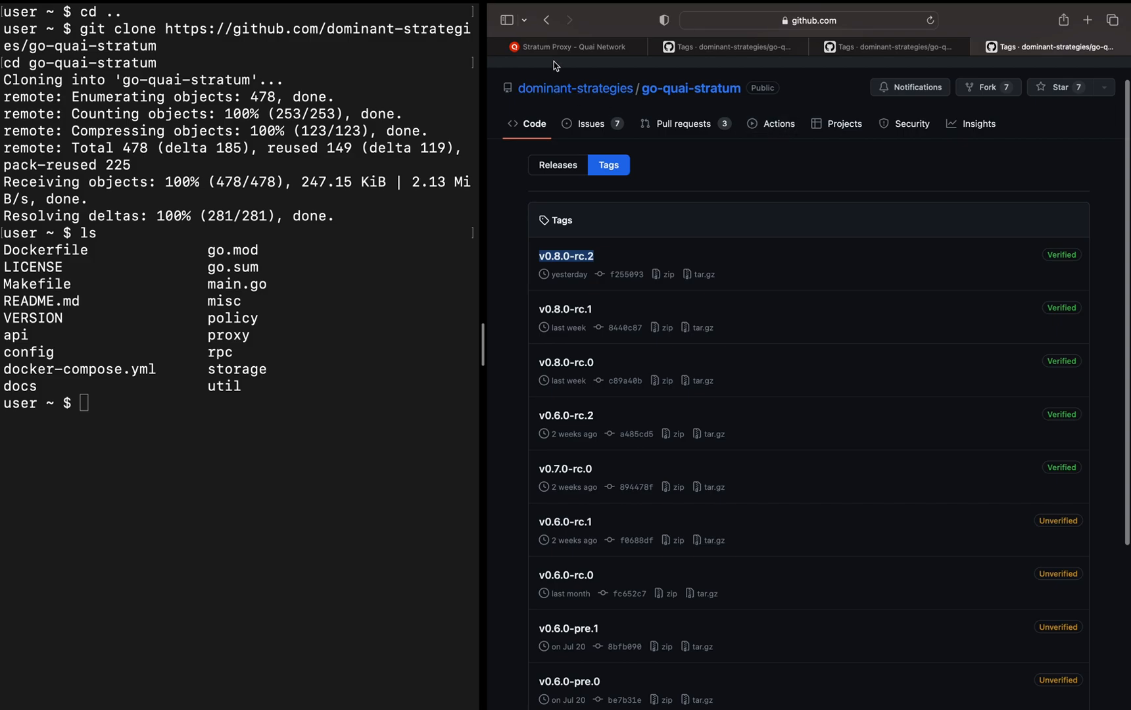
pyautogui.click(570, 48)
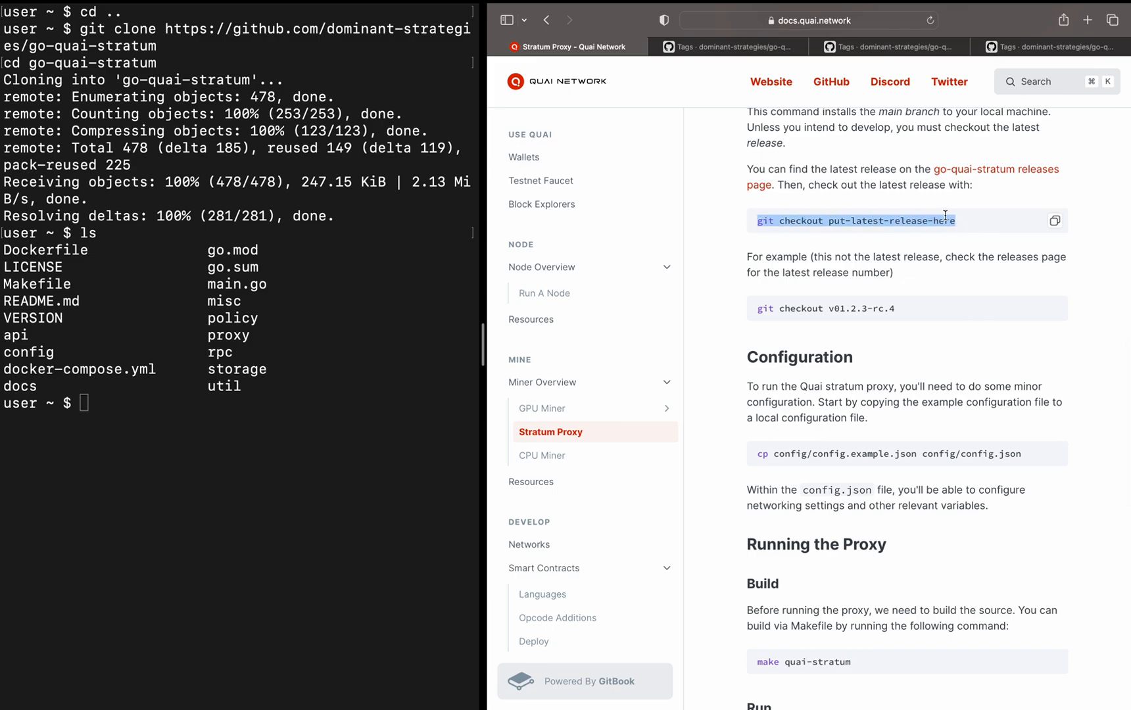
pyautogui.moveTo(919, 218)
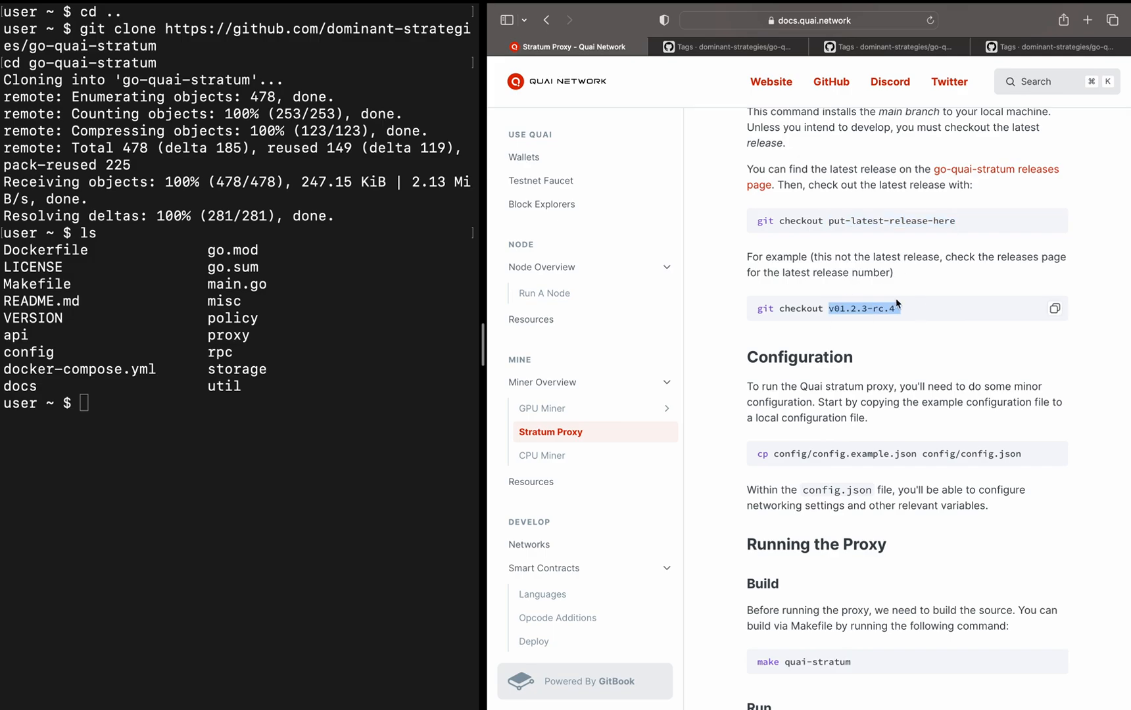
# Check out tag v0.8.0-rc.2 and highlight 'detached HEAD' in the git output.
pyautogui.write('git chec')
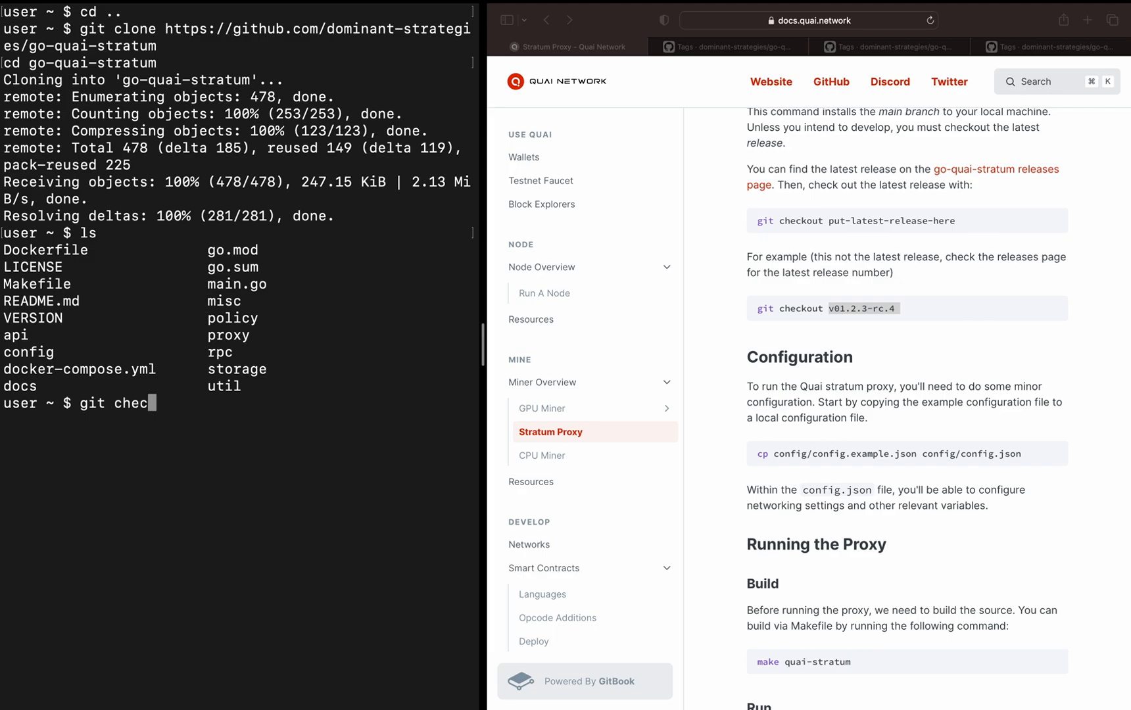
pyautogui.write('kout')
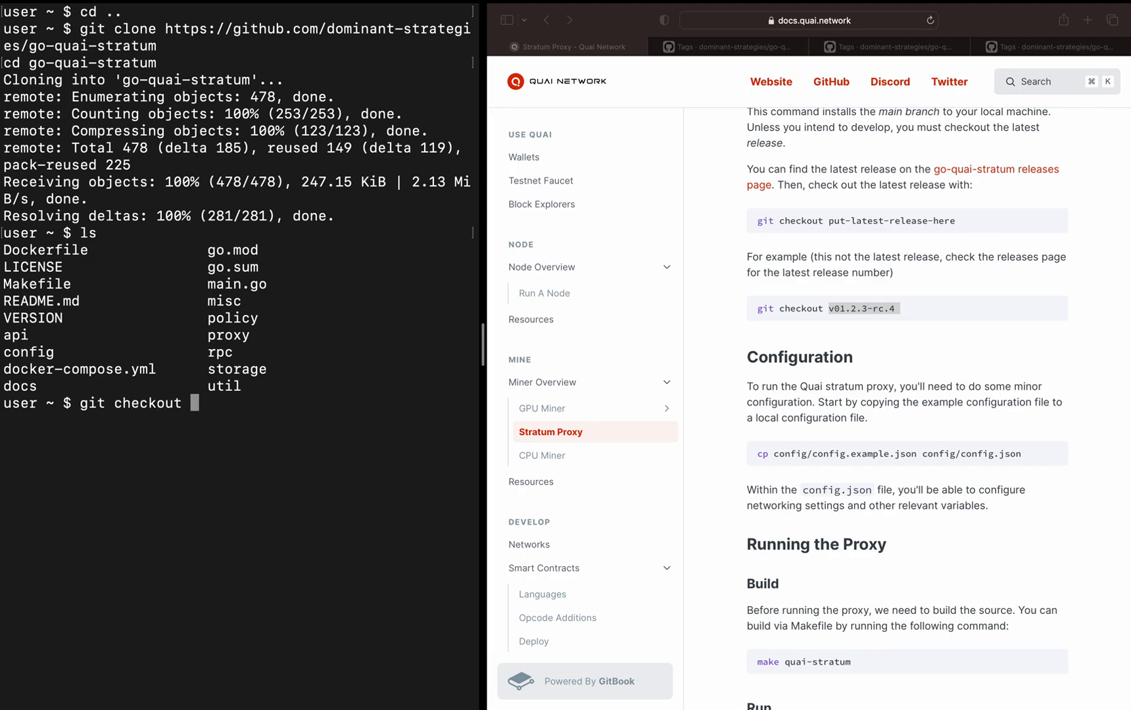
pyautogui.write('v0.8.0-rc.2')
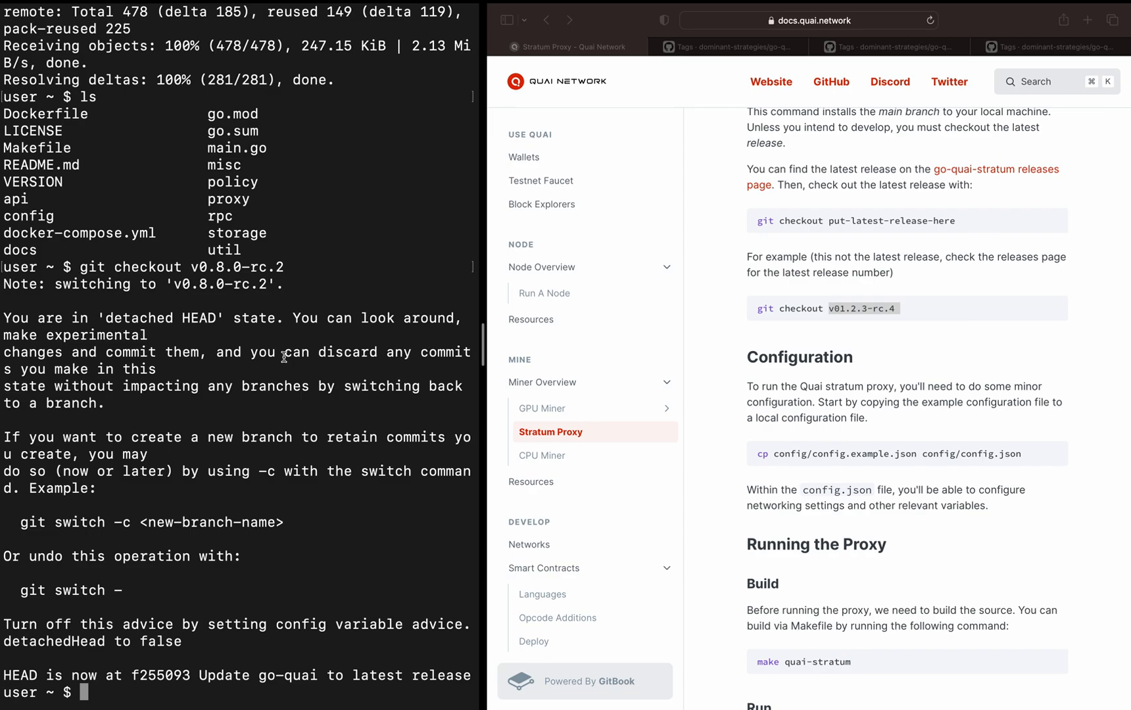
pyautogui.moveTo(205, 321)
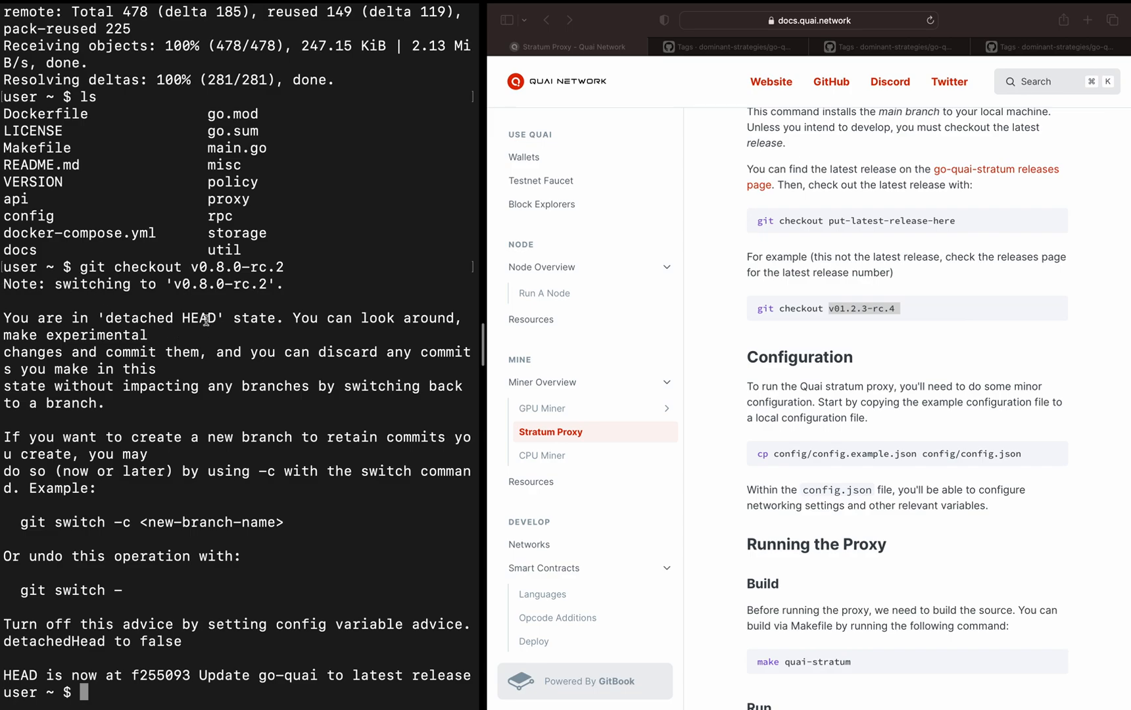
pyautogui.doubleClick(132, 319)
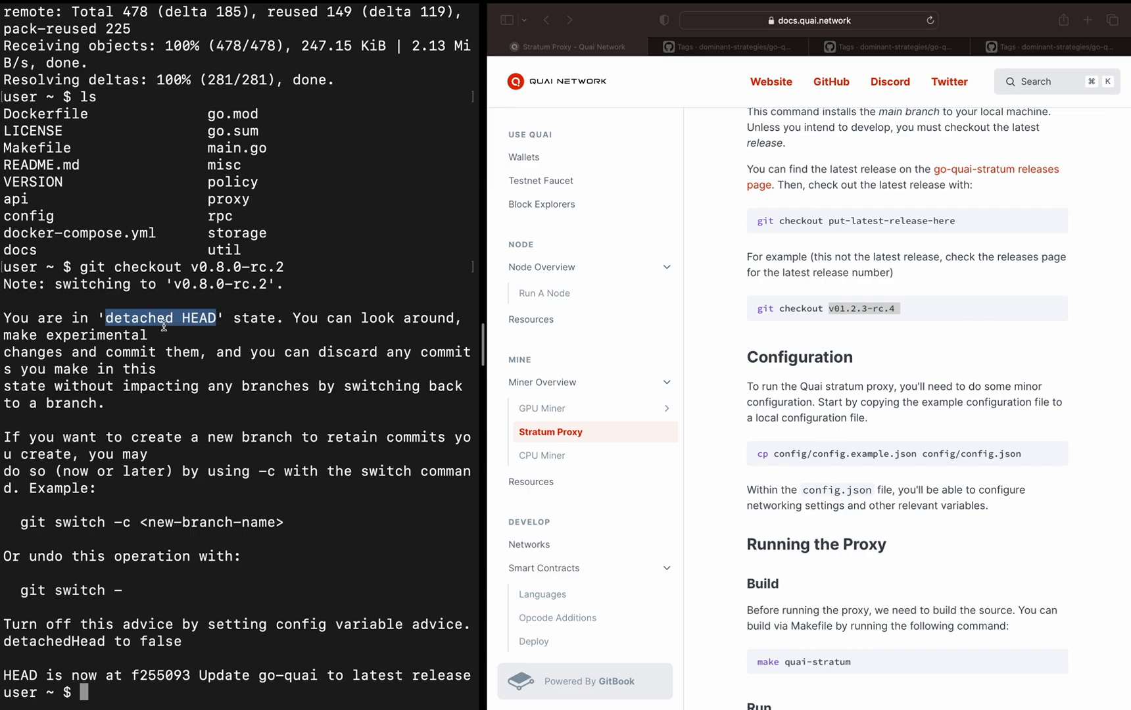
pyautogui.moveTo(147, 317)
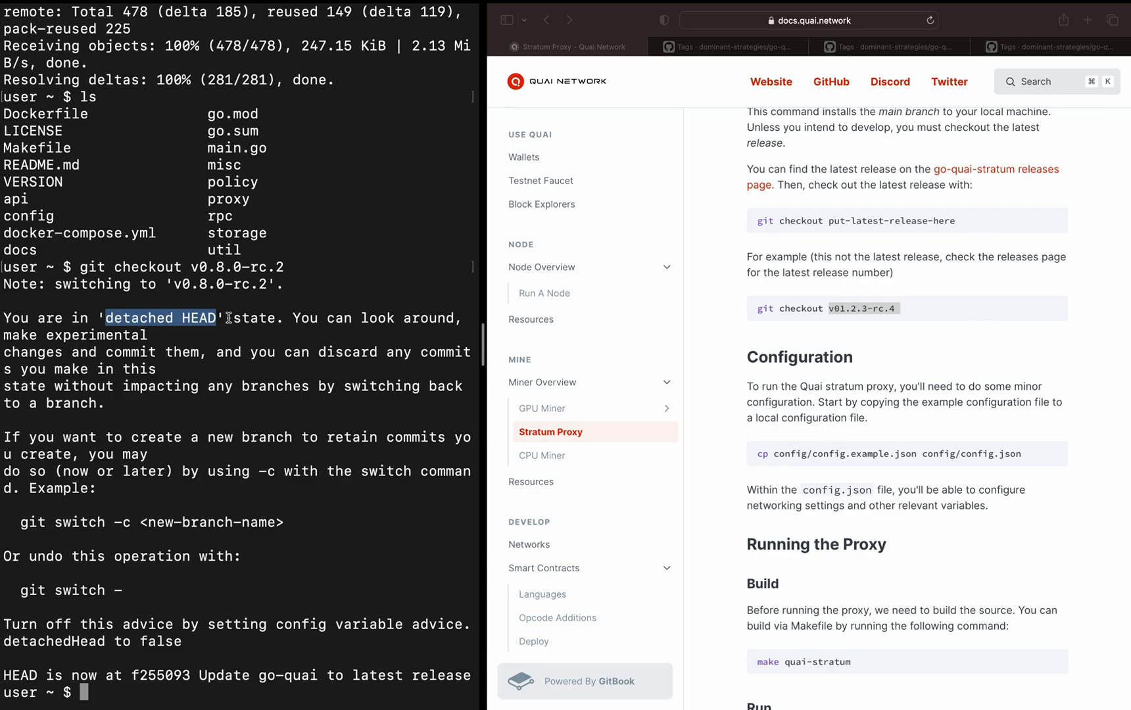
pyautogui.moveTo(170, 569)
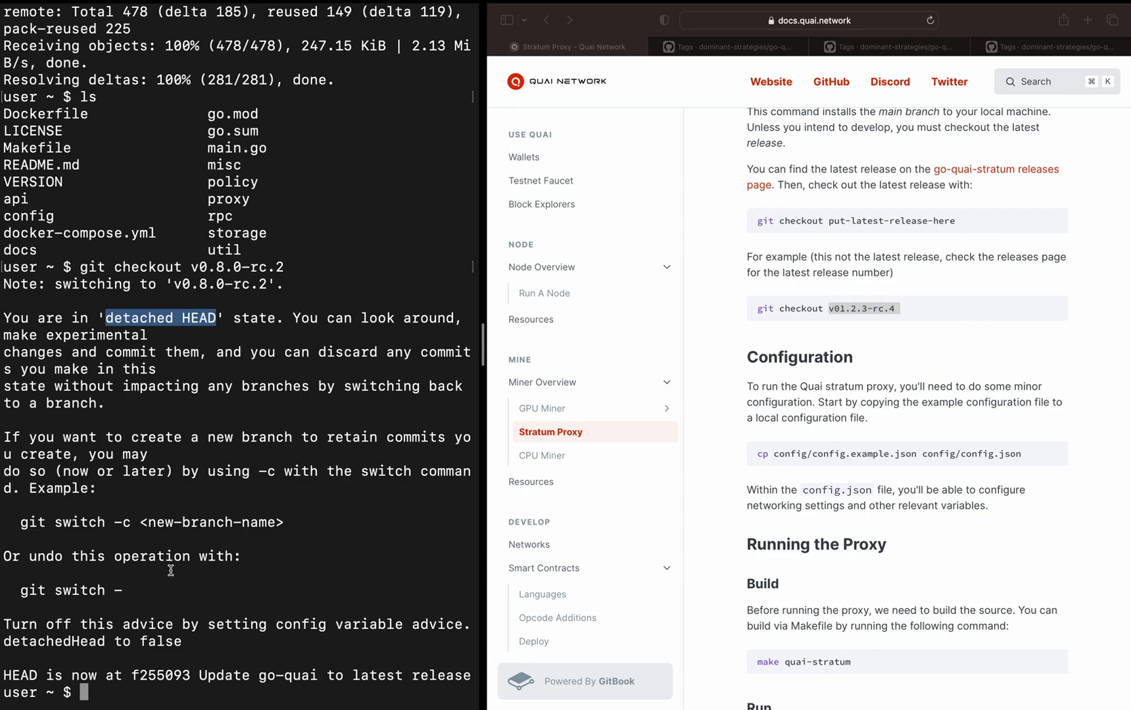
pyautogui.moveTo(121, 675)
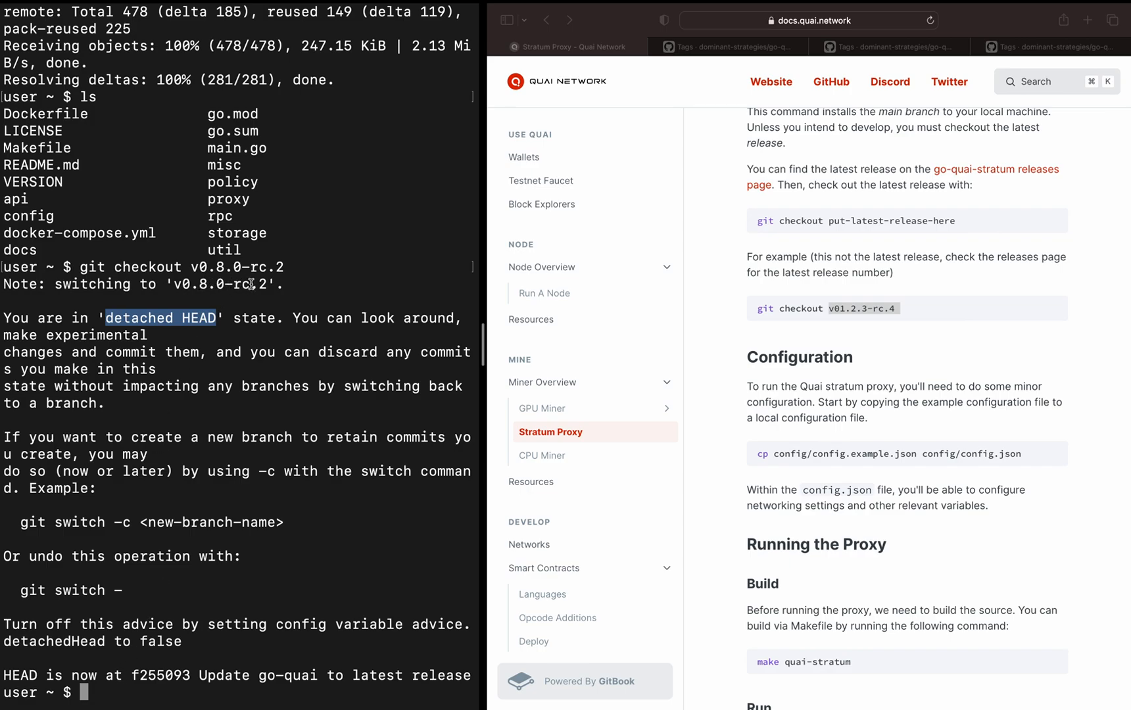
pyautogui.moveTo(140, 704)
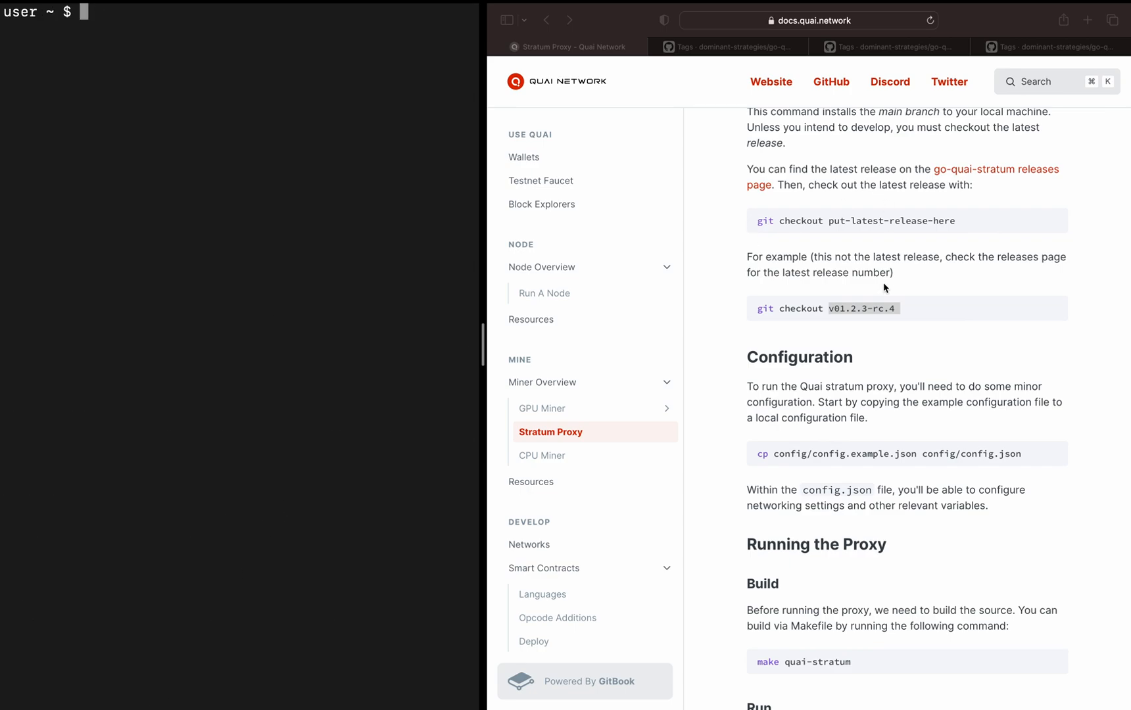
# Copy config/config.example.json to config/config.json using the docs command.
pyautogui.scroll(-3)
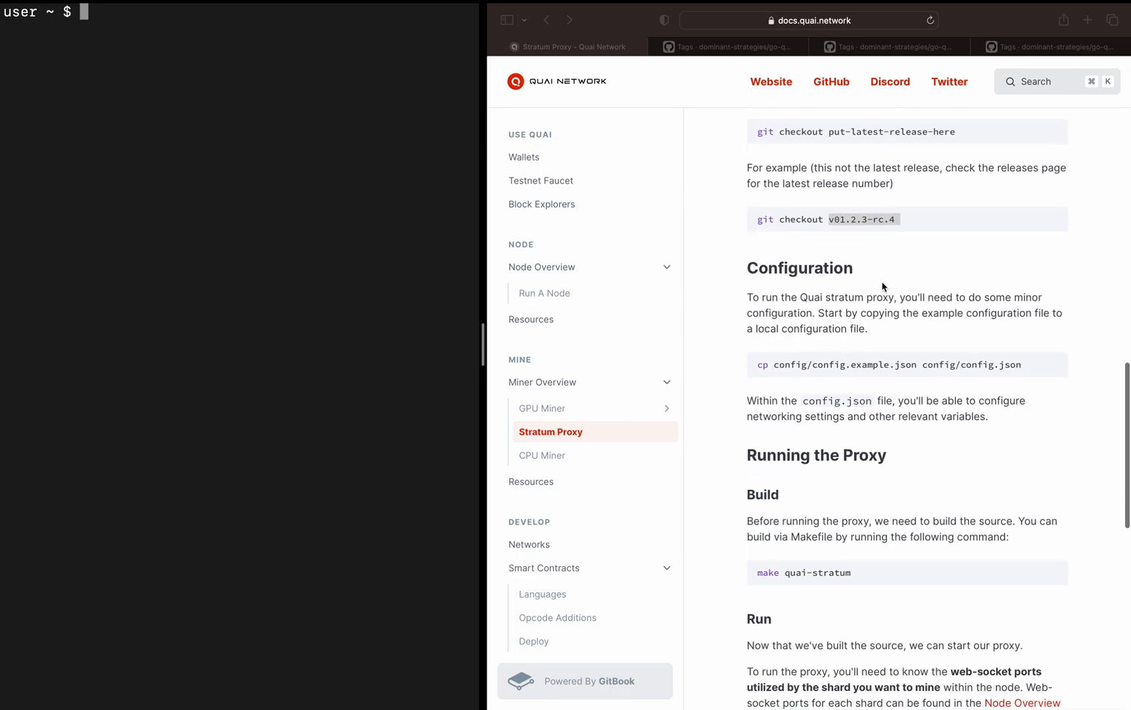
pyautogui.moveTo(858, 168)
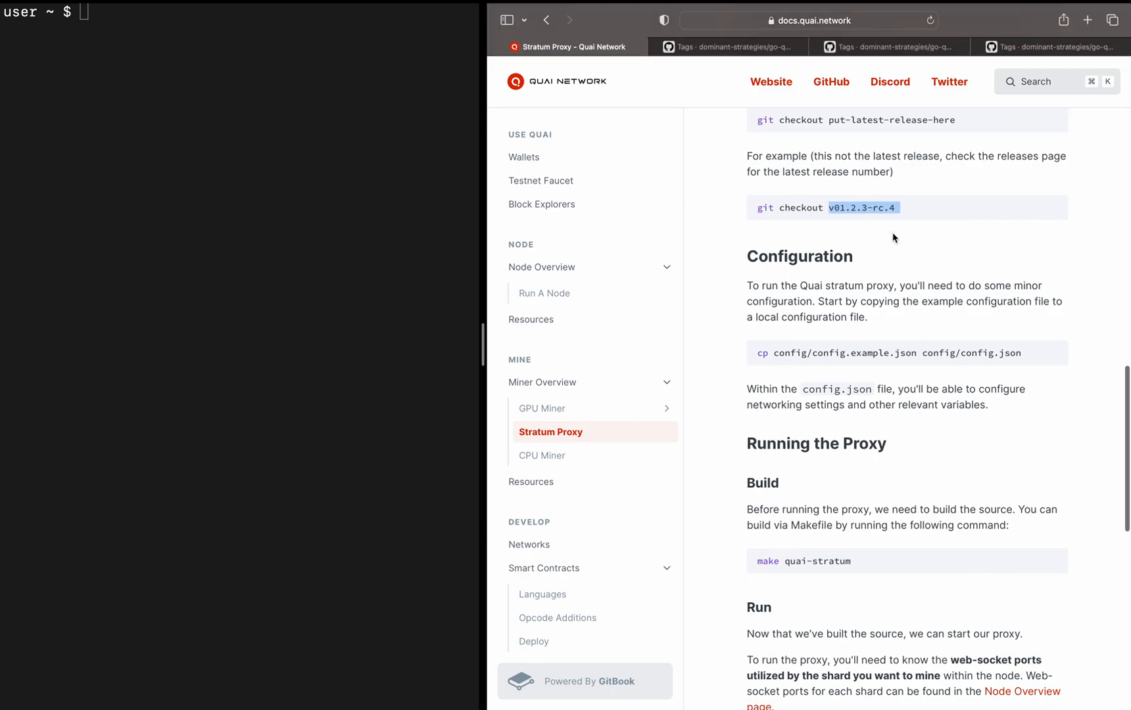
pyautogui.scroll(-3)
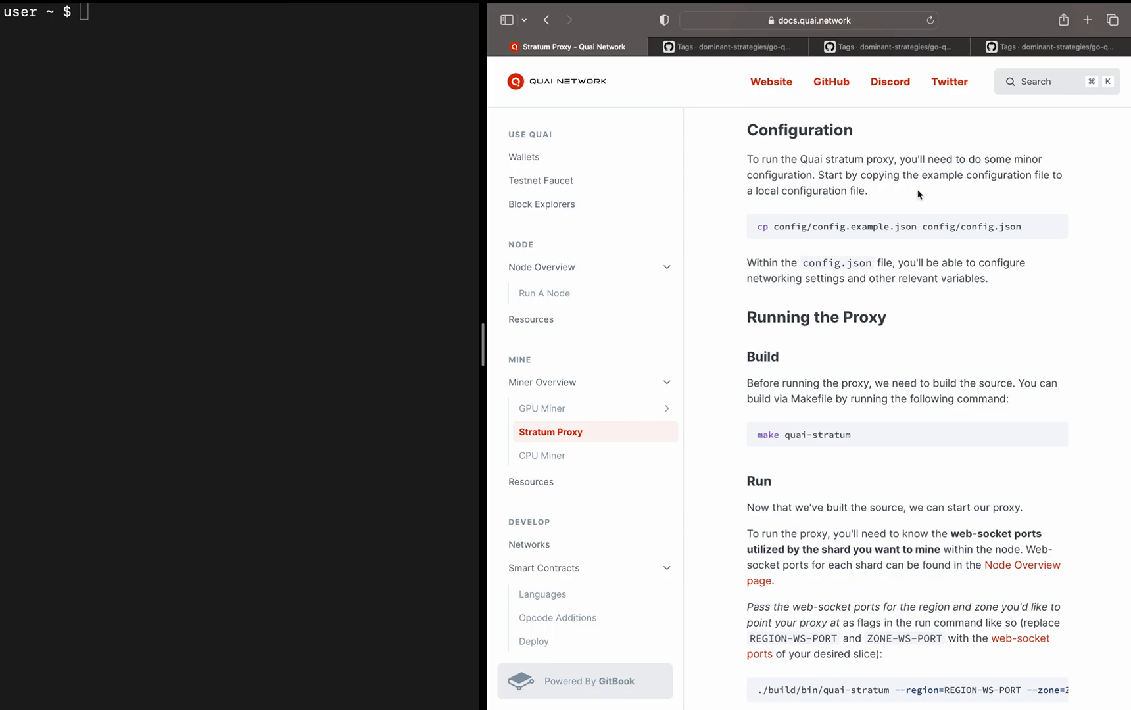
pyautogui.moveTo(837, 225)
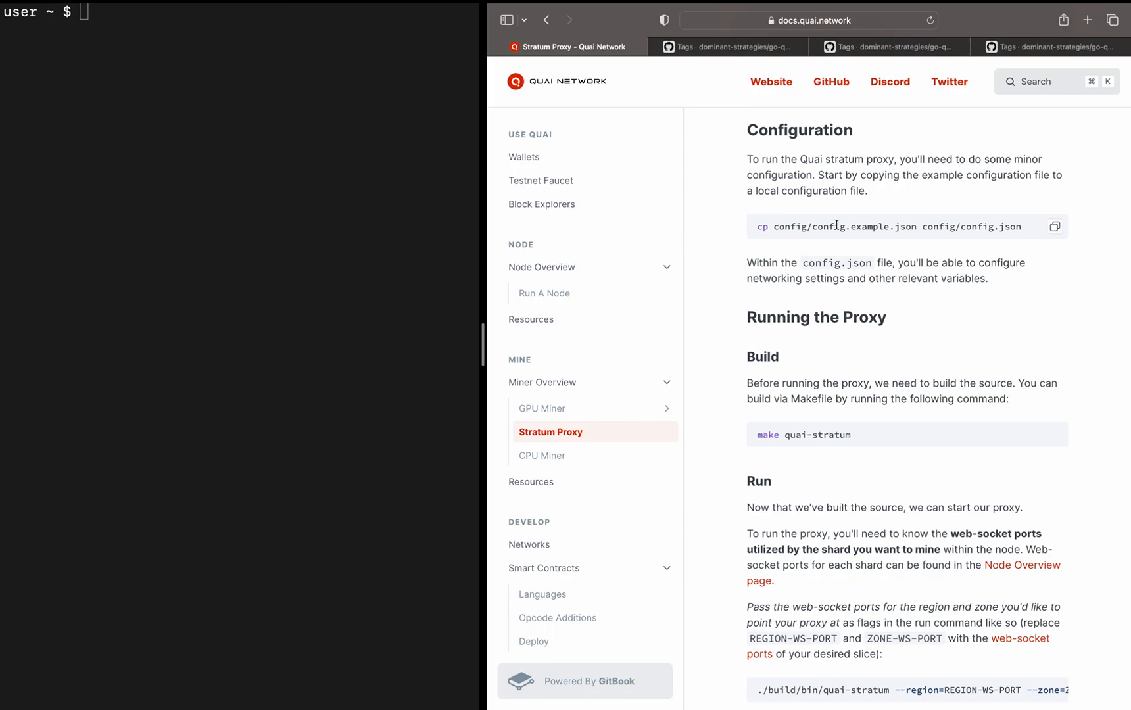
pyautogui.moveTo(757, 226)
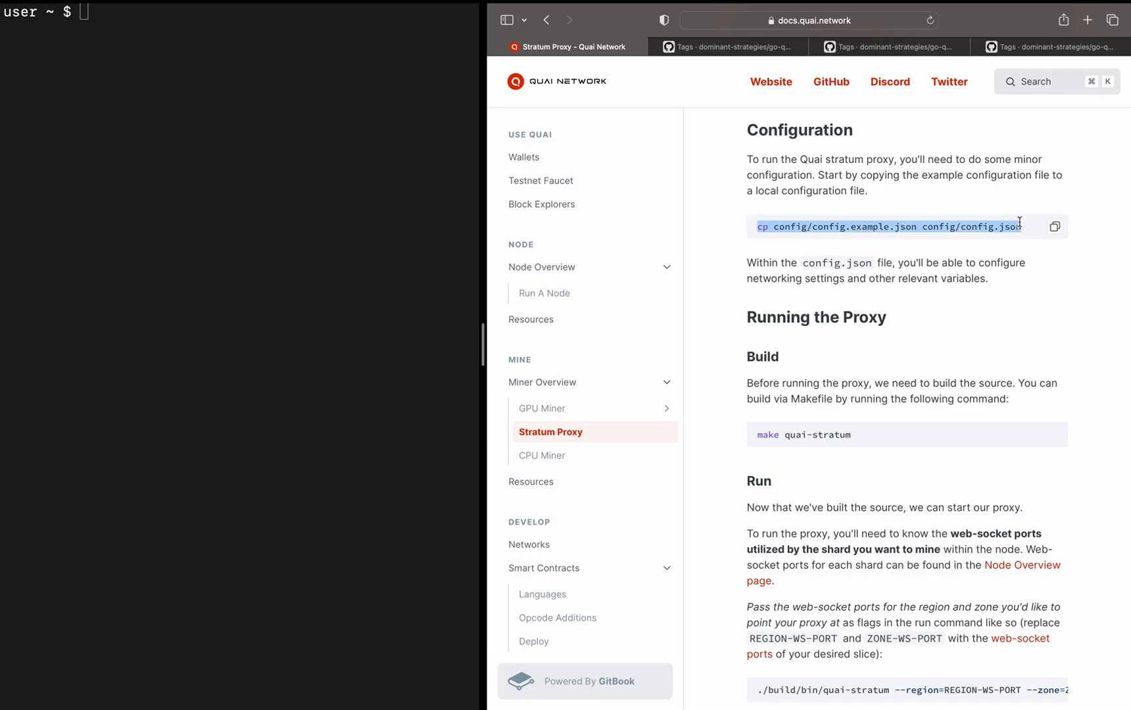
pyautogui.click(1055, 226)
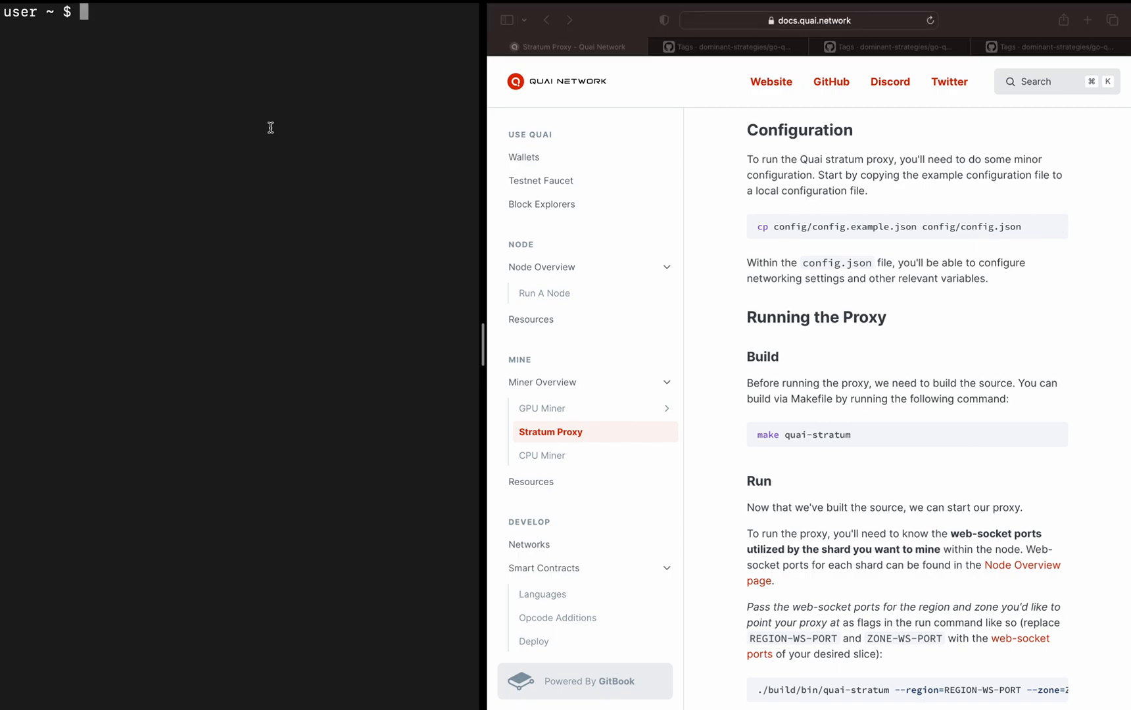
pyautogui.write('cp config/config.example.json config/config.json')
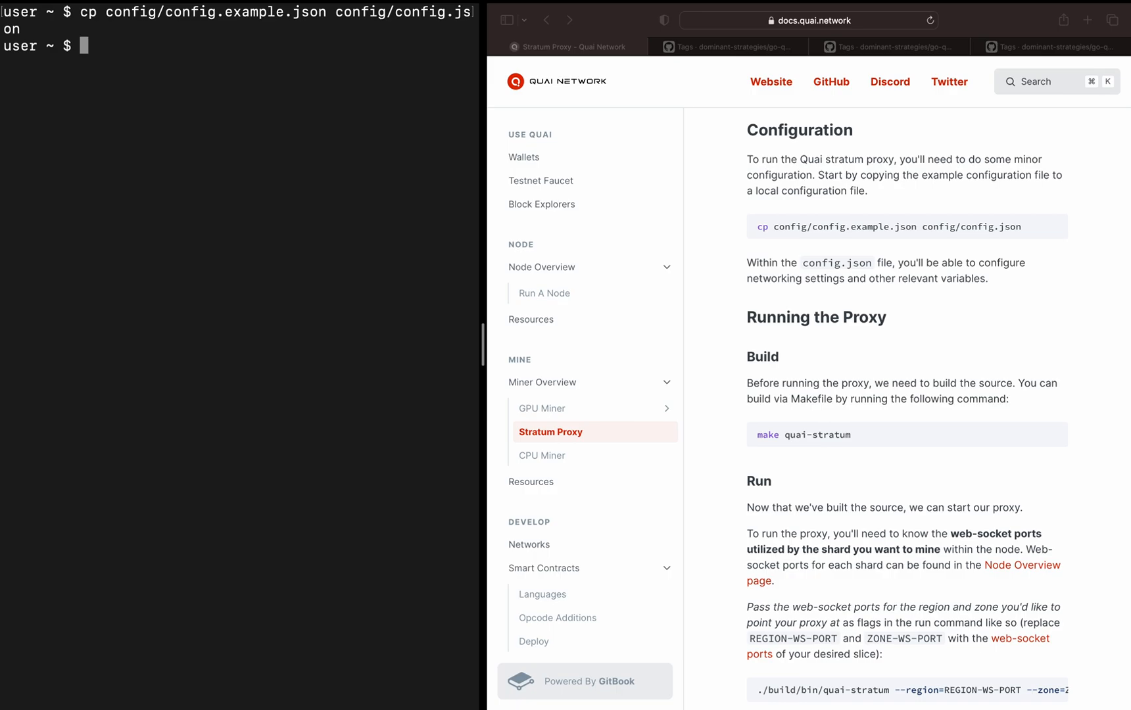
# List and enter the config folder to verify the files, then return to the repo root.
pyautogui.write('ls')
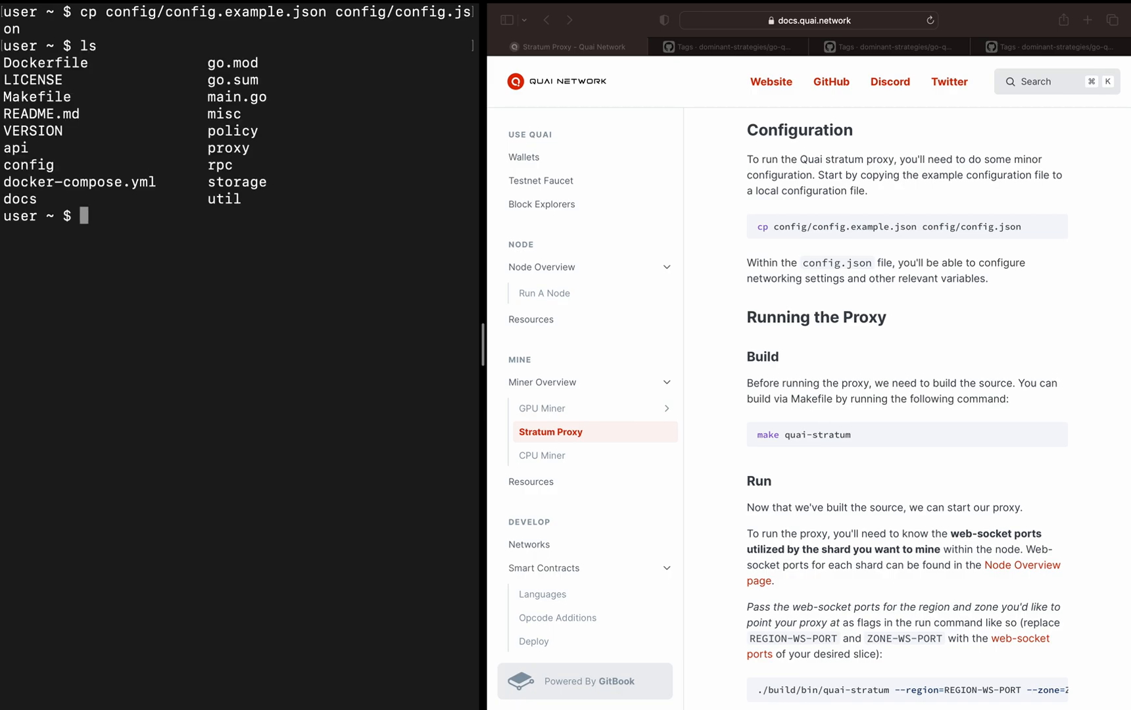
pyautogui.write('cd con')
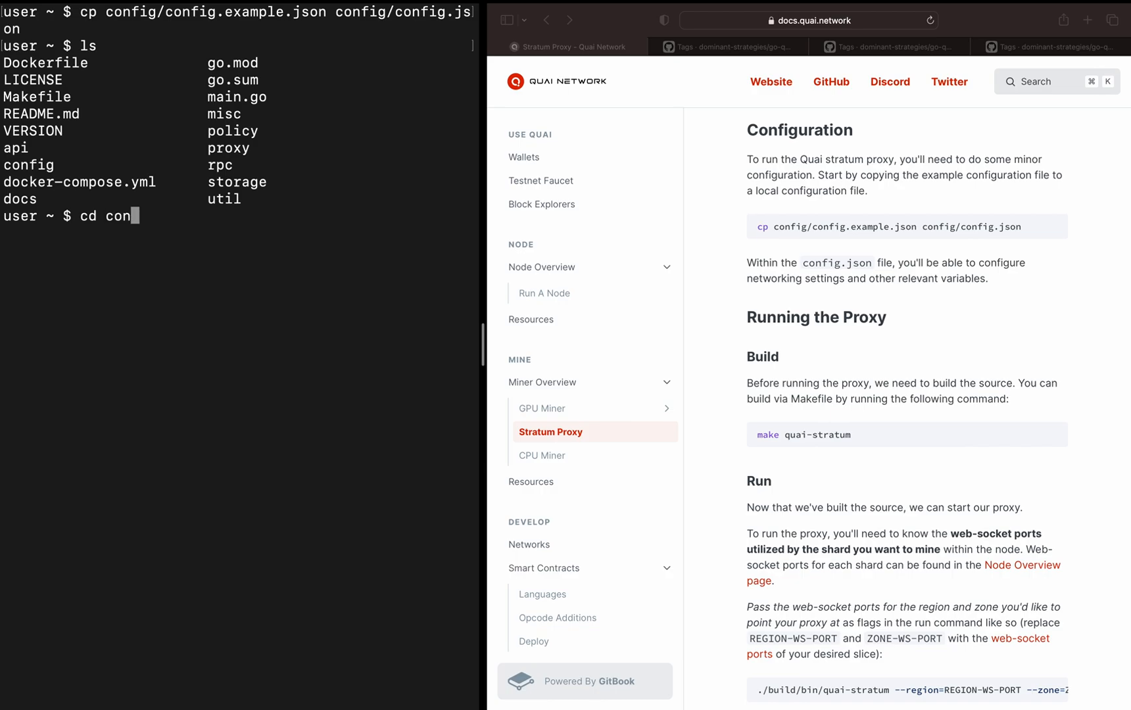
pyautogui.write('fig')
pyautogui.write('ls')
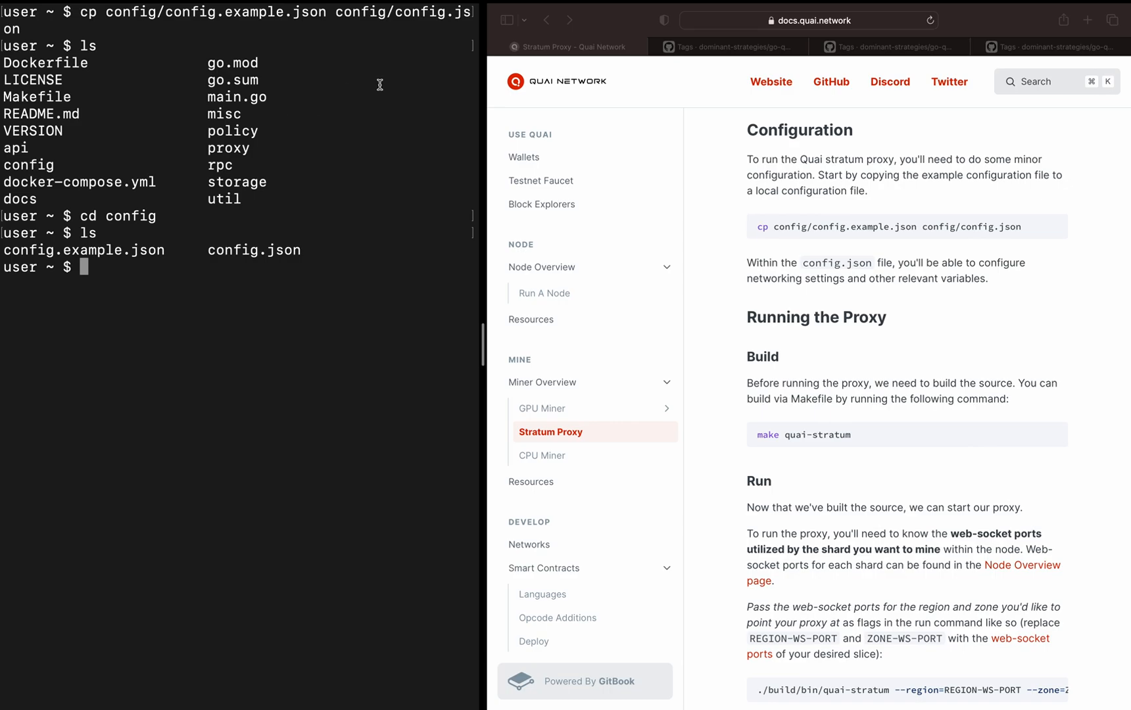
pyautogui.moveTo(244, 230)
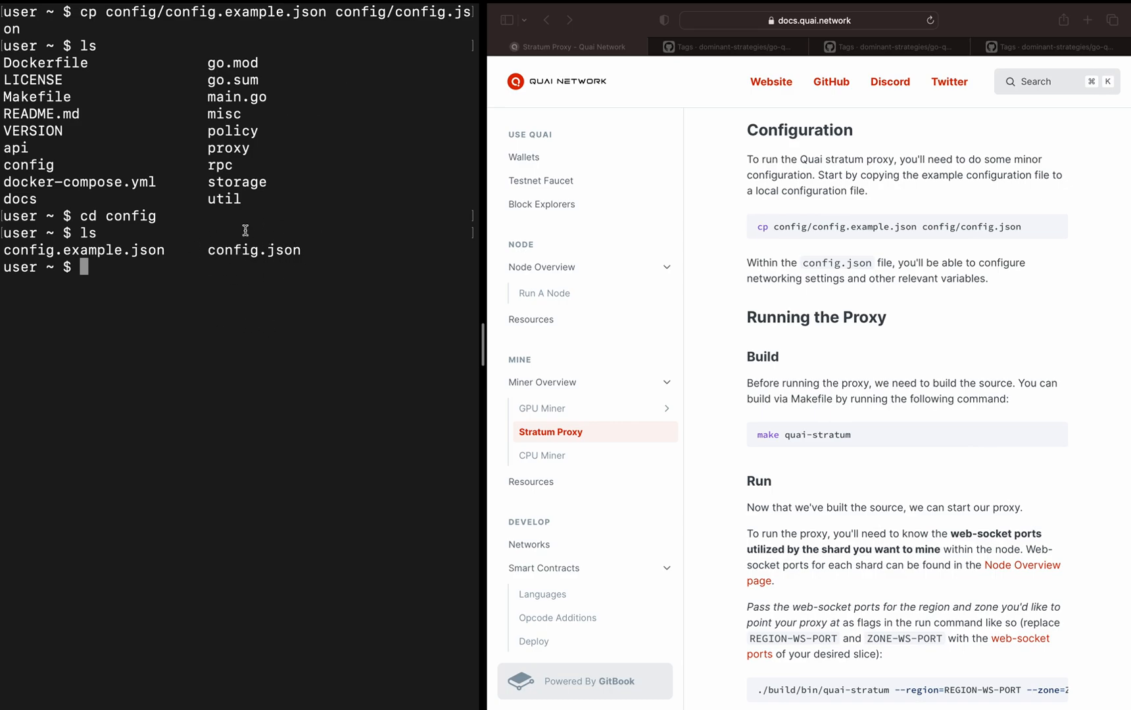
pyautogui.moveTo(272, 240)
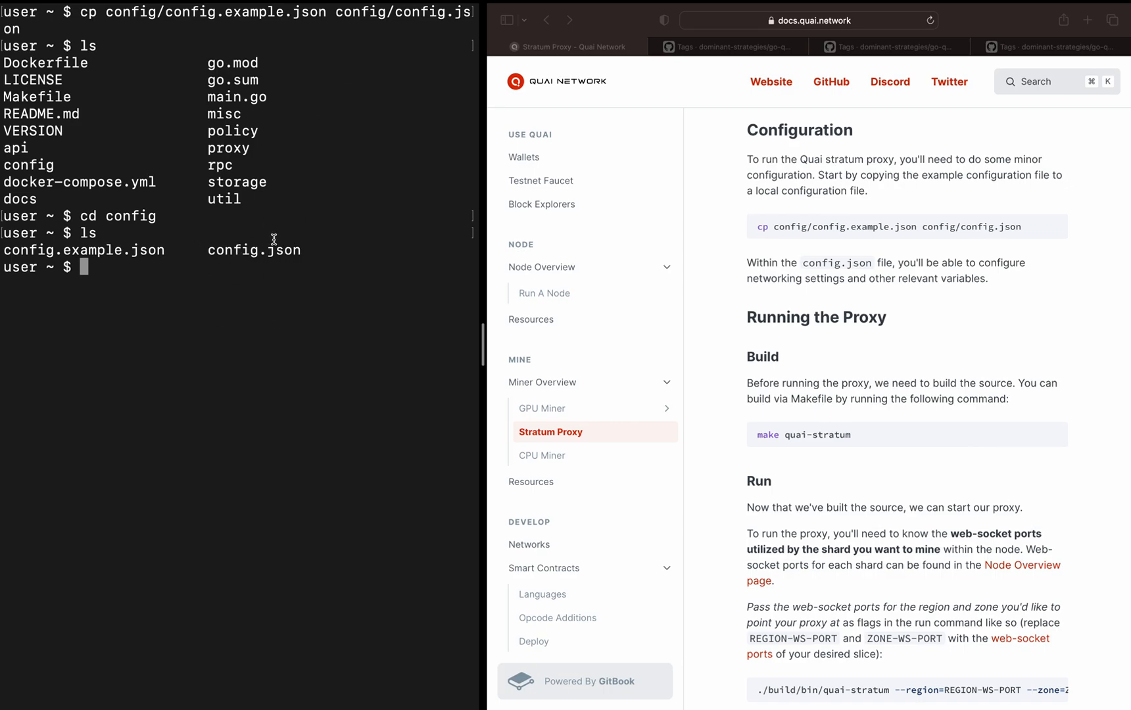
pyautogui.write('cd ..')
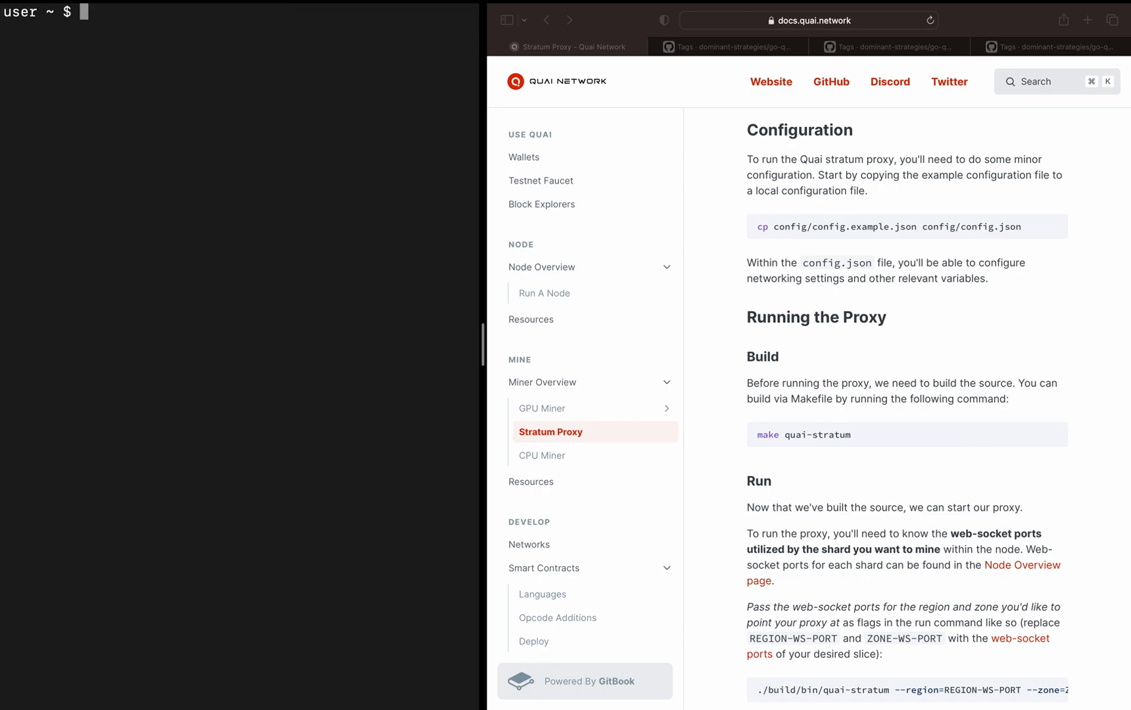
# Highlight config.json in the docs and scroll down to the Build and Run sections.
pyautogui.scroll(-3)
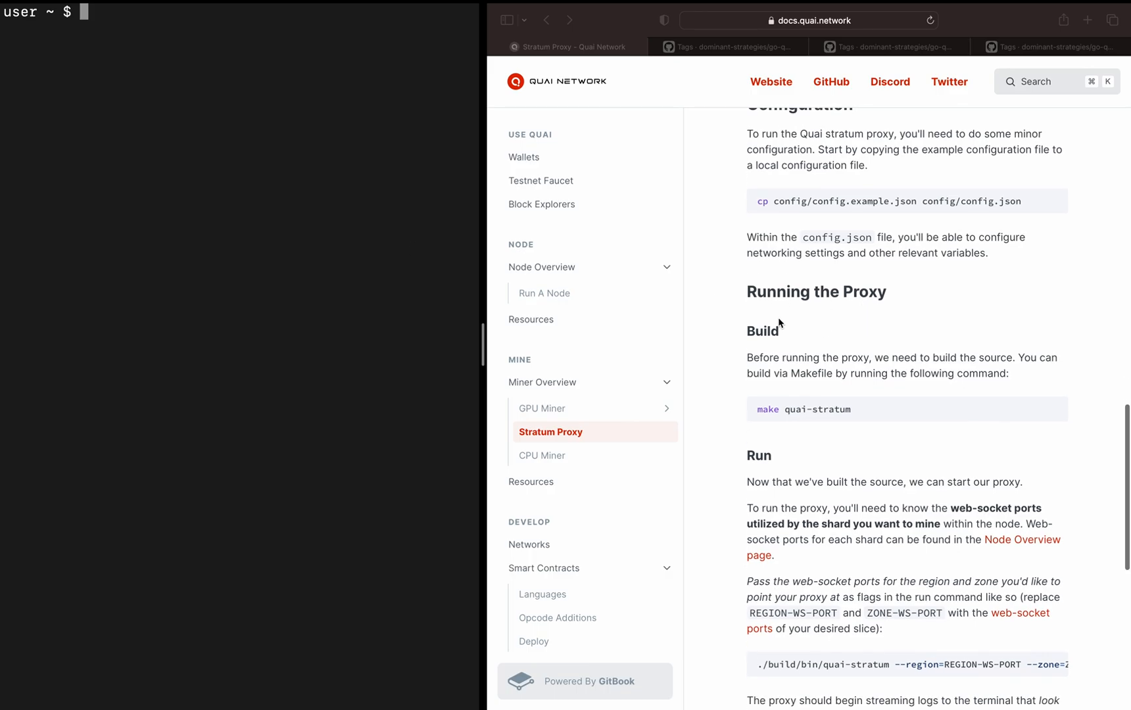
pyautogui.moveTo(750, 295)
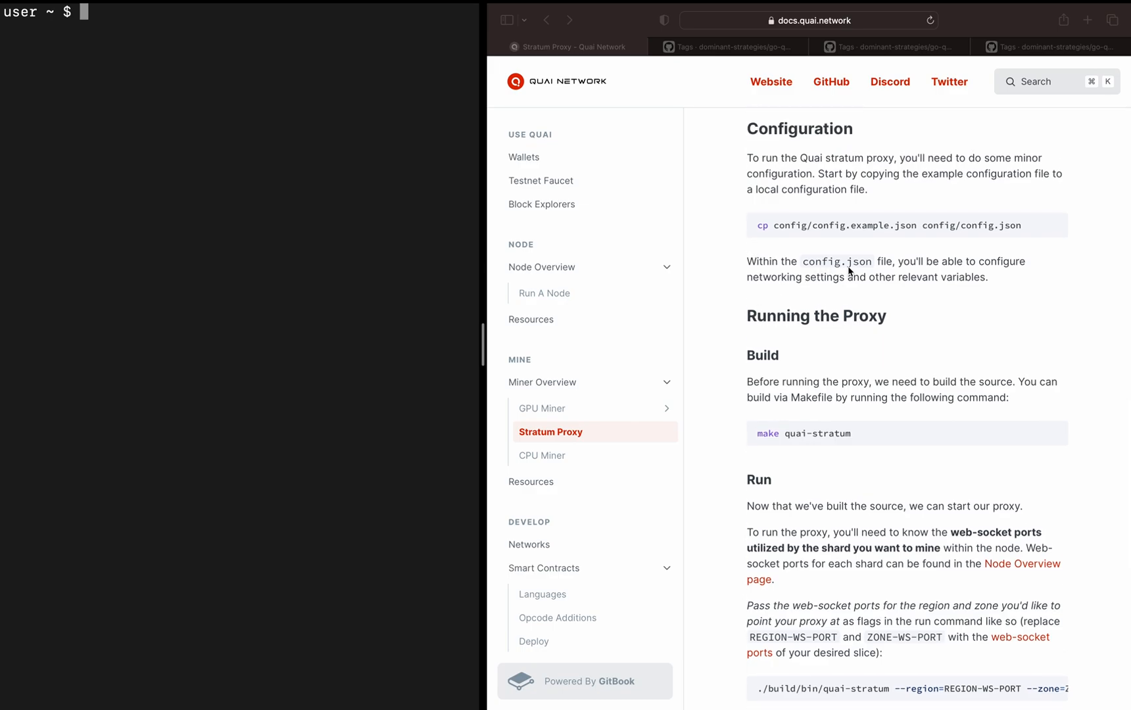
pyautogui.moveTo(857, 261)
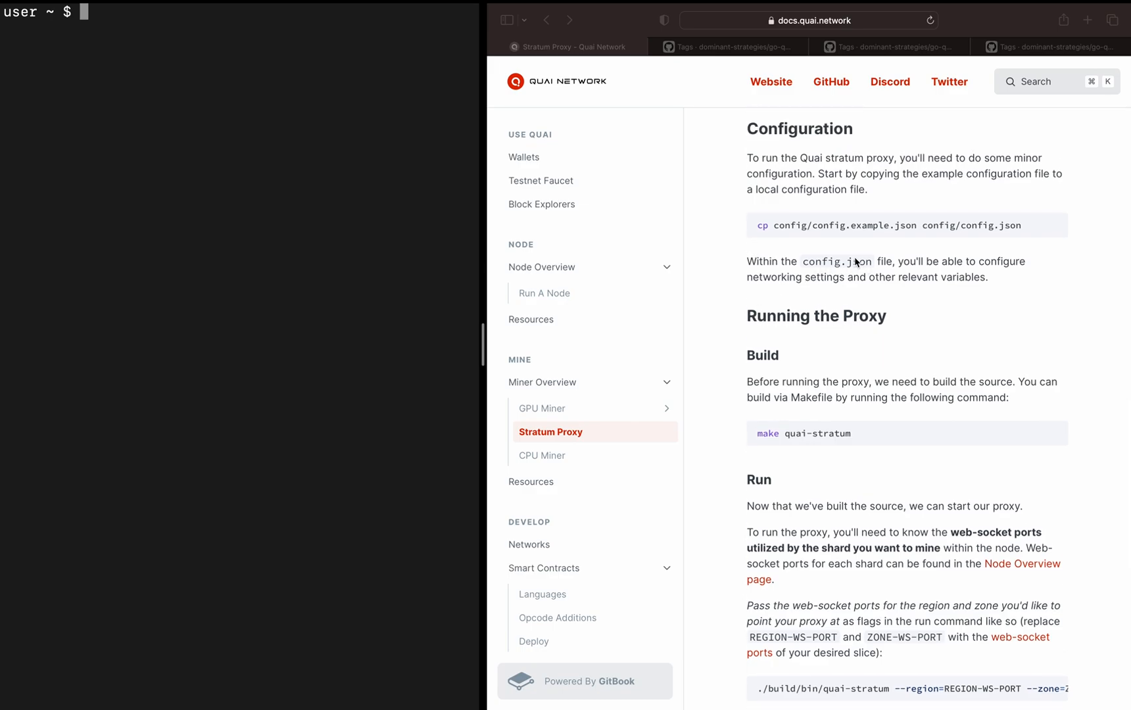
pyautogui.moveTo(807, 270)
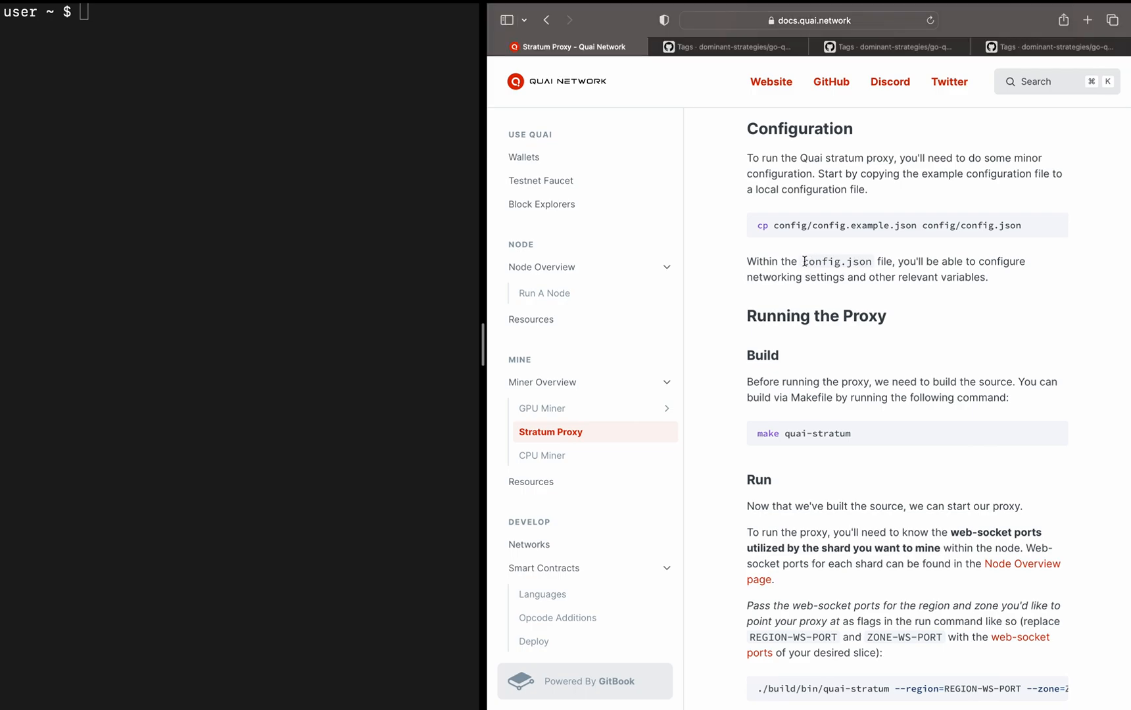
pyautogui.doubleClick(837, 261)
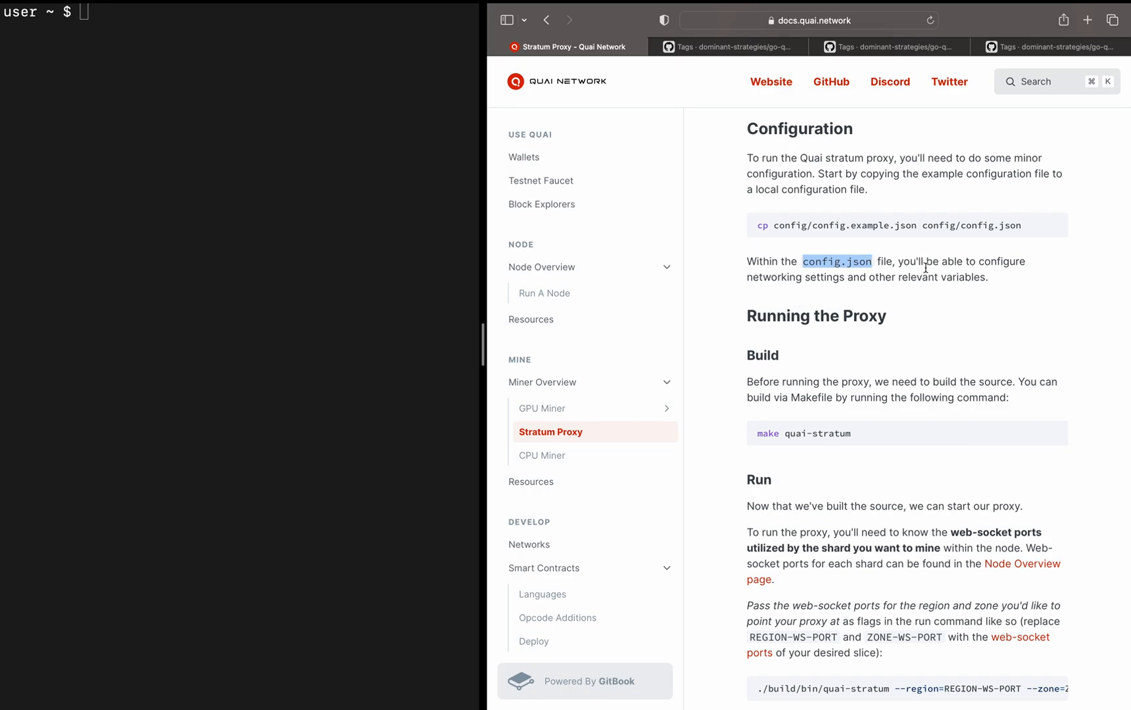
pyautogui.moveTo(902, 281)
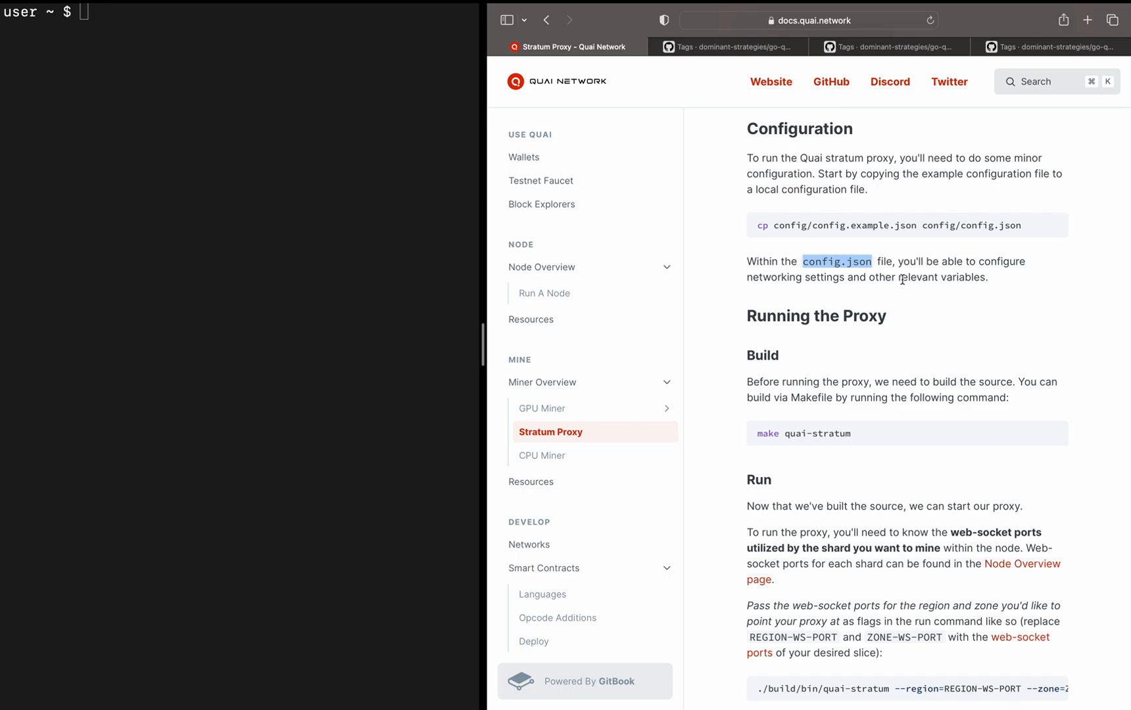
pyautogui.moveTo(784, 277)
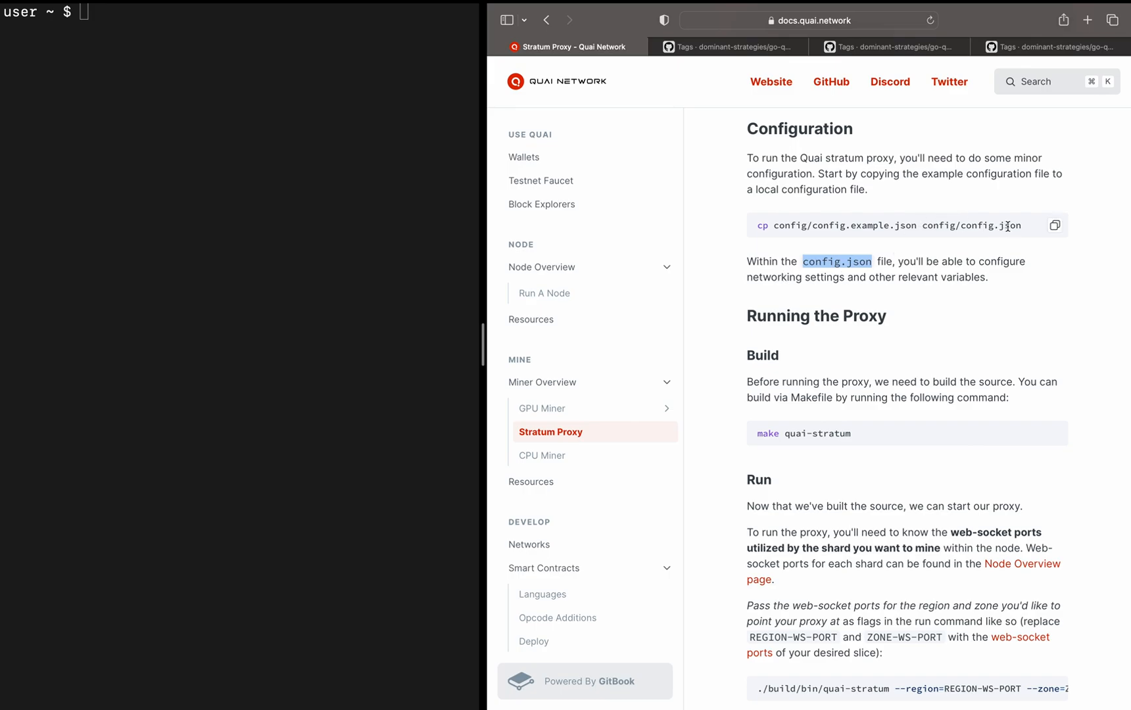
pyautogui.moveTo(1017, 225)
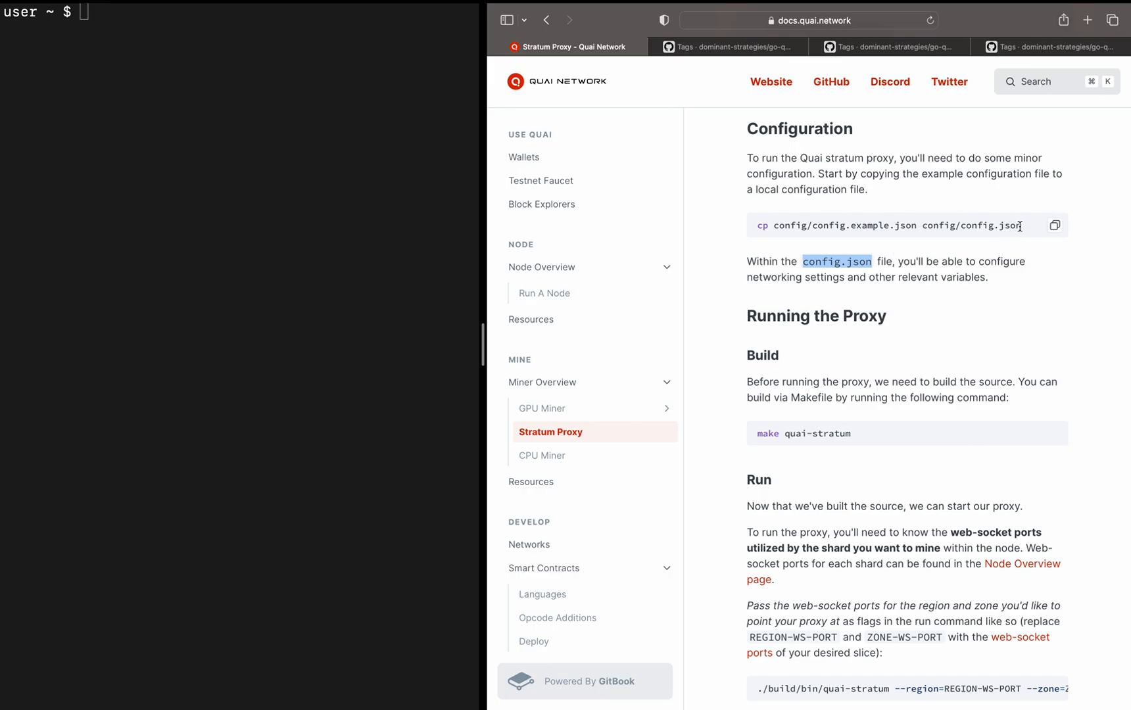
pyautogui.doubleClick(992, 225)
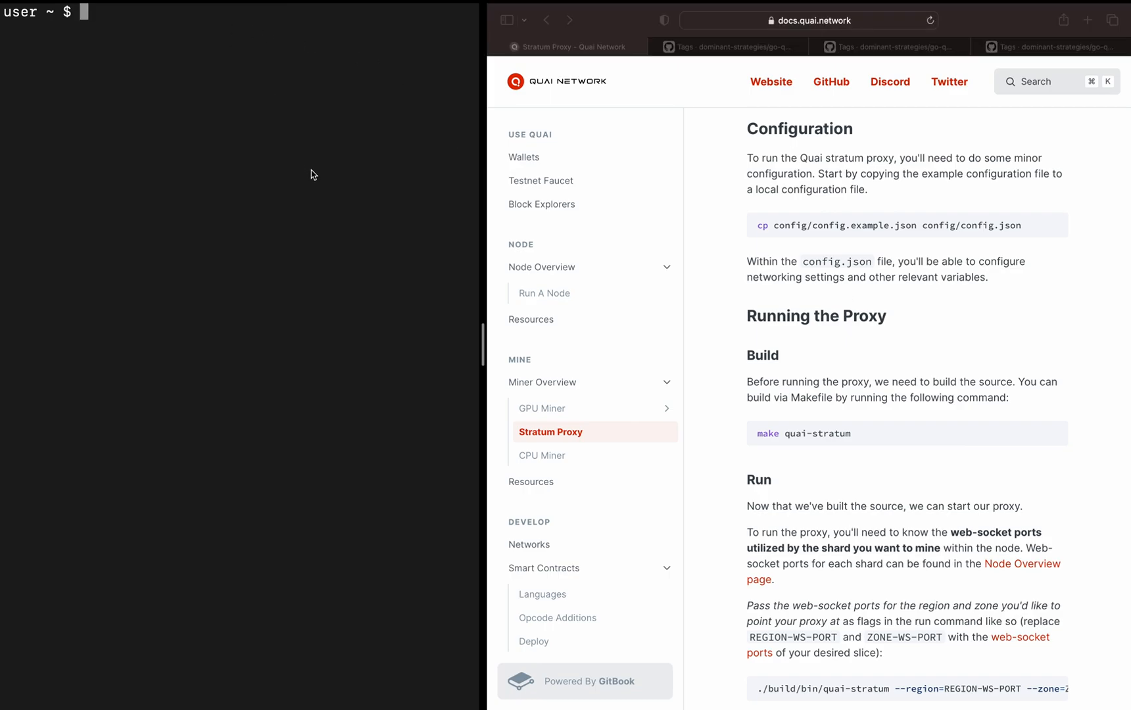
pyautogui.scroll(-3)
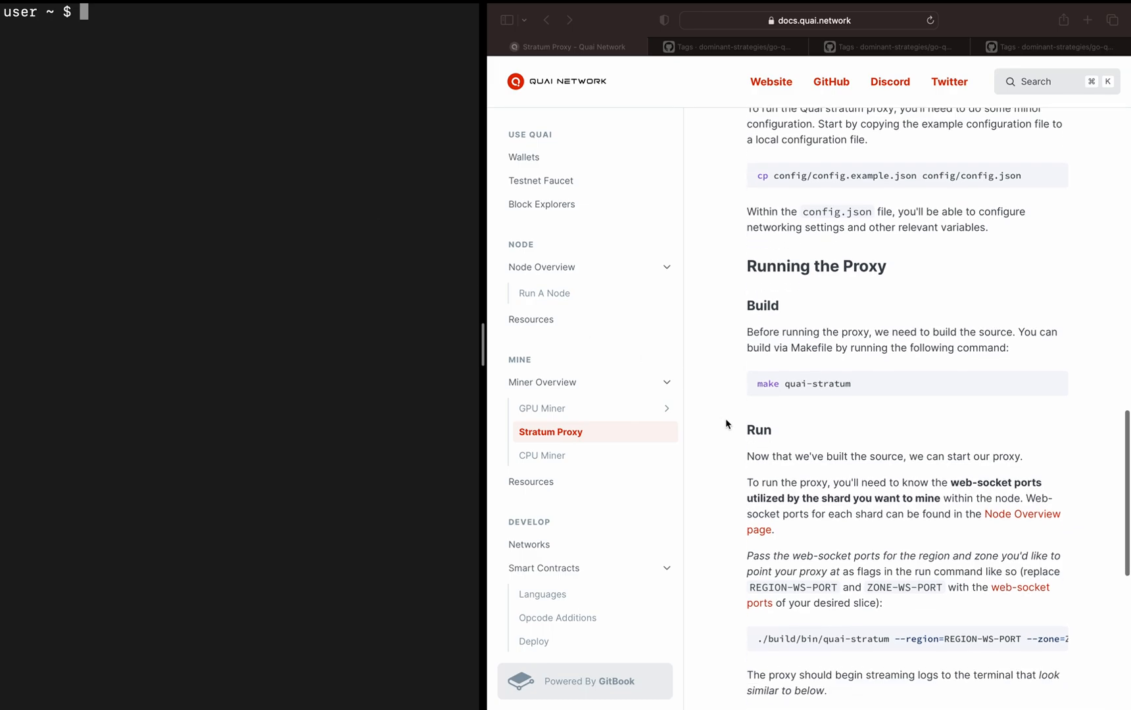
pyautogui.scroll(-3)
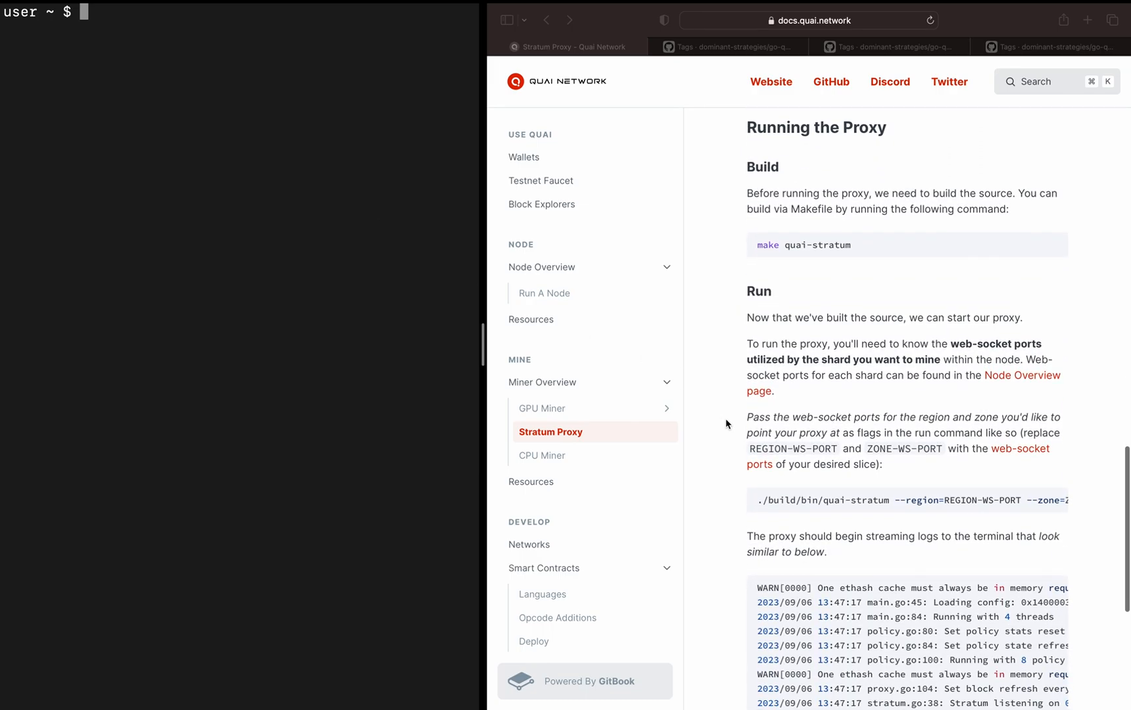
pyautogui.moveTo(226, 146)
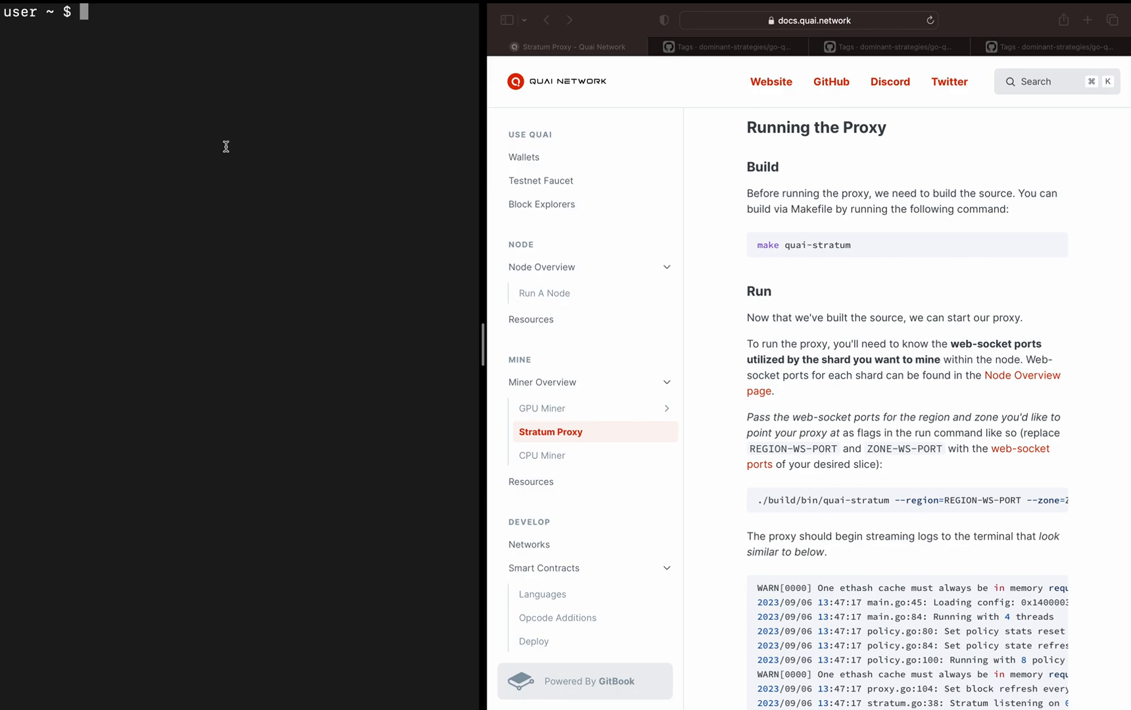
pyautogui.write('pwd')
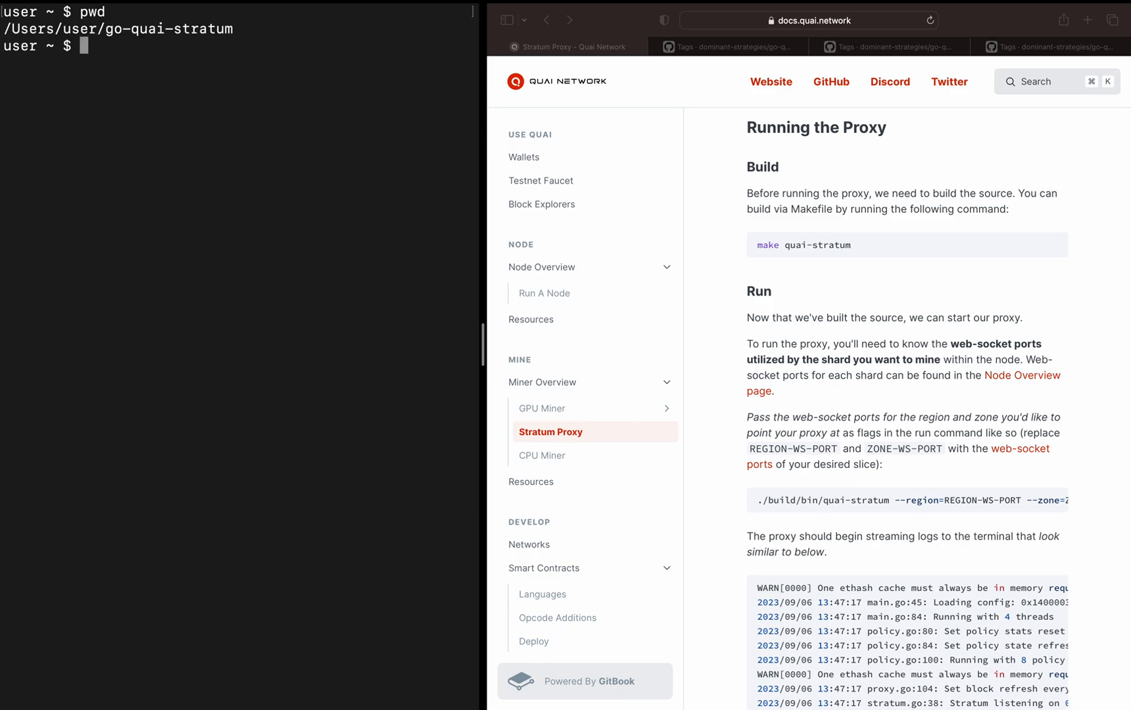
pyautogui.write('make')
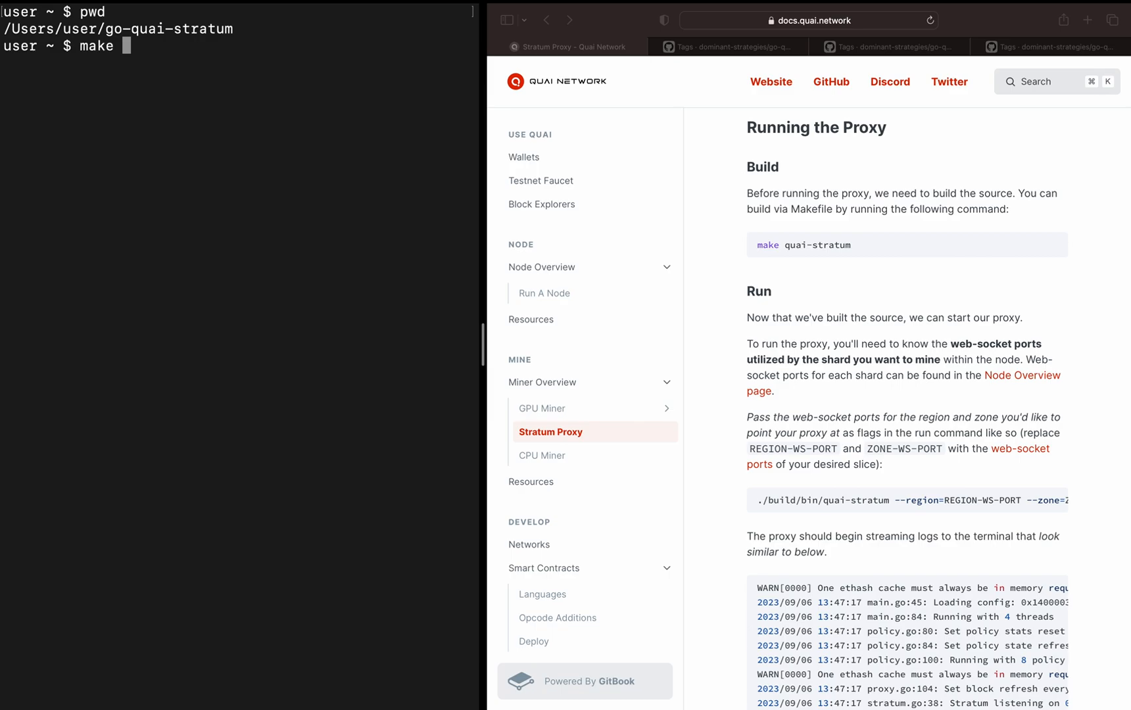
pyautogui.write('quai-stra')
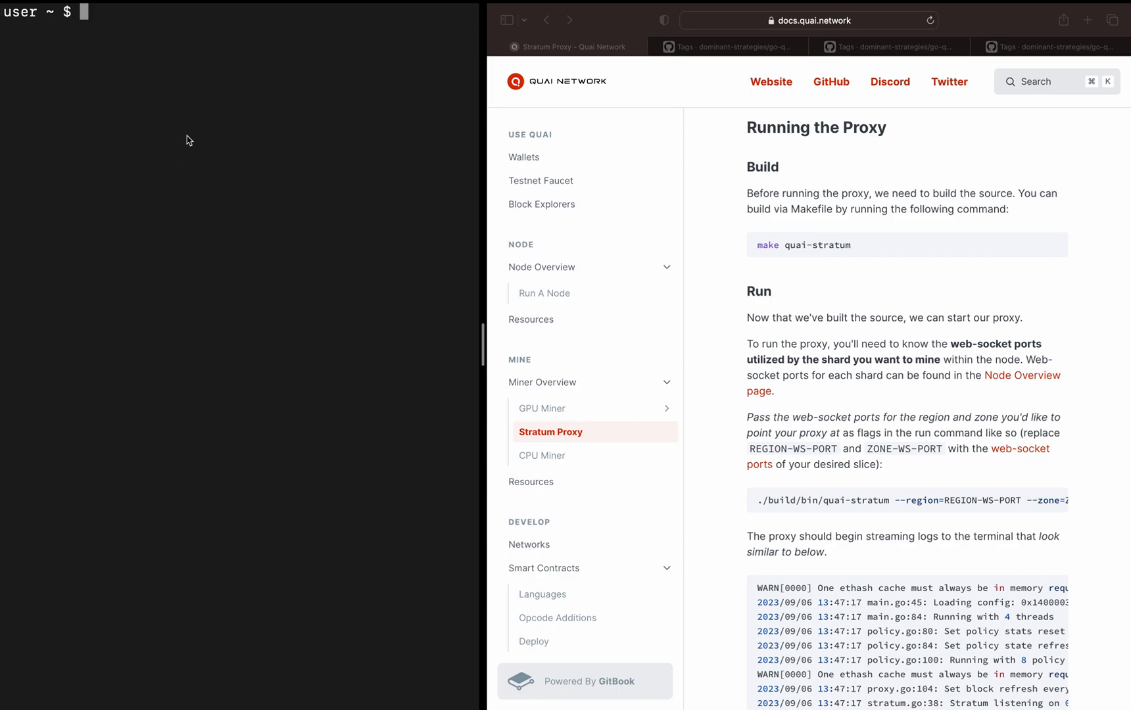
# Scroll to the run command and drag its code block sideways to reveal --zone=ZONE-WS-PORT.
pyautogui.scroll(-3)
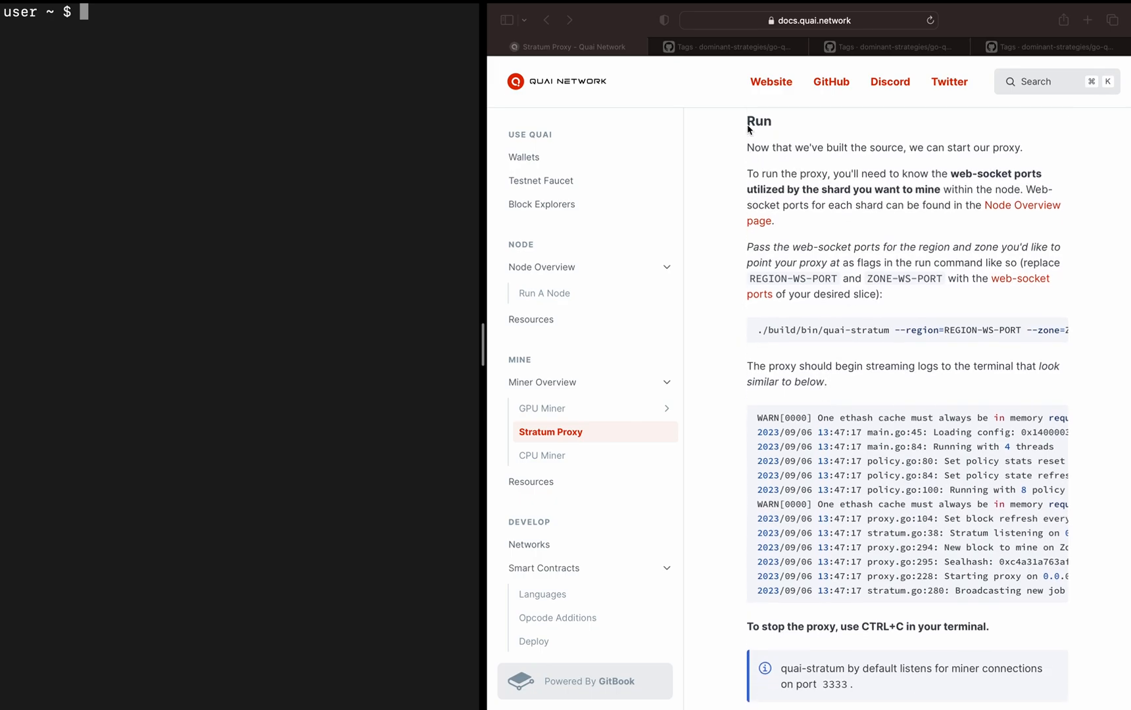
pyautogui.moveTo(748, 121)
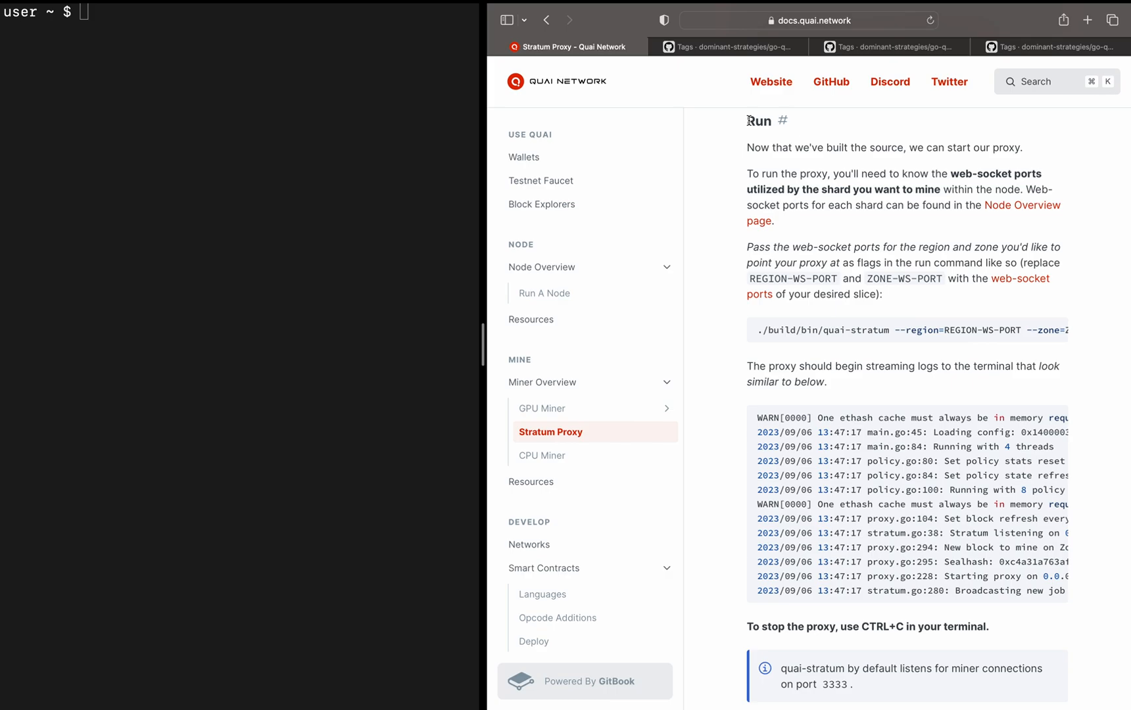
pyautogui.moveTo(772, 137)
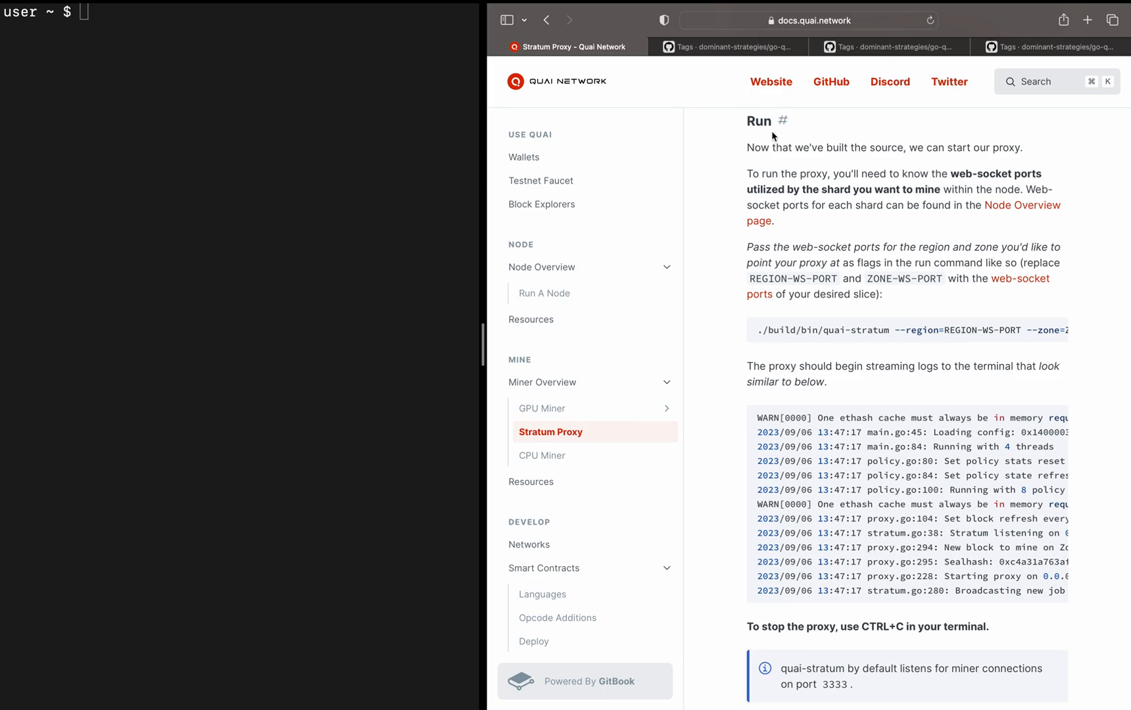
pyautogui.scroll(-3)
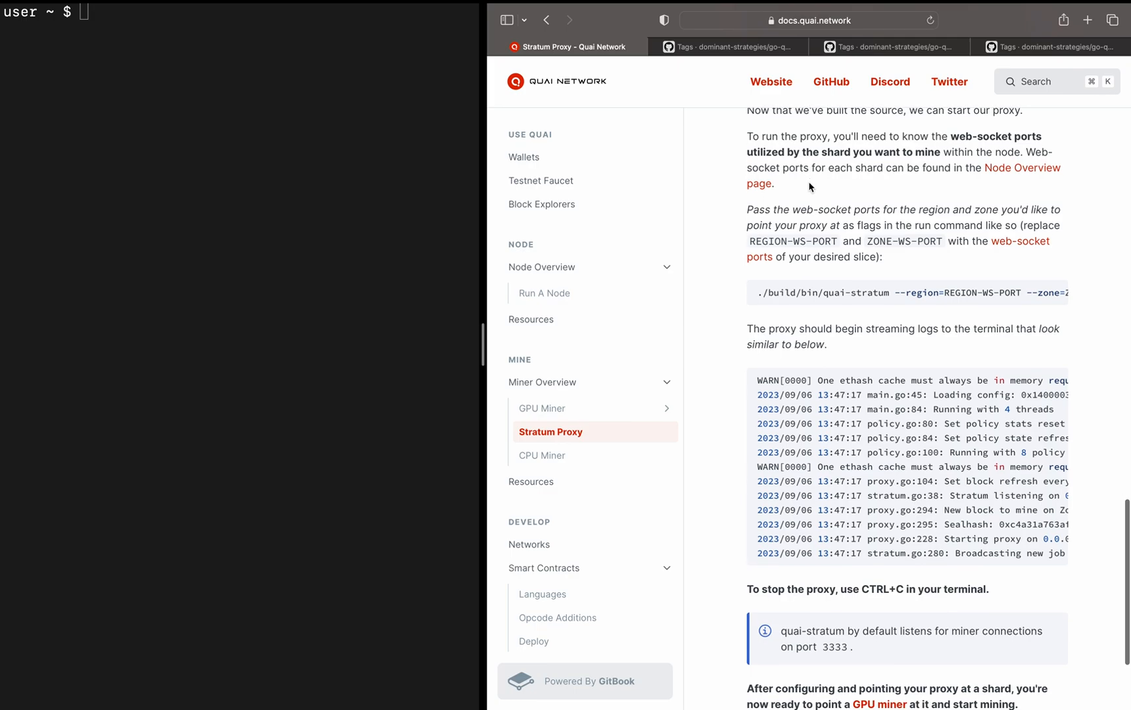
pyautogui.scroll(-3)
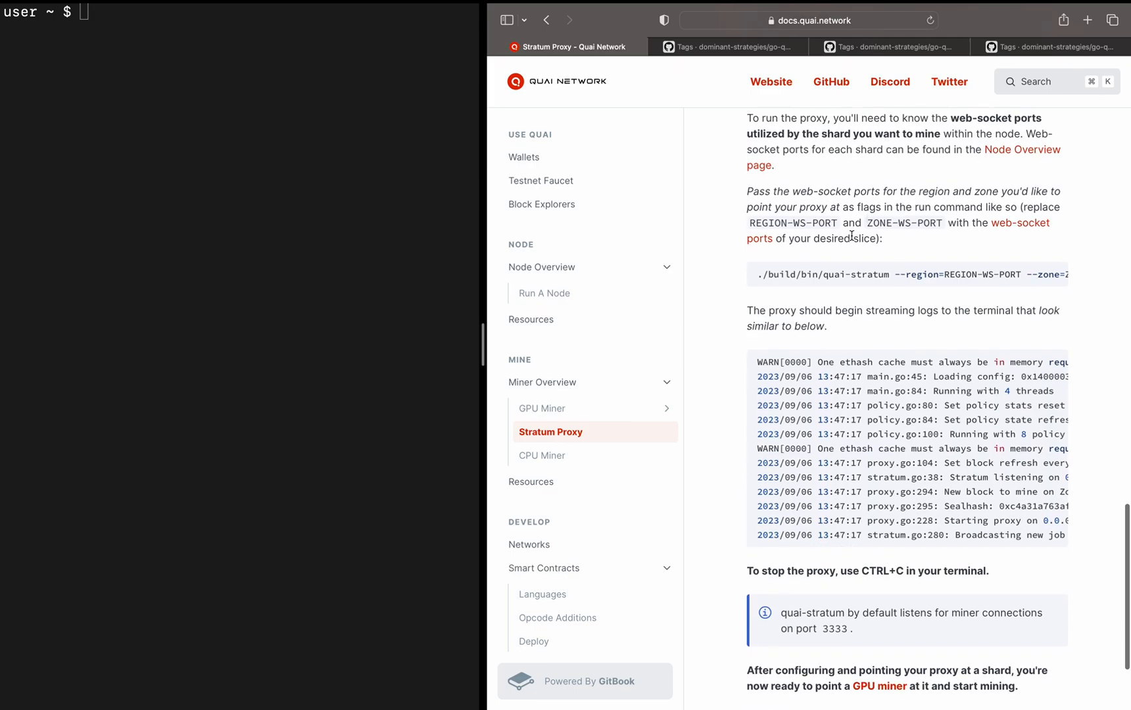
pyautogui.moveTo(931, 244)
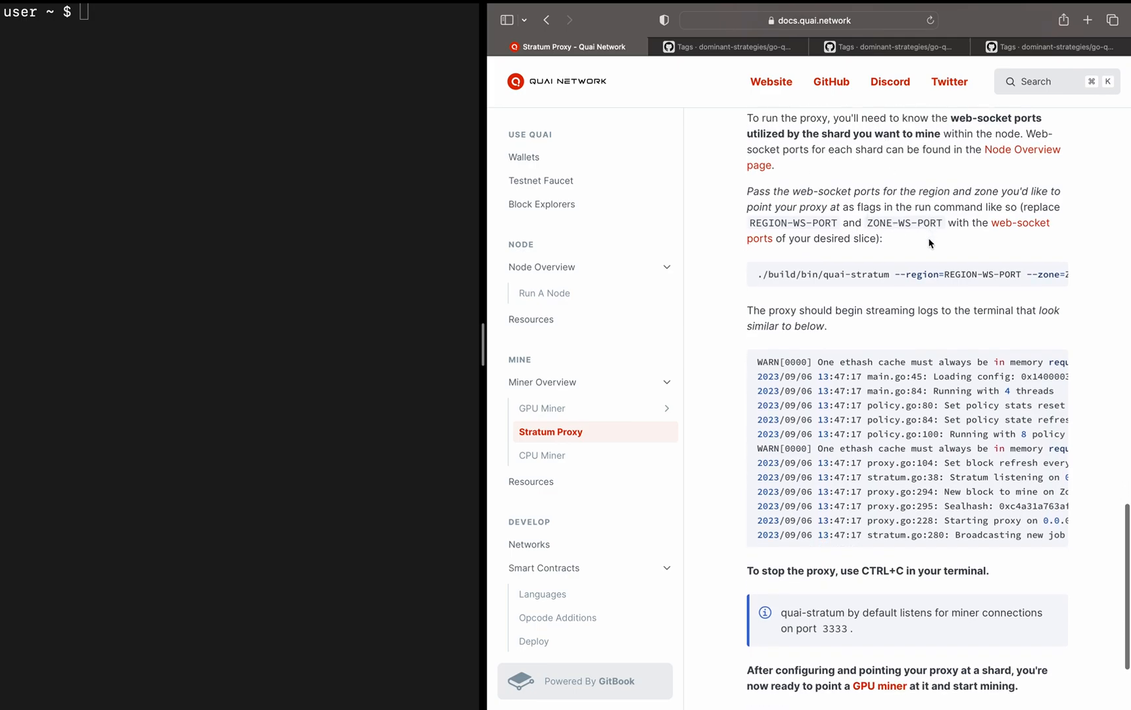
pyautogui.doubleClick(782, 223)
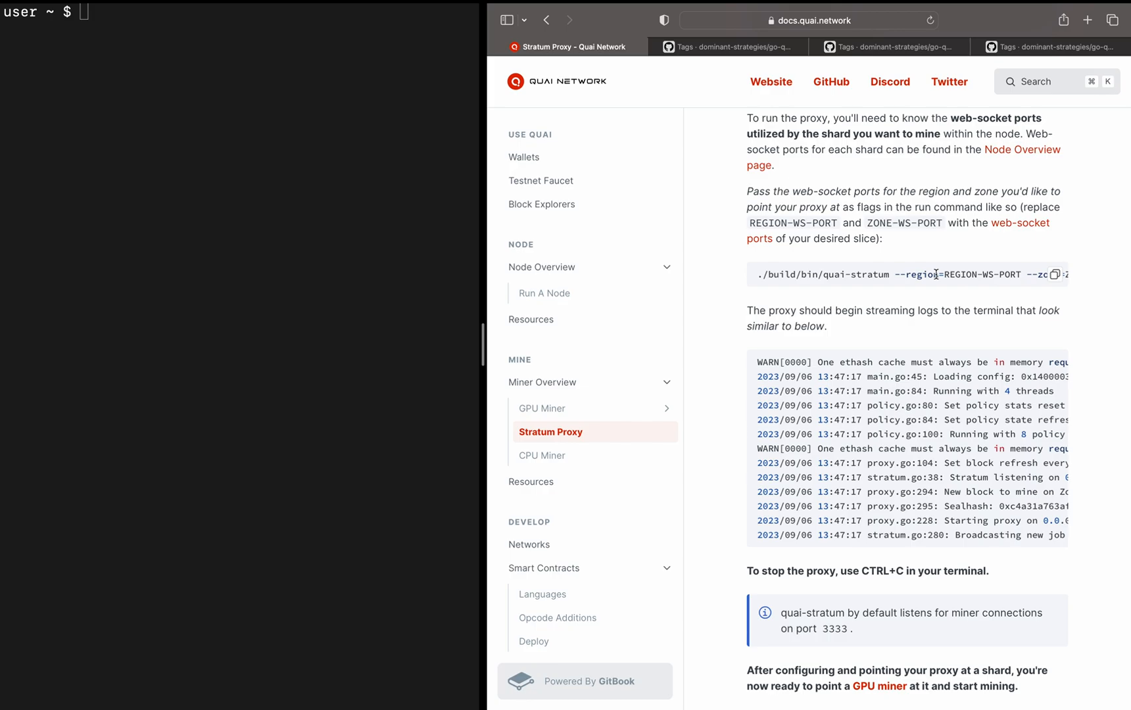
pyautogui.moveTo(749, 222); pyautogui.dragTo(861, 222)
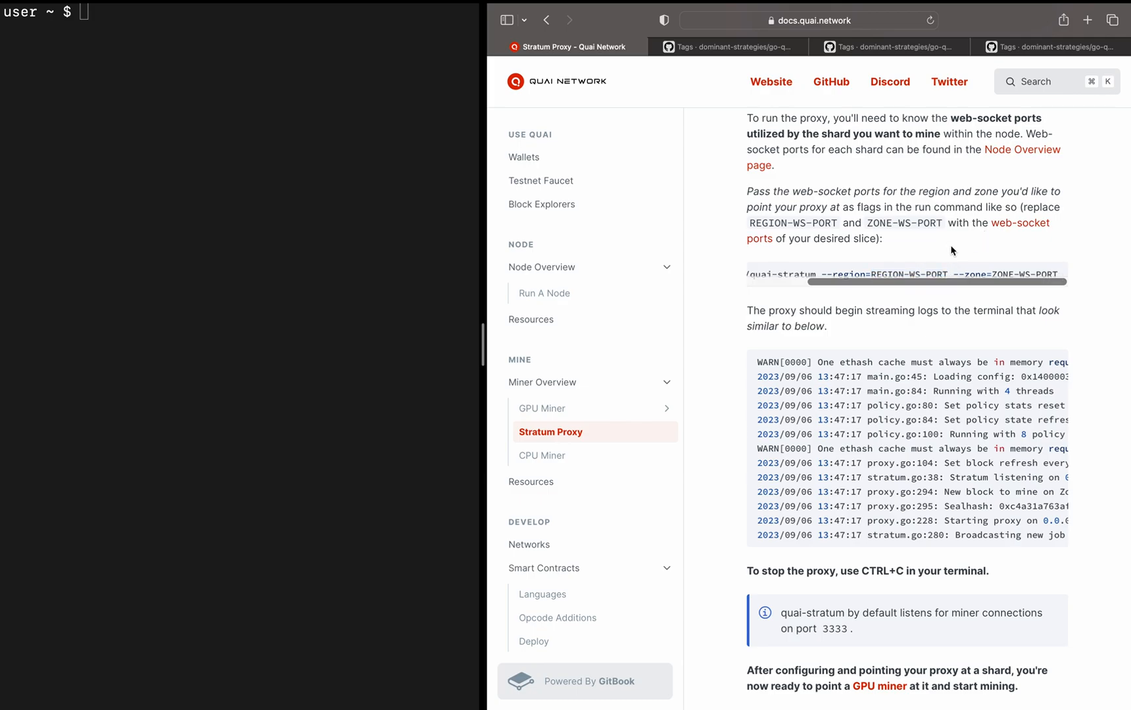
pyautogui.click(542, 267)
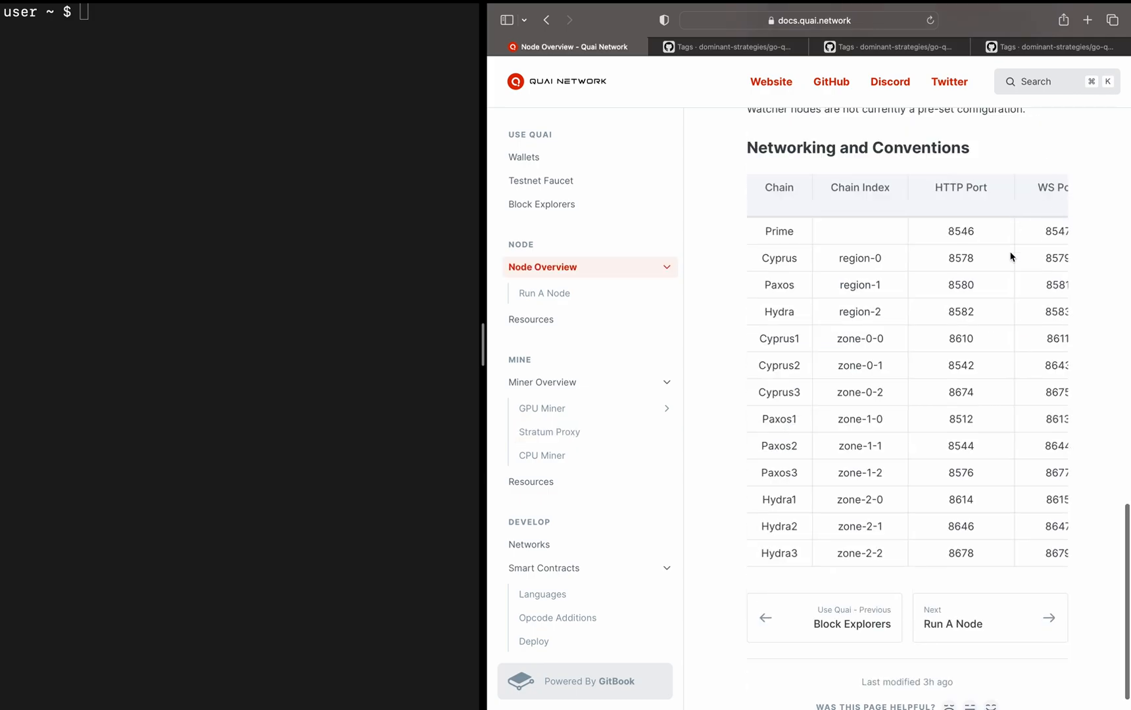
pyautogui.scroll(-3)
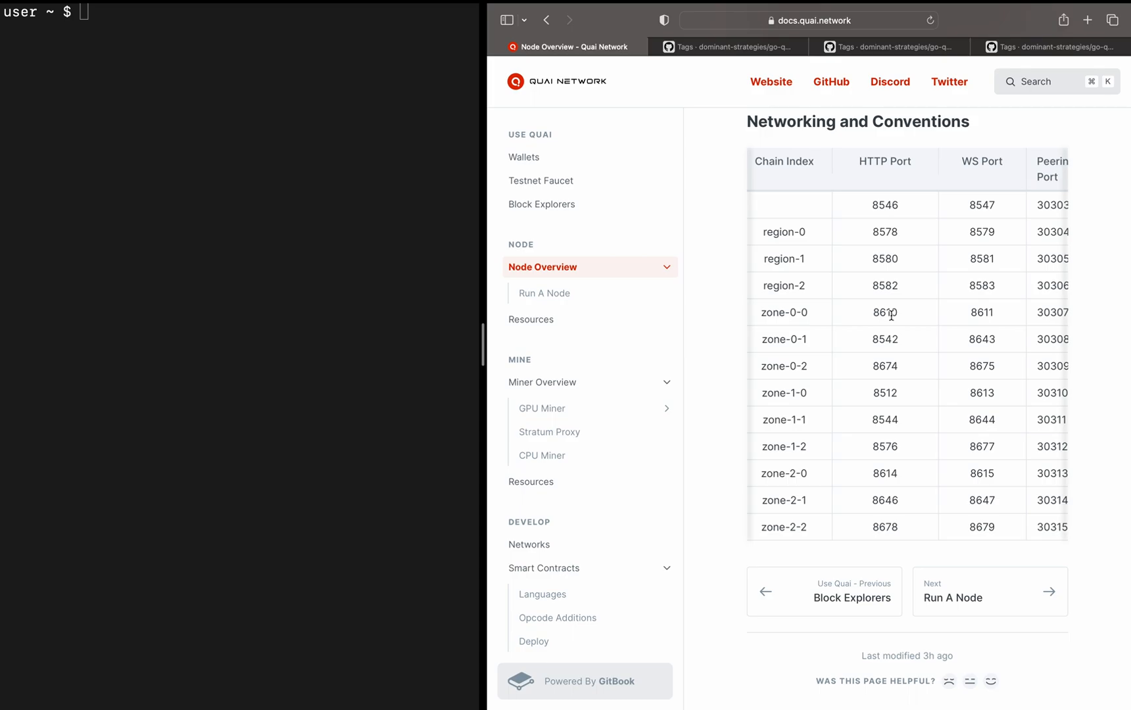
pyautogui.moveTo(800, 394)
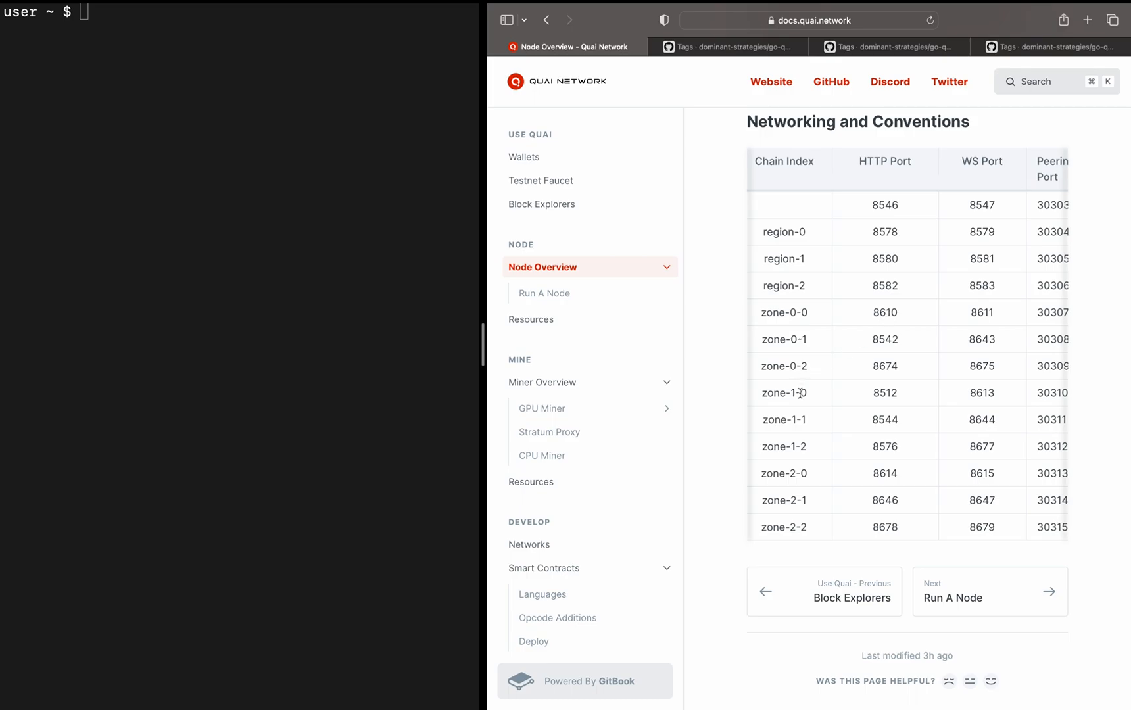
pyautogui.moveTo(962, 238)
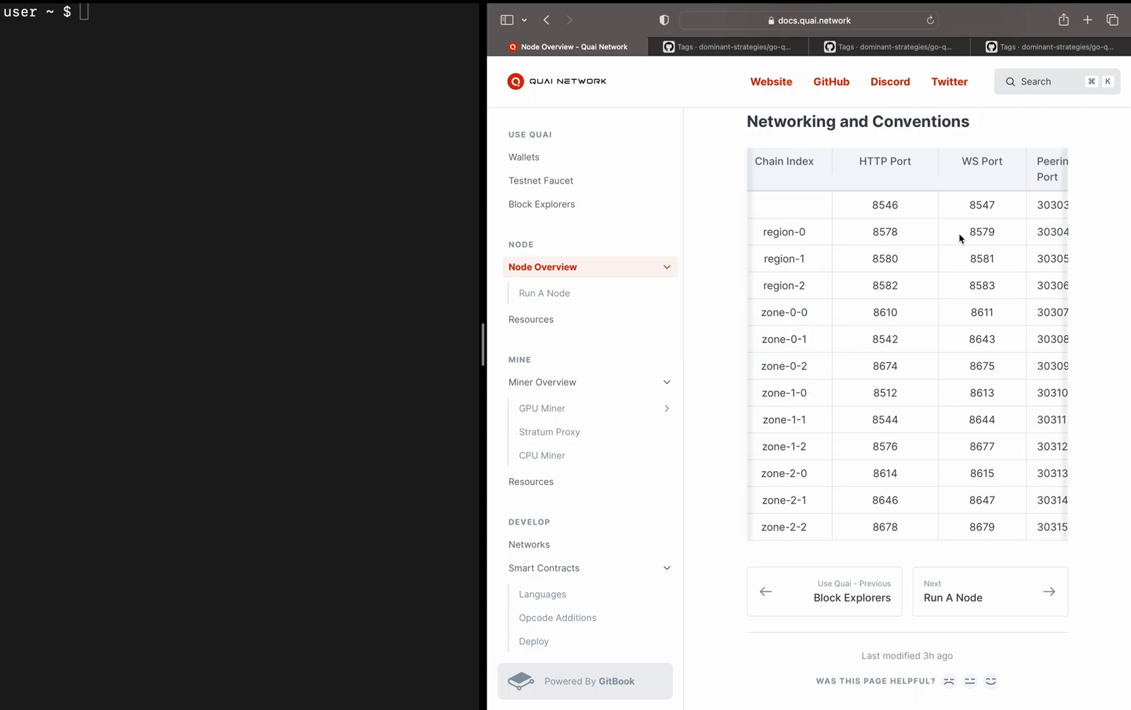
pyautogui.doubleClick(981, 232)
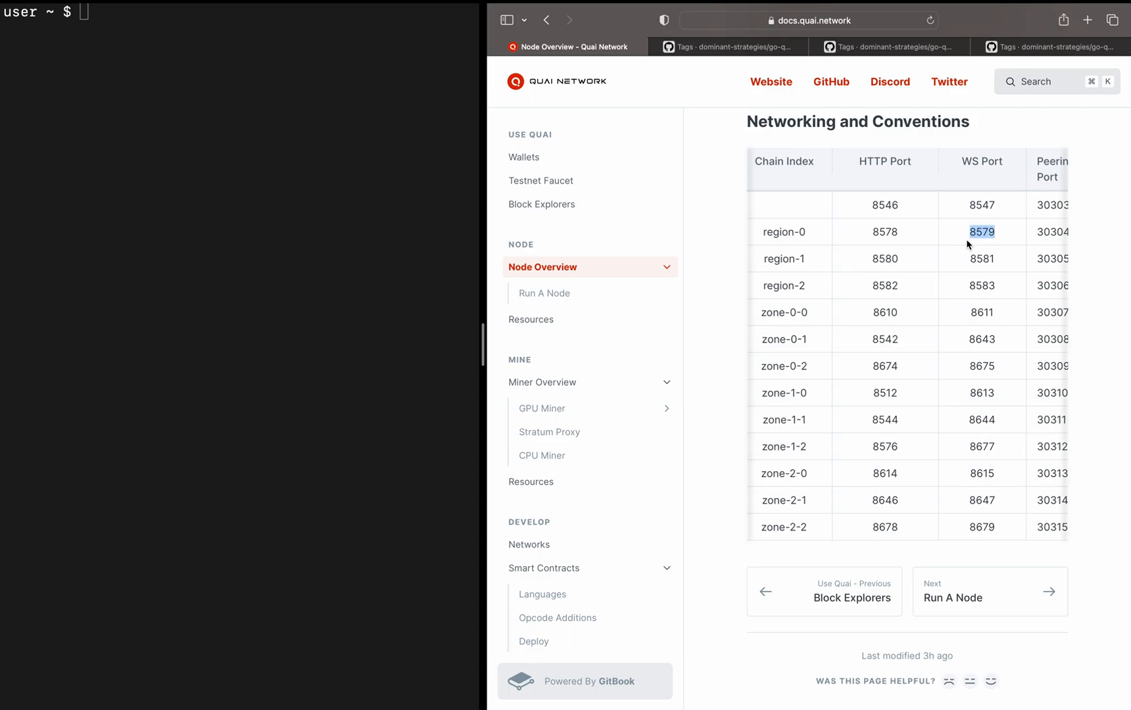
pyautogui.moveTo(1000, 236)
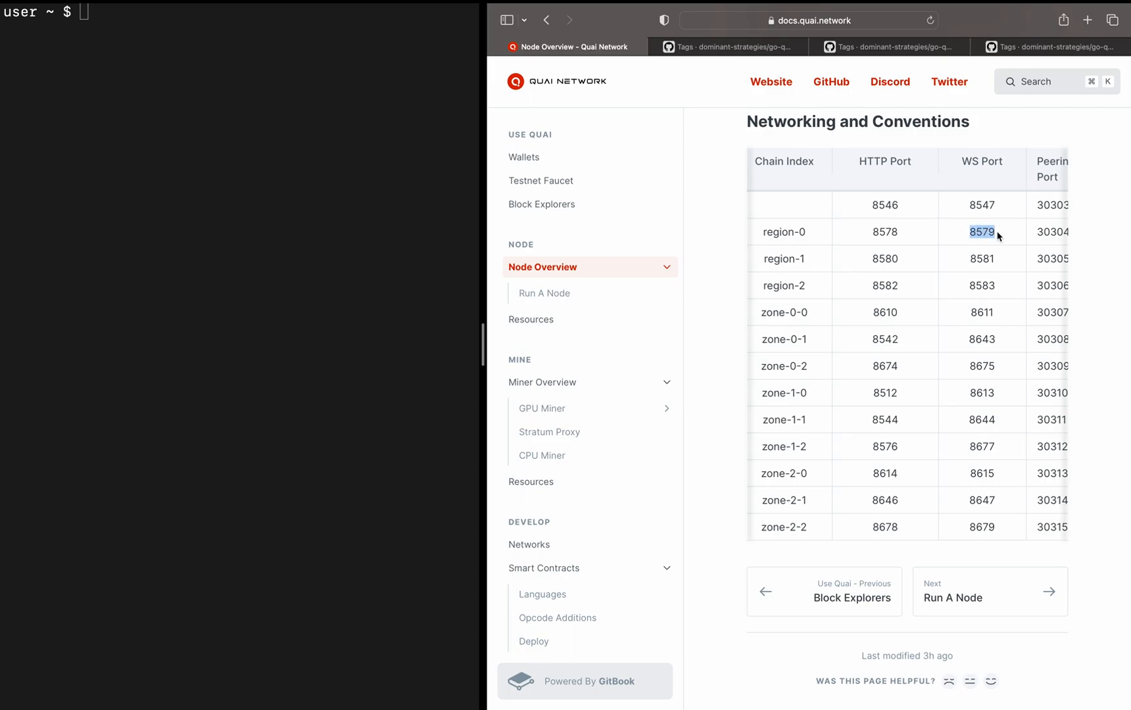
pyautogui.moveTo(793, 344)
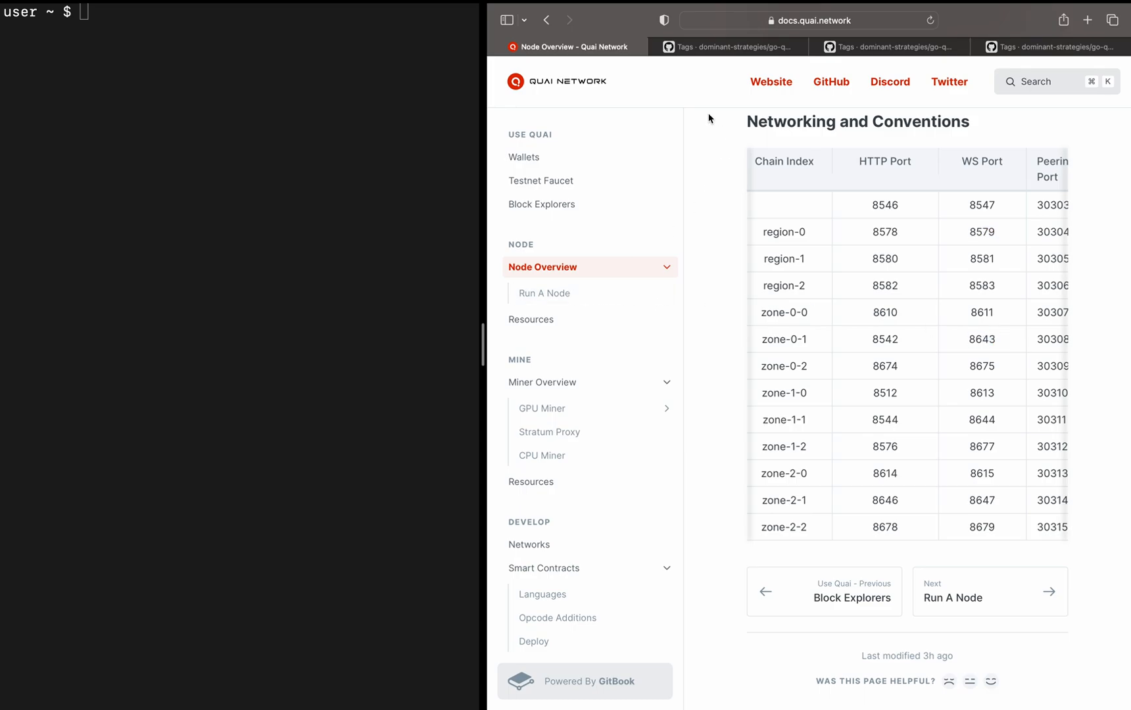
pyautogui.click(550, 432)
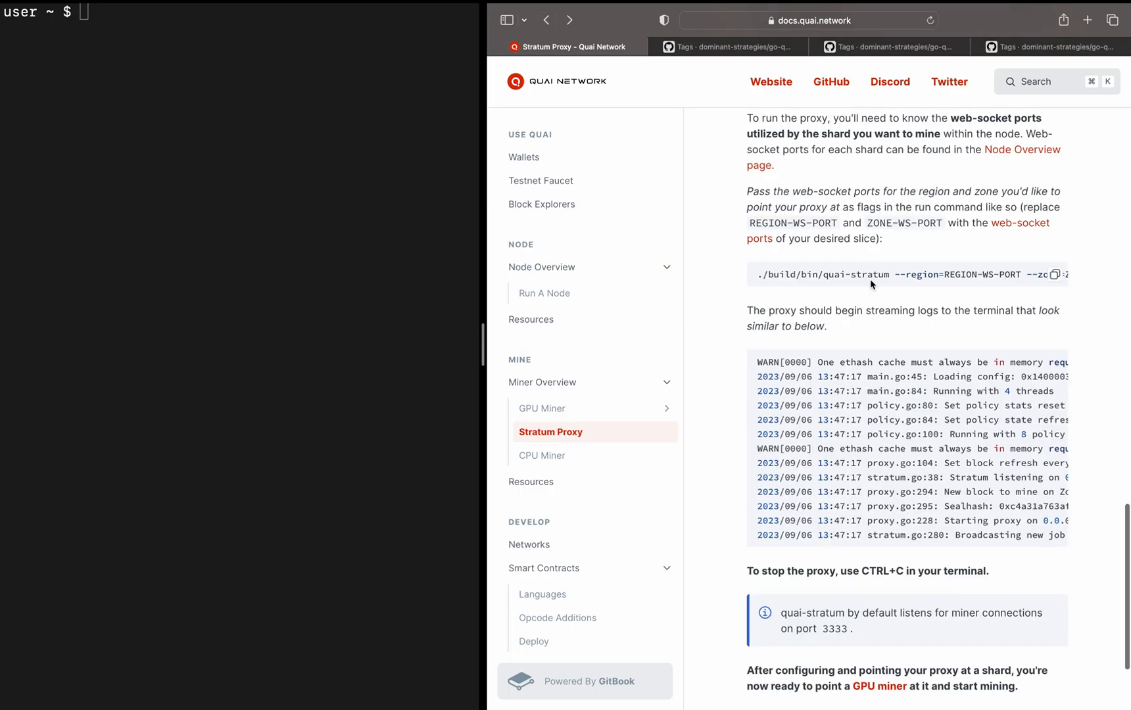
# Run ./build/bin/quai-stratum with --region=8579 and --zone=8643 to start the proxy.
pyautogui.click(1056, 275)
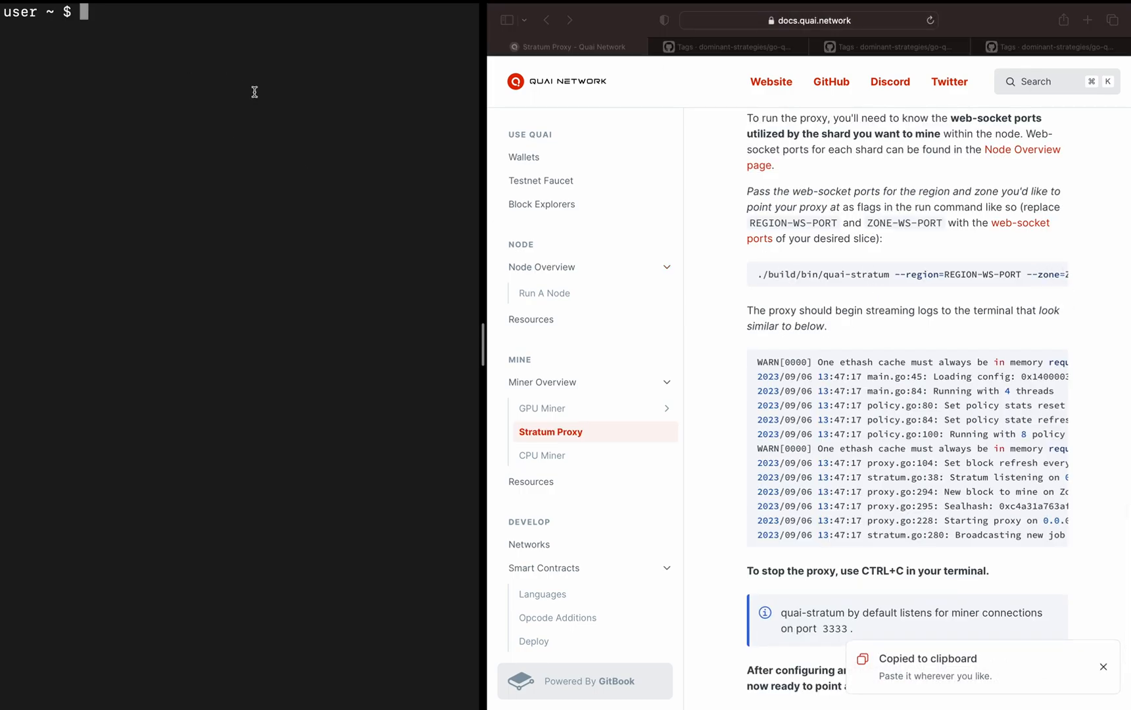
pyautogui.write('./build/bin/quai-stratum --region=REGION-WS-PORT --zone=ZONE-WS-PORT')
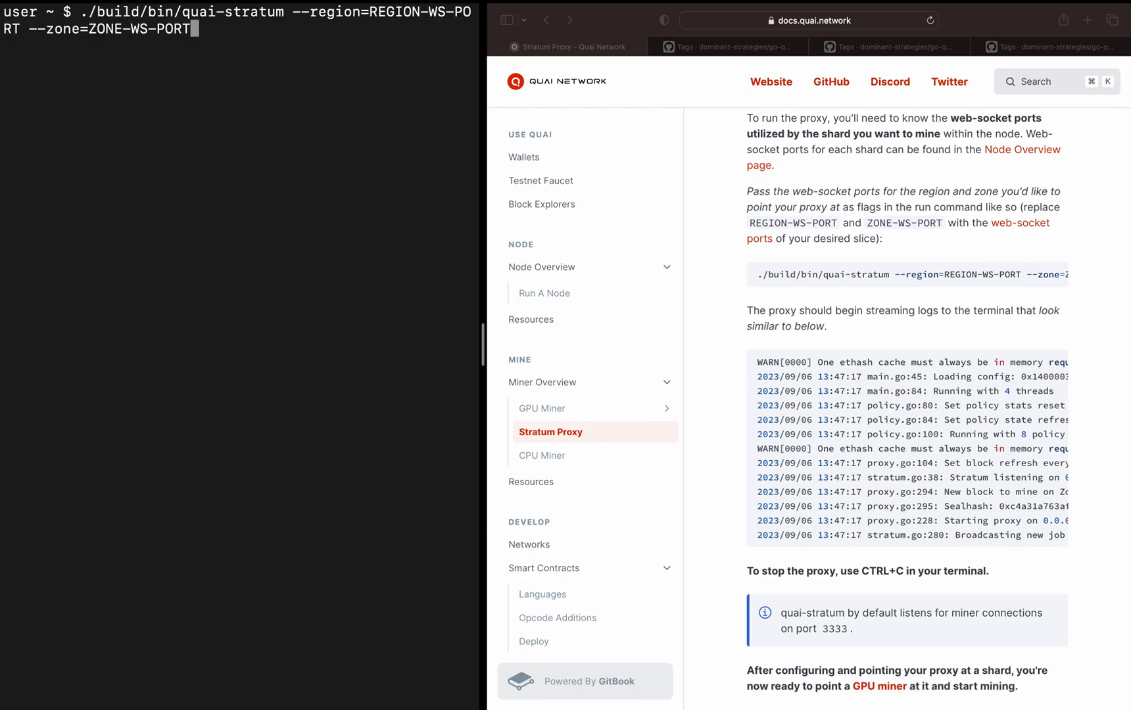
pyautogui.press('Backspace')
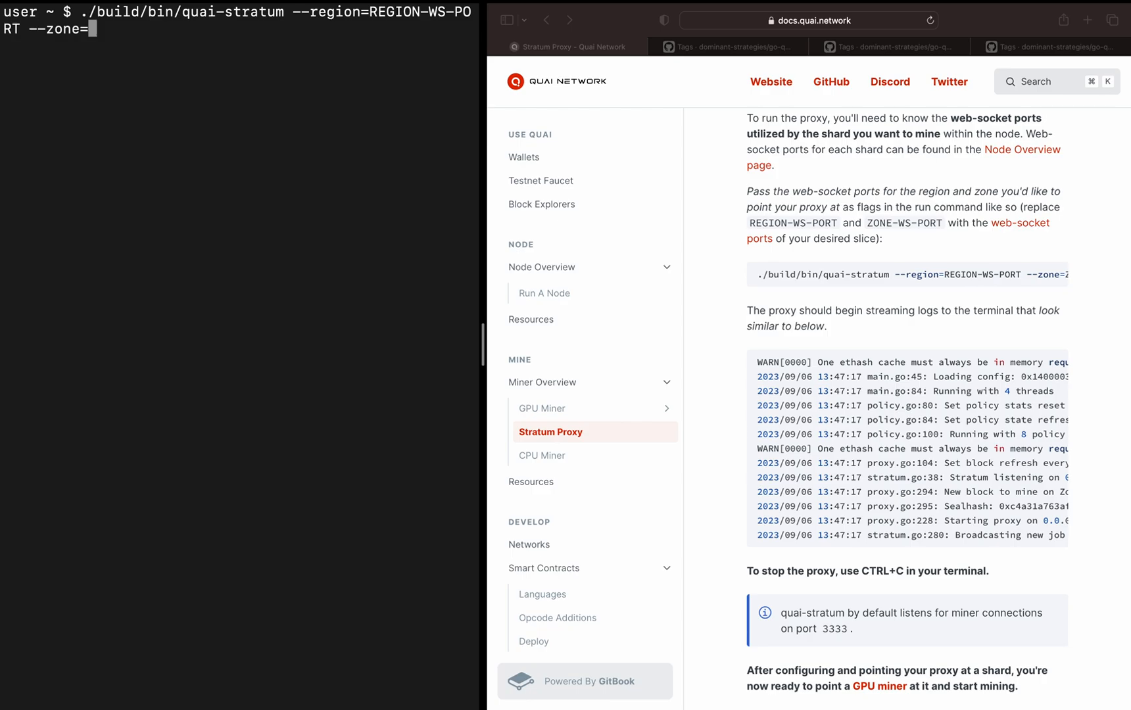
pyautogui.write('86')
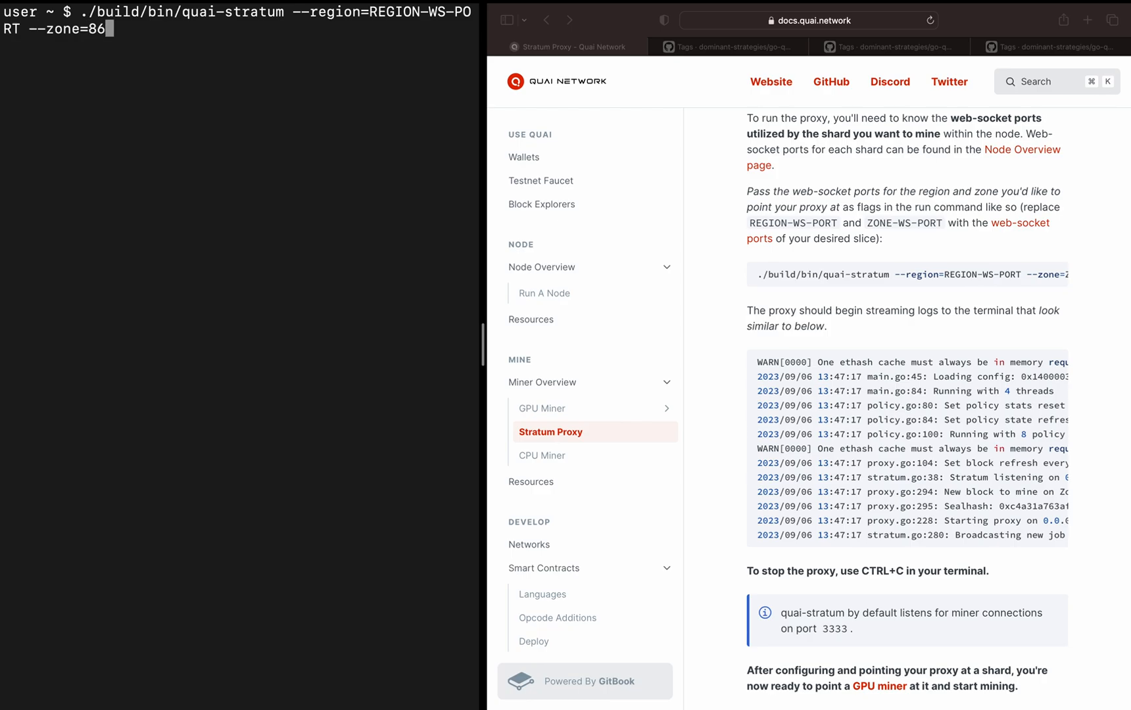
pyautogui.write('43')
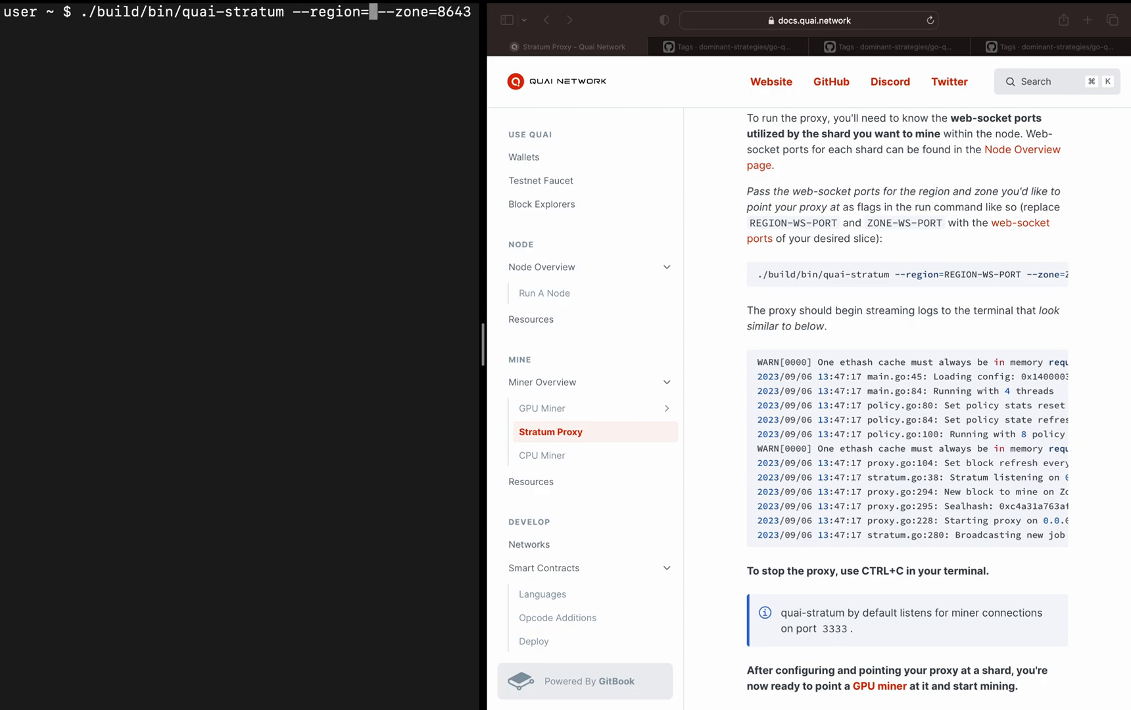
pyautogui.write('8579')
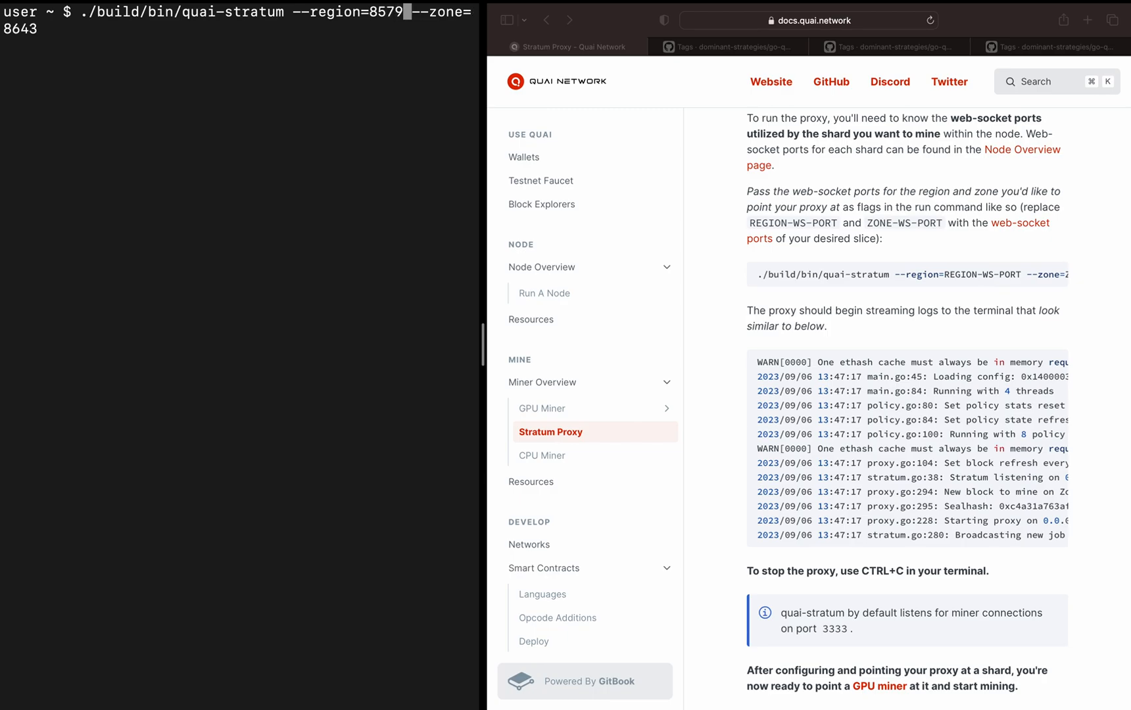
pyautogui.press('Enter')
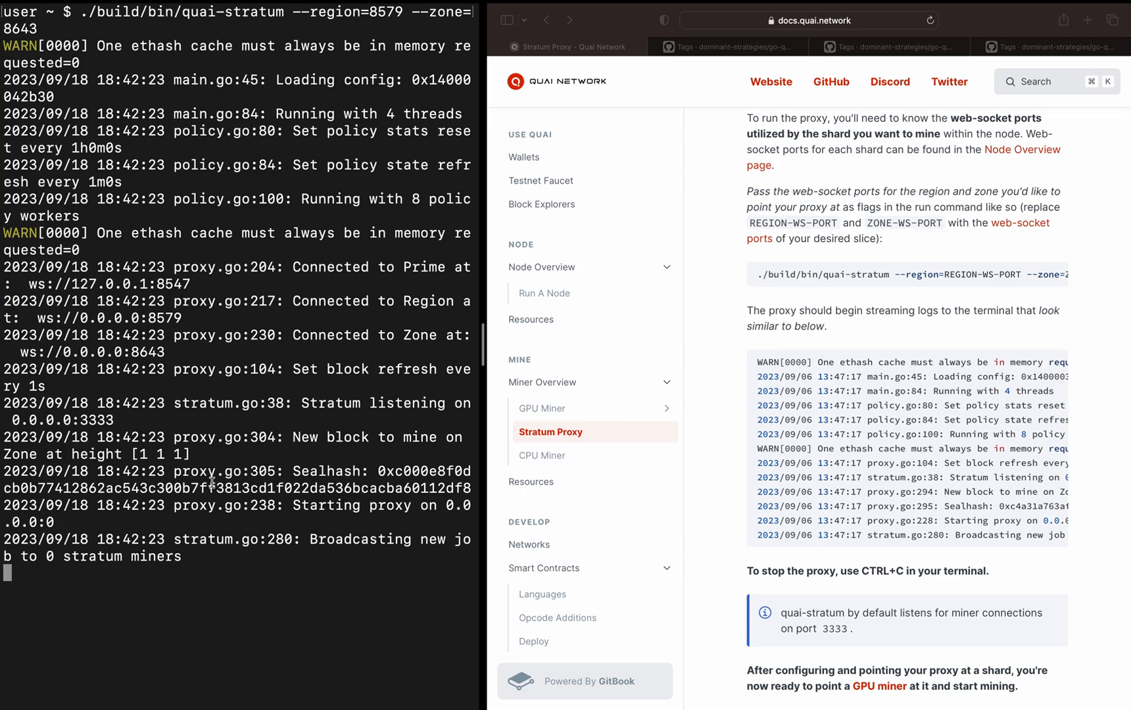
pyautogui.moveTo(310, 539)
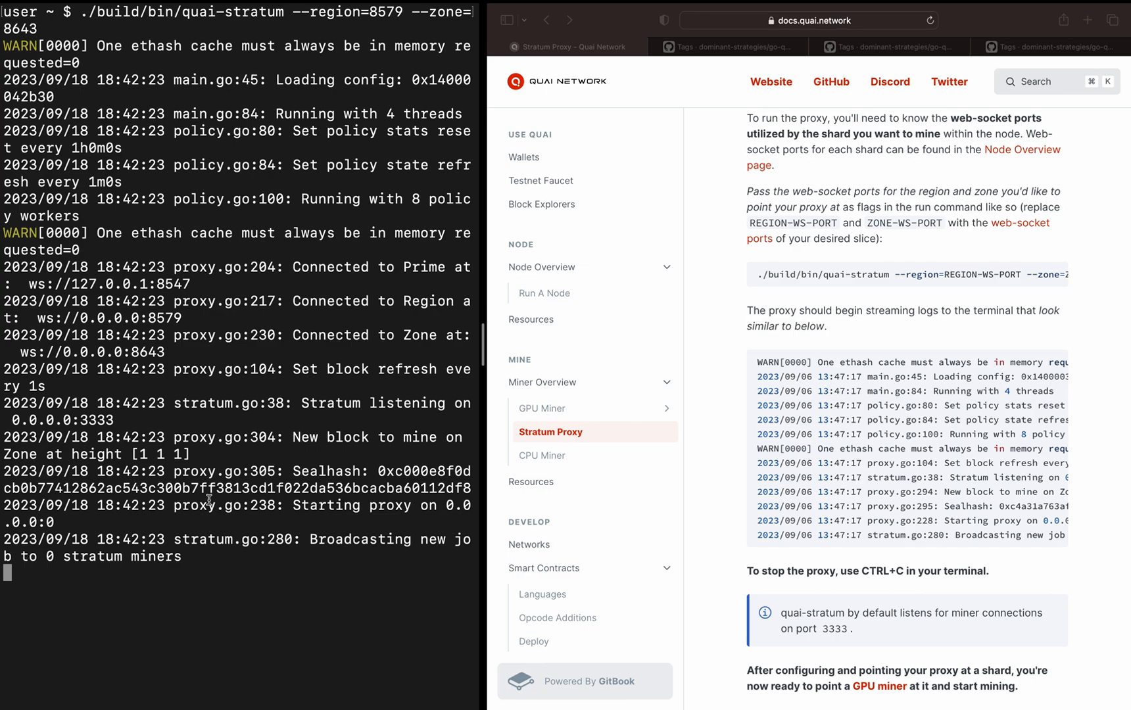
pyautogui.moveTo(180, 578)
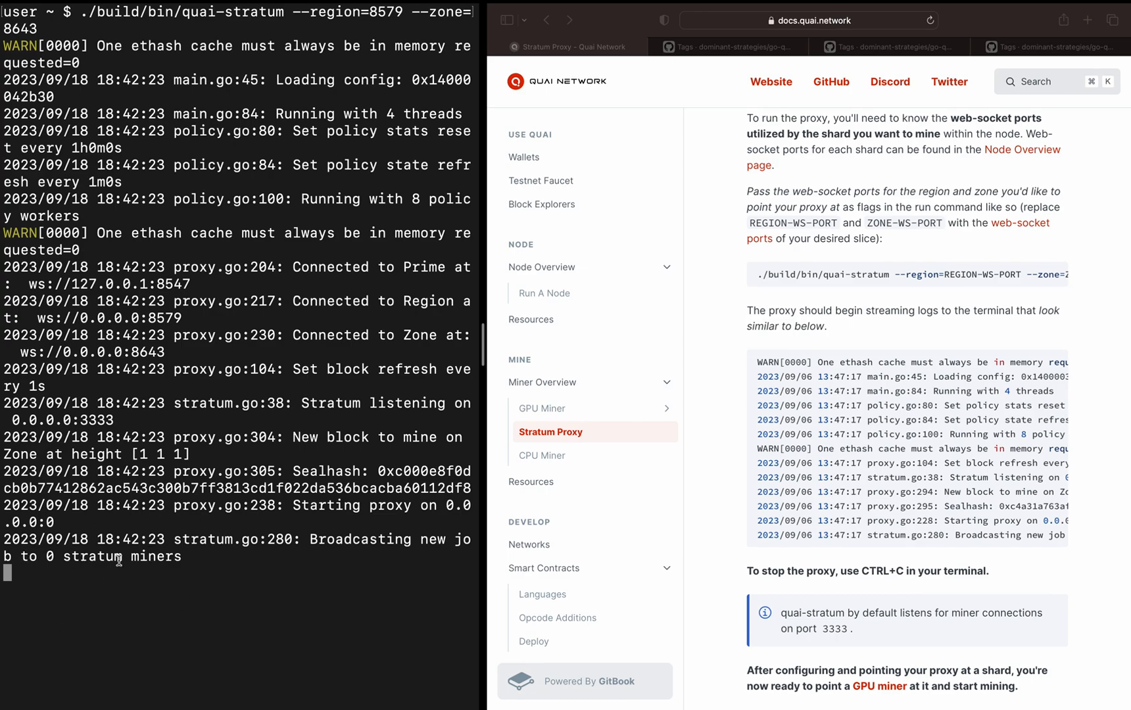
pyautogui.moveTo(45, 557); pyautogui.dragTo(183, 556)
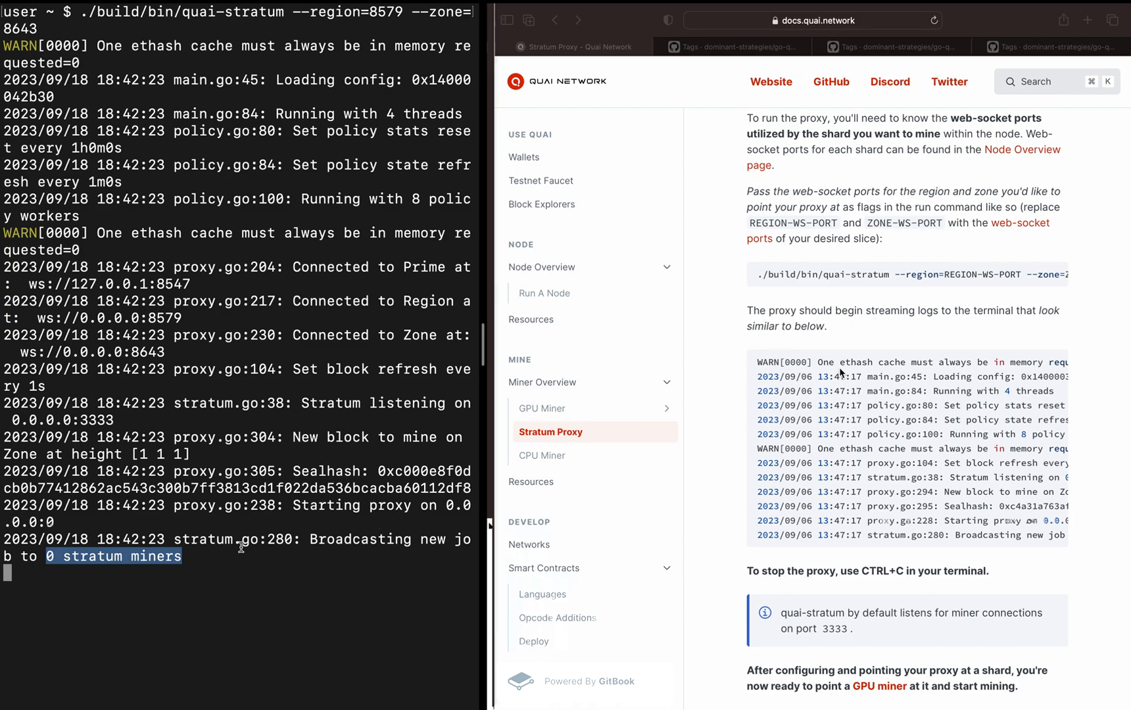
pyautogui.scroll(-3)
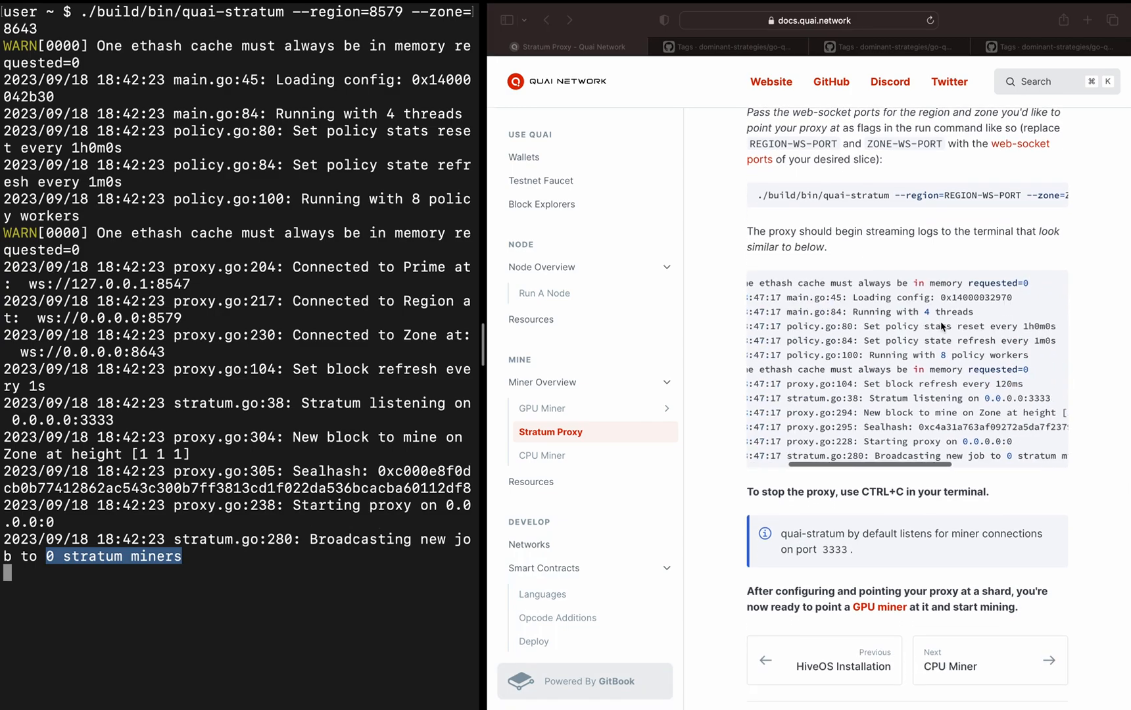
pyautogui.hscroll(3)
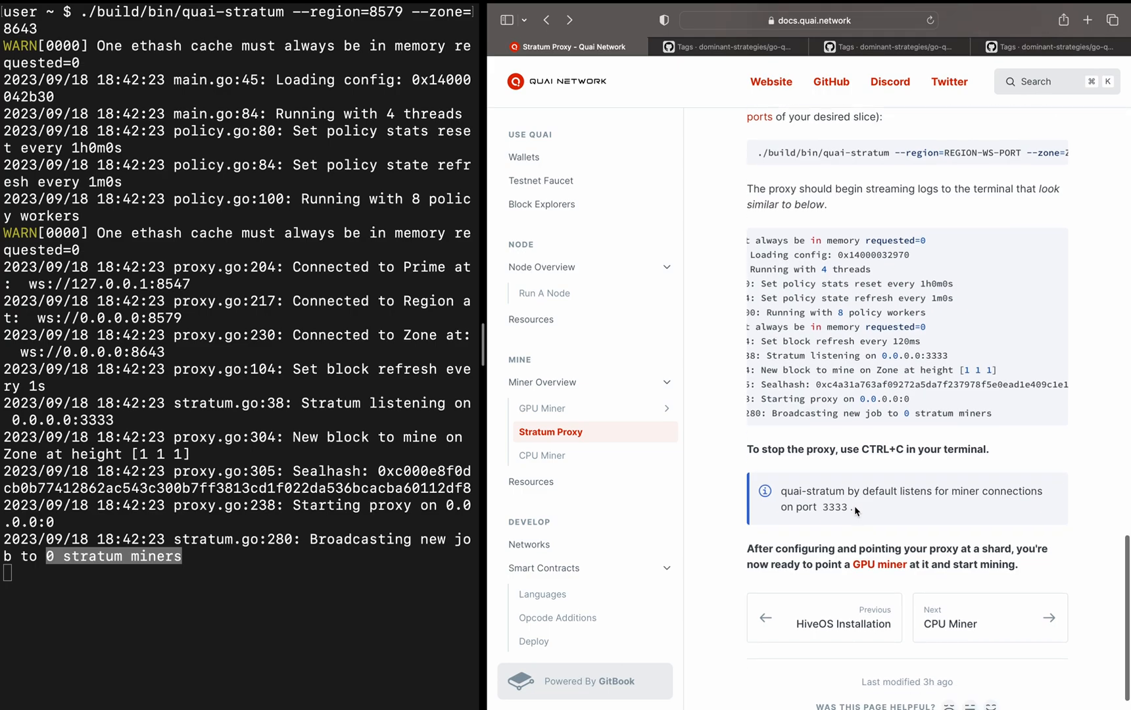
pyautogui.moveTo(173, 579)
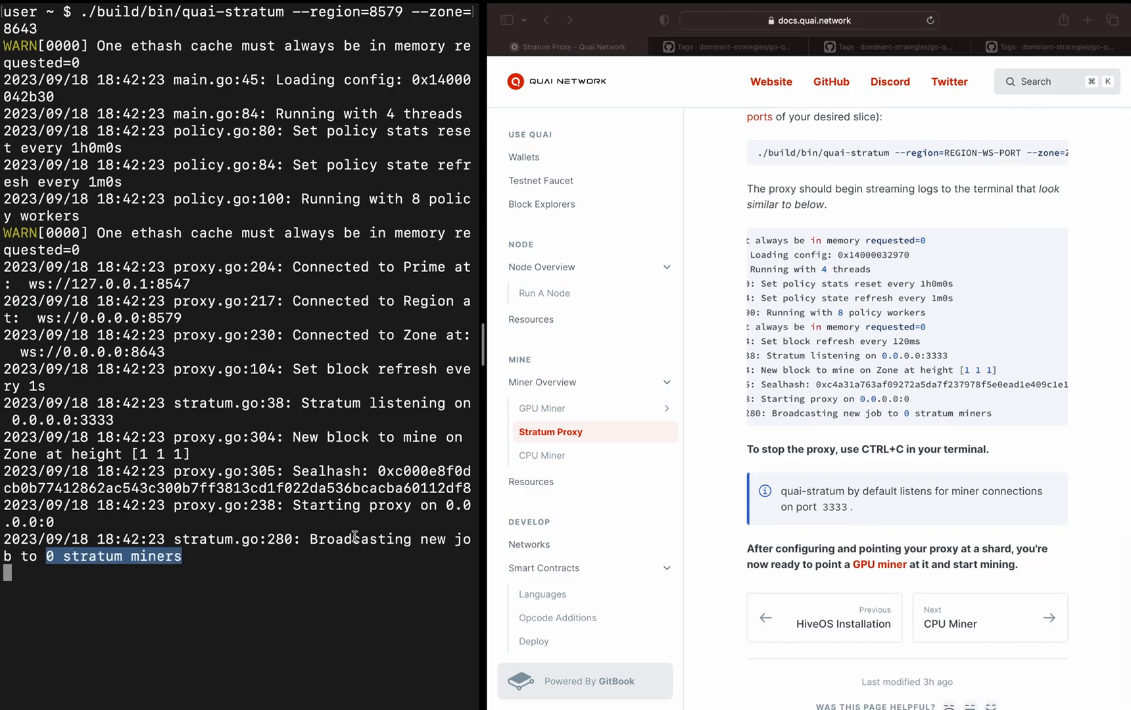
pyautogui.moveTo(285, 613)
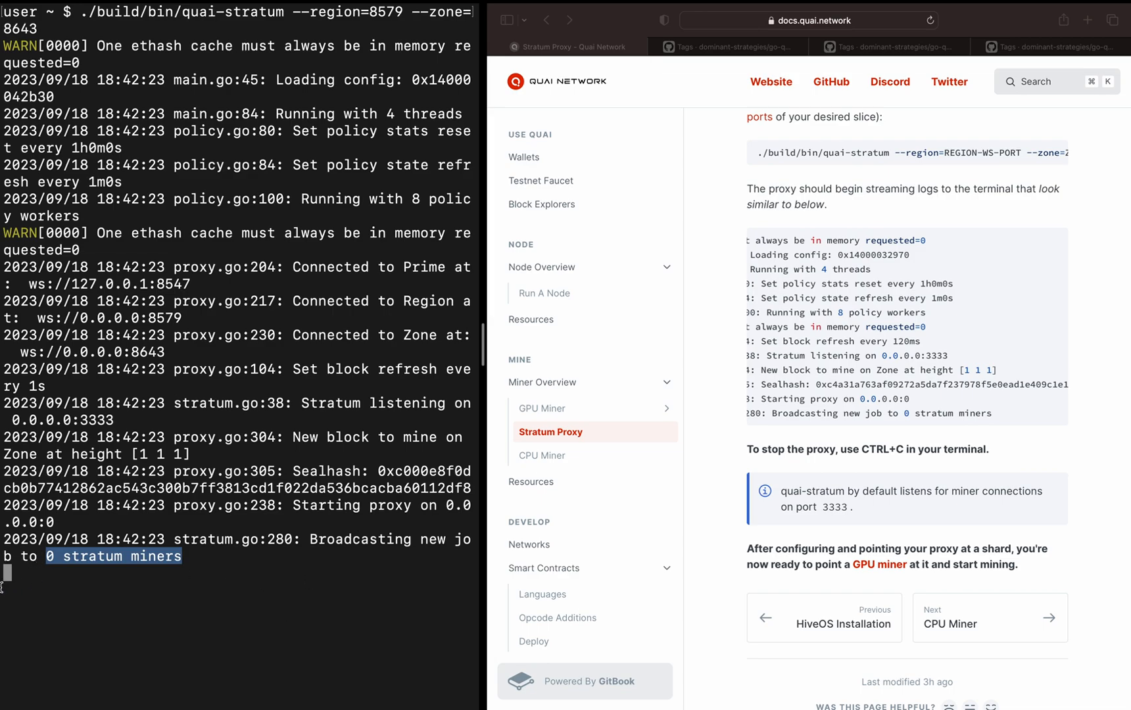
pyautogui.moveTo(42, 585)
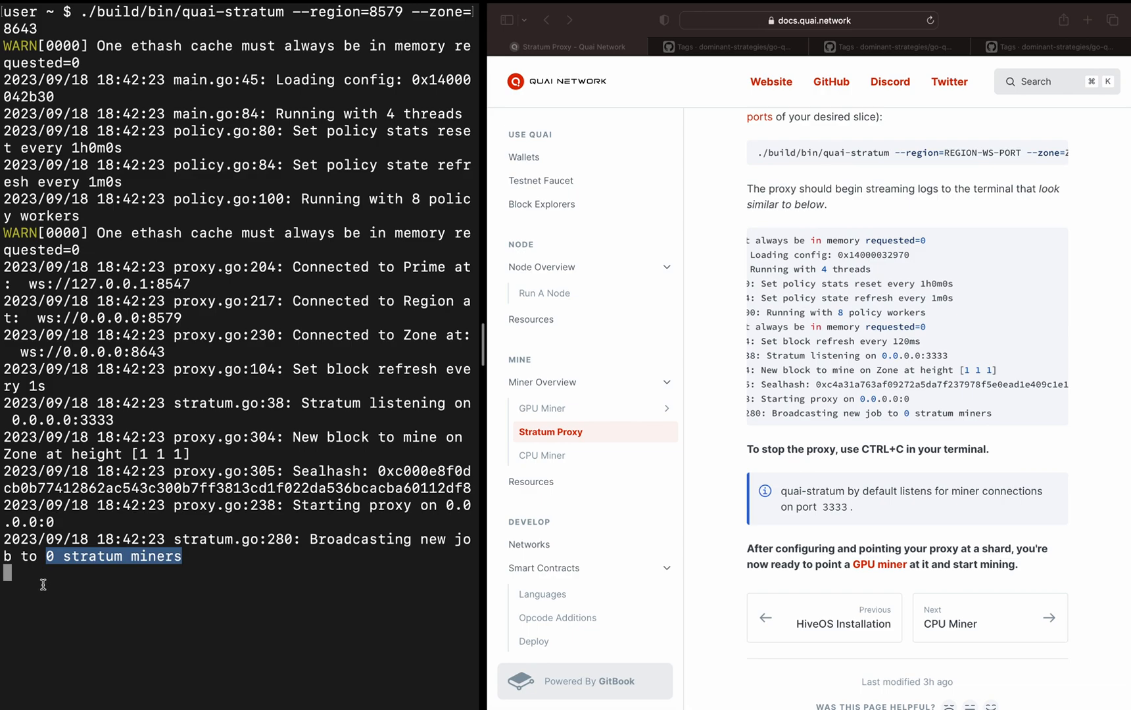
pyautogui.moveTo(855, 462)
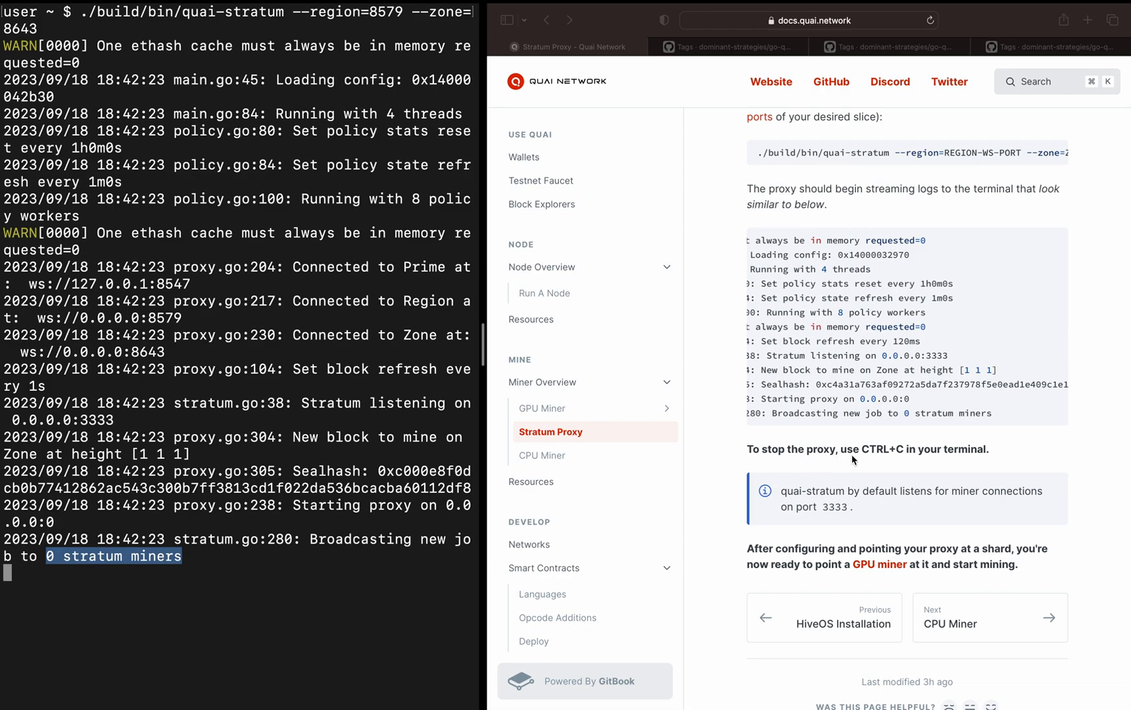
# Stop the proxy with Ctrl+C, check default port 3333 in the docs, re-enter quai-stratum with --region=8579 --zone=8643.
pyautogui.press('ctrl+c')
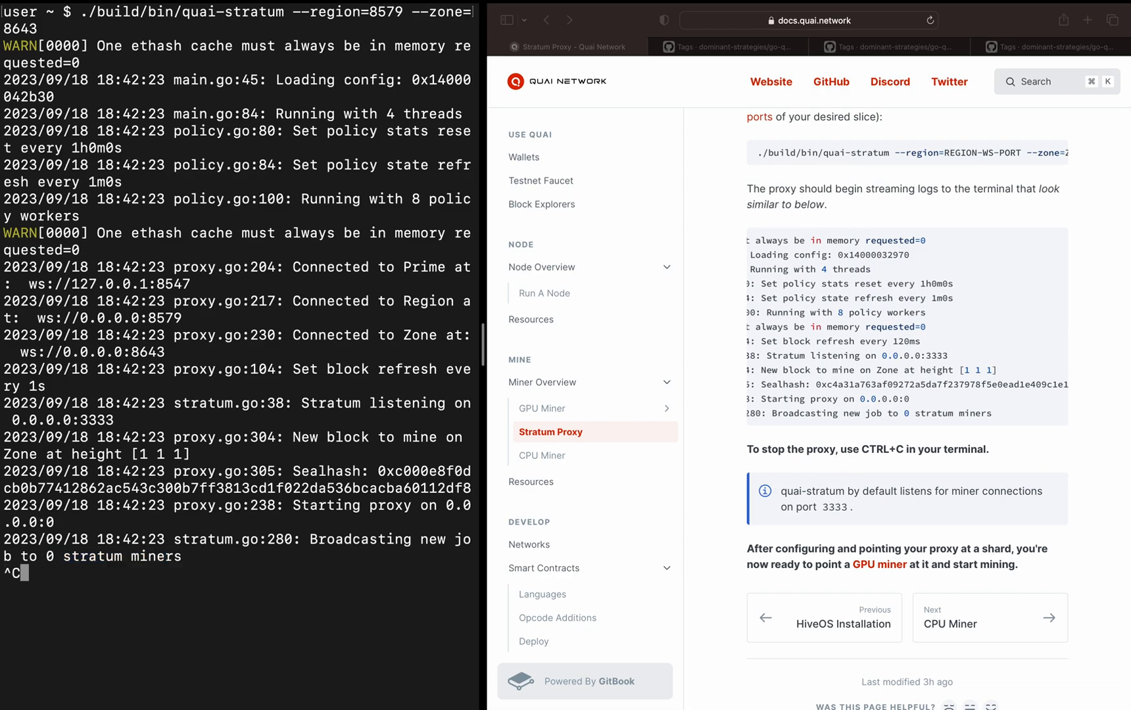
pyautogui.press('ctrl+c')
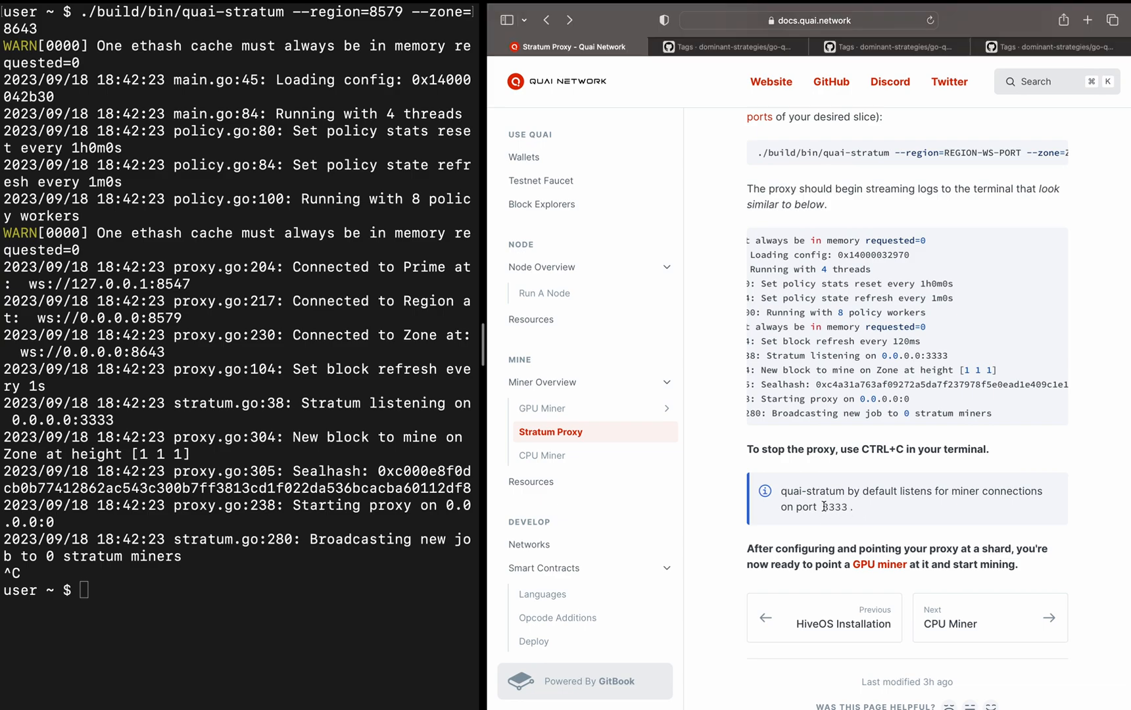
pyautogui.doubleClick(834, 507)
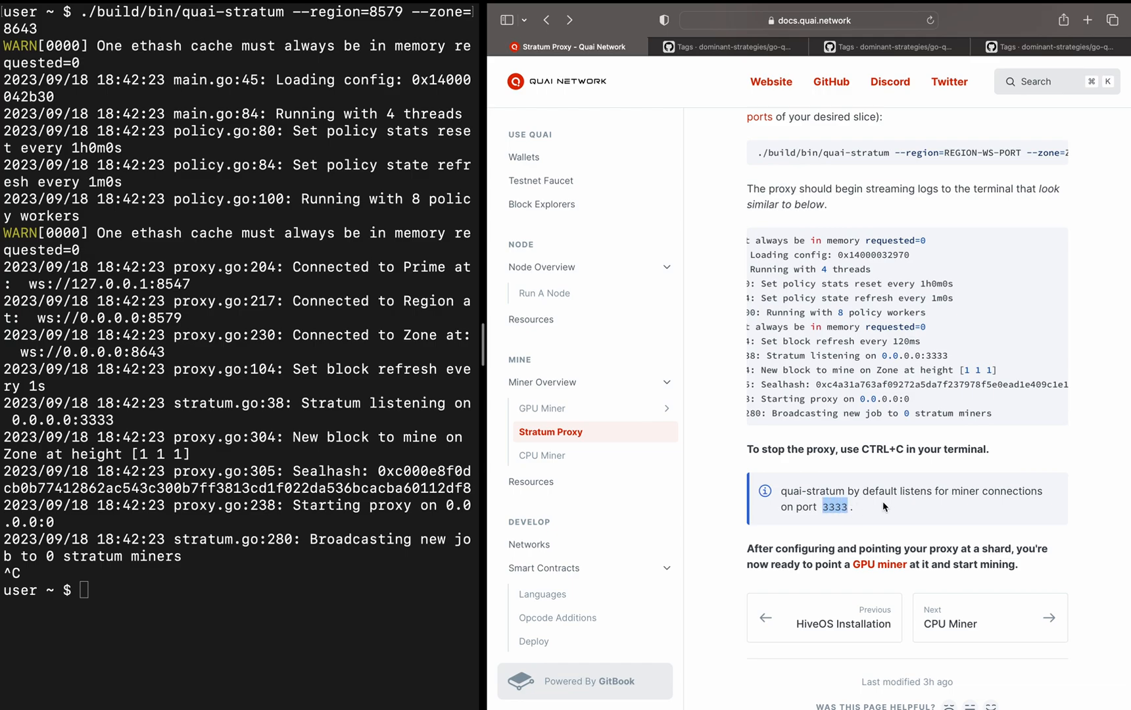
pyautogui.moveTo(865, 511)
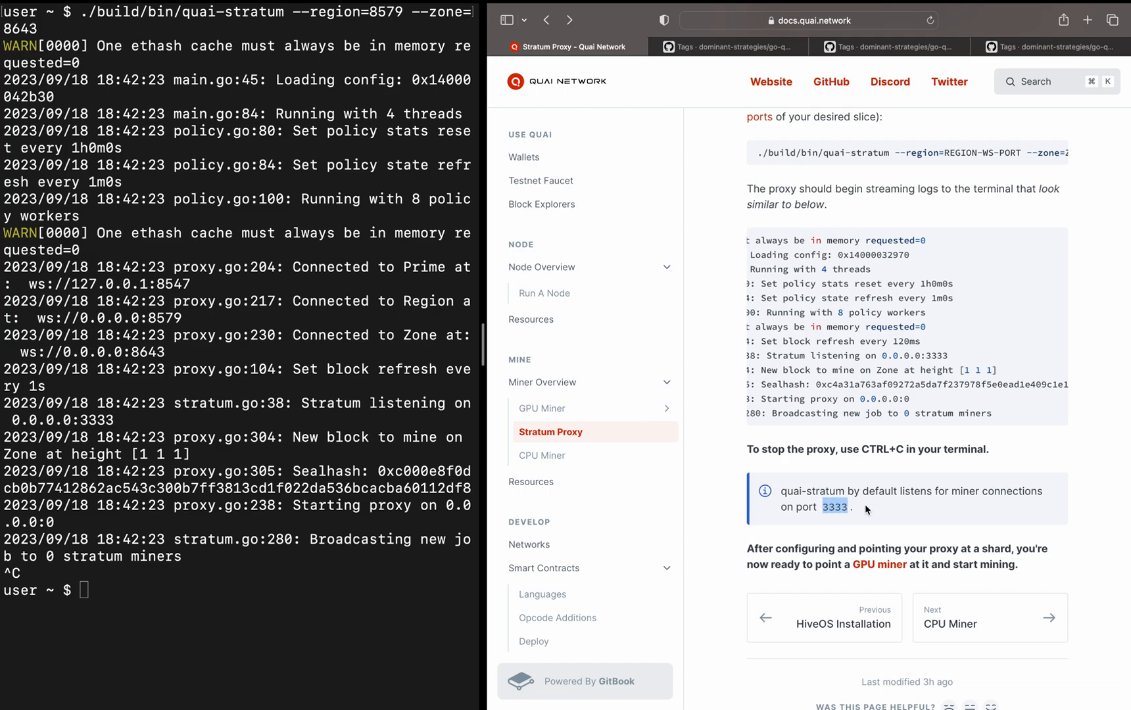
pyautogui.moveTo(884, 551)
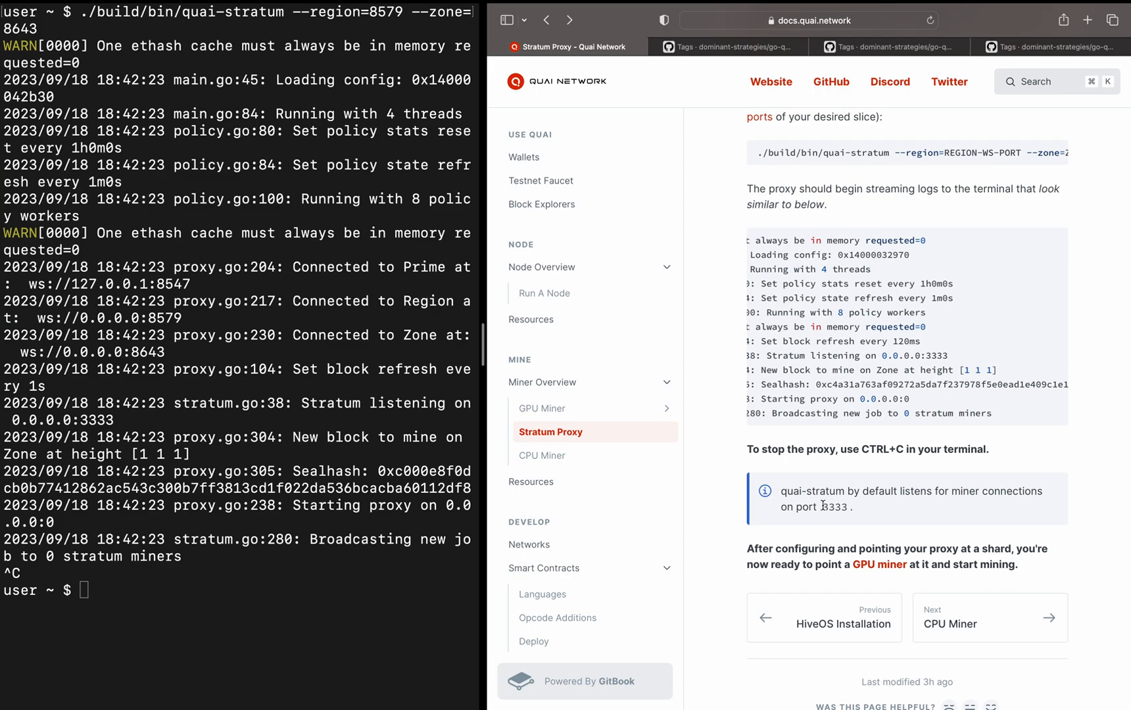
pyautogui.scroll(-3)
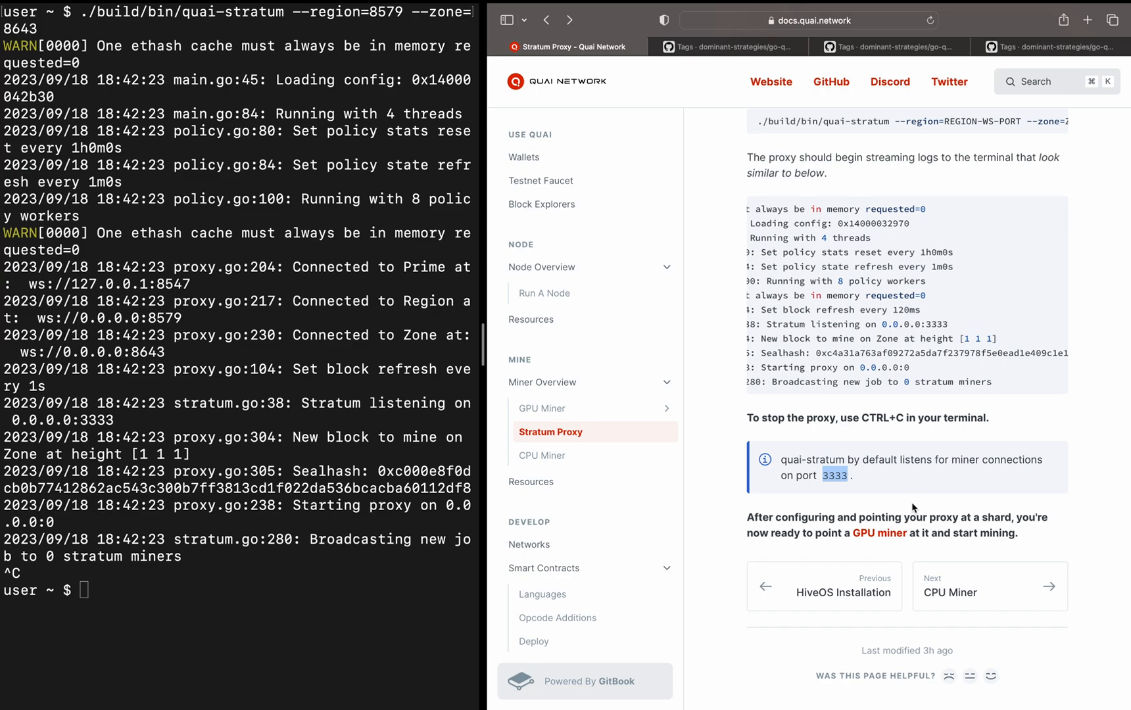
pyautogui.moveTo(942, 472)
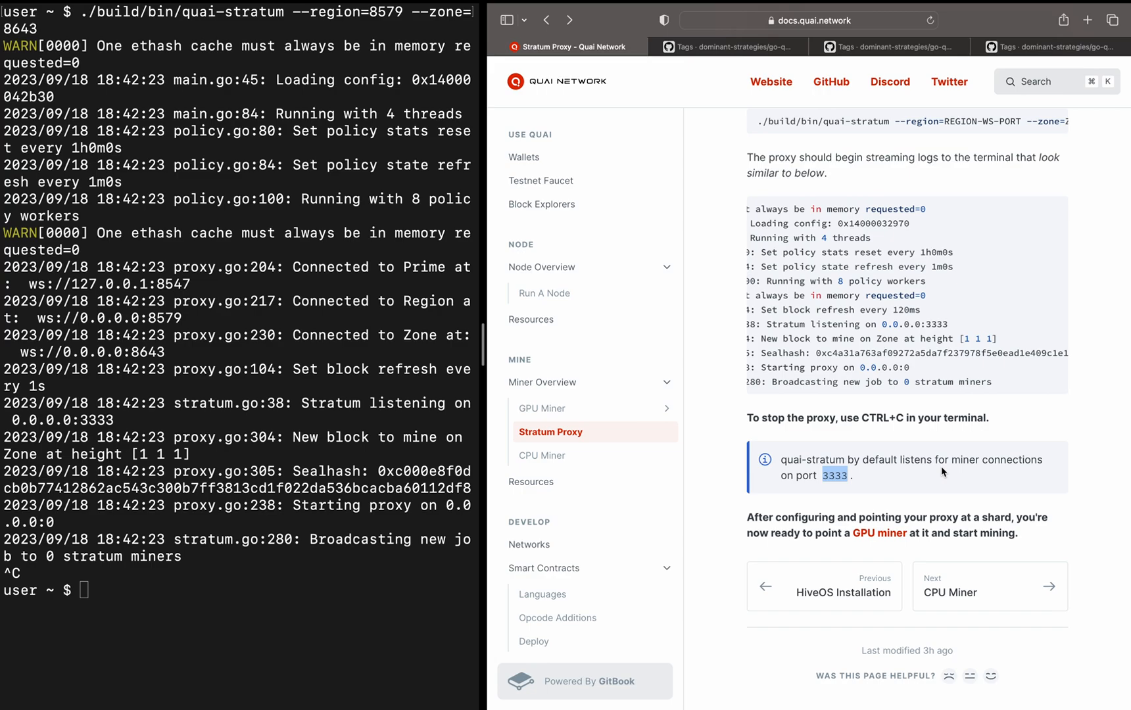
pyautogui.moveTo(548, 293)
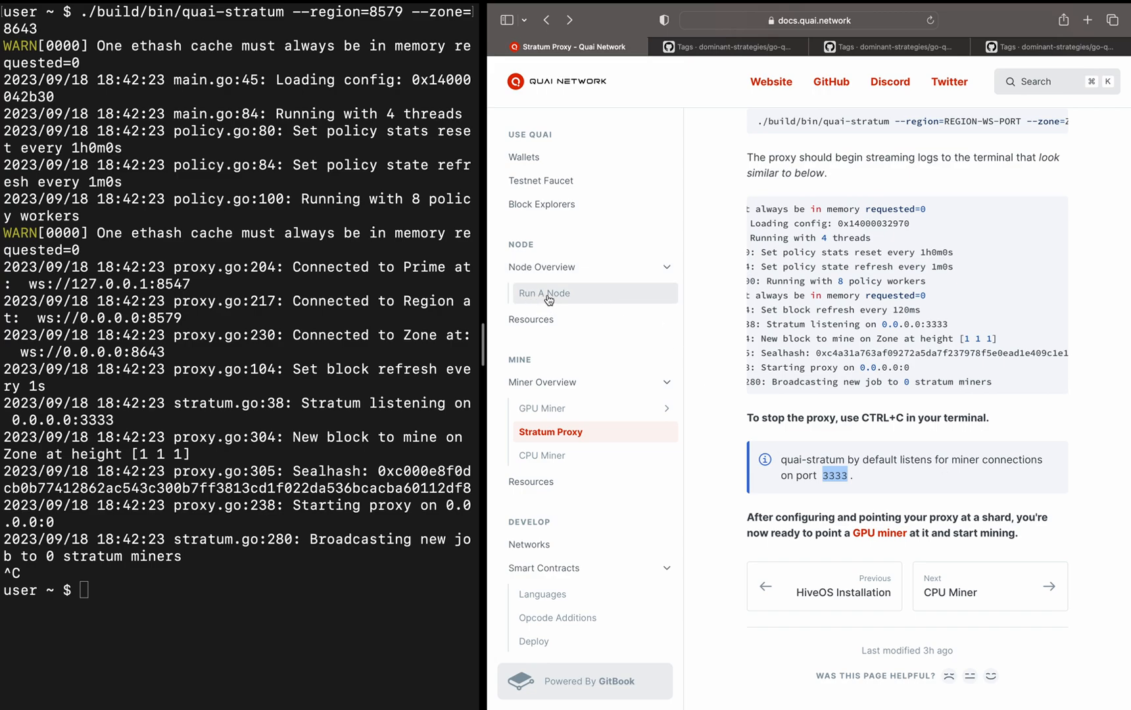
pyautogui.moveTo(635, 320)
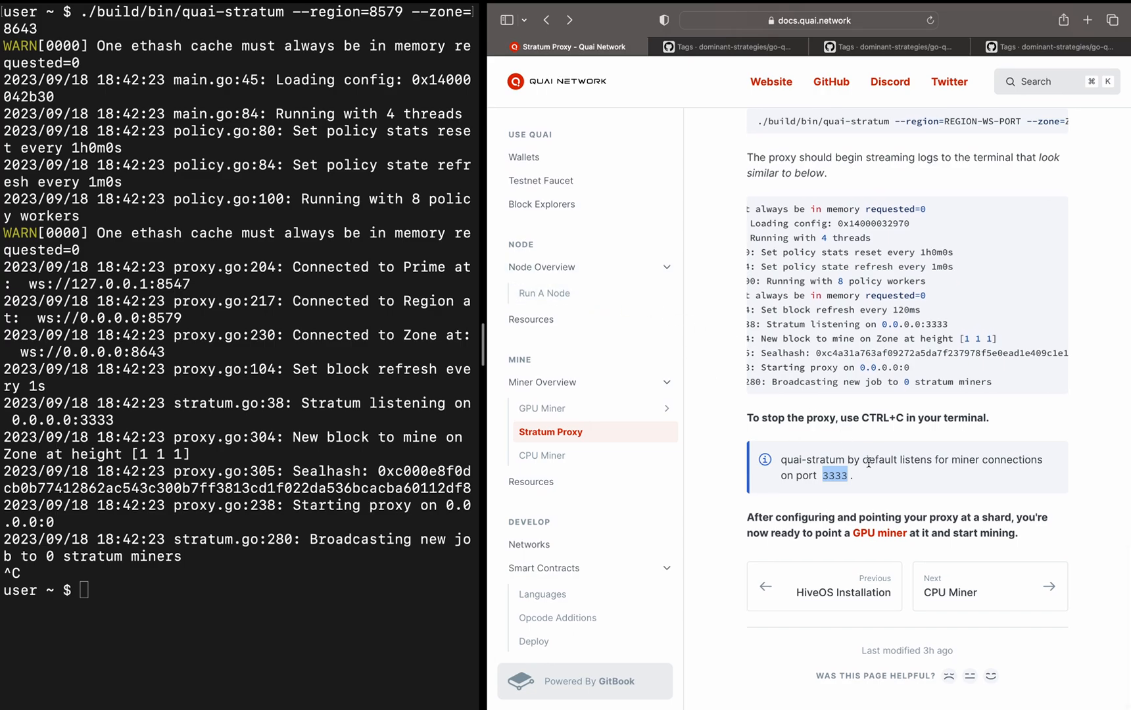
pyautogui.write('./build/bin/quai-stratum --region=8579 --zone=8643')
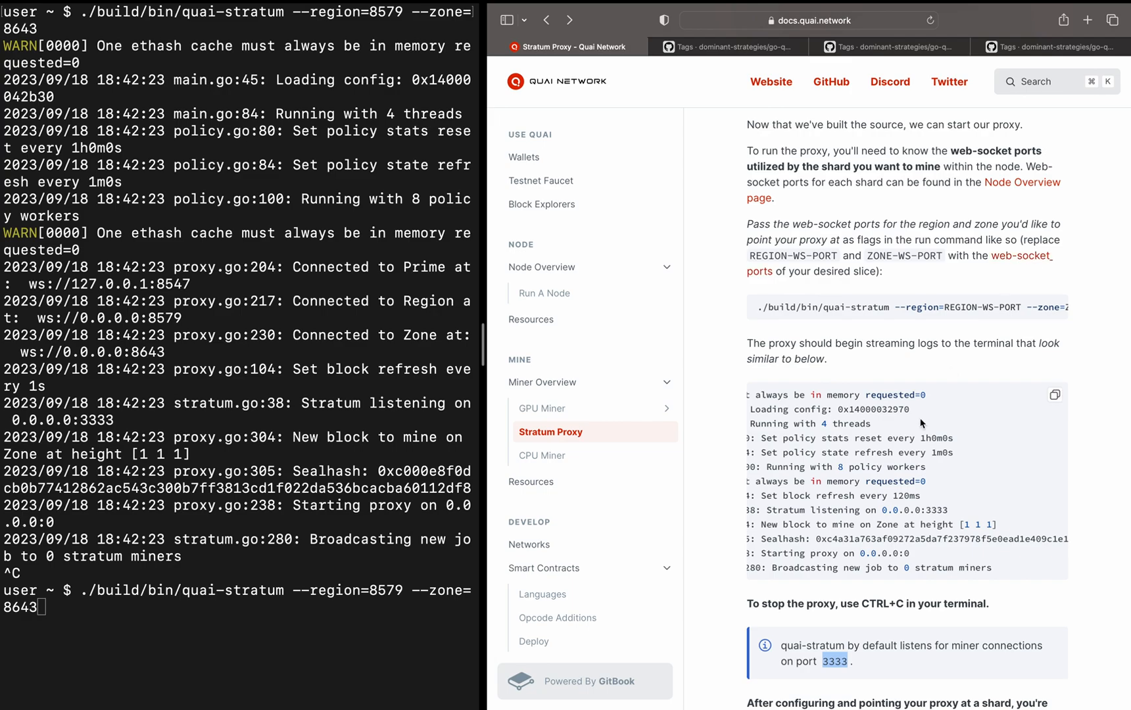
pyautogui.scroll(-3)
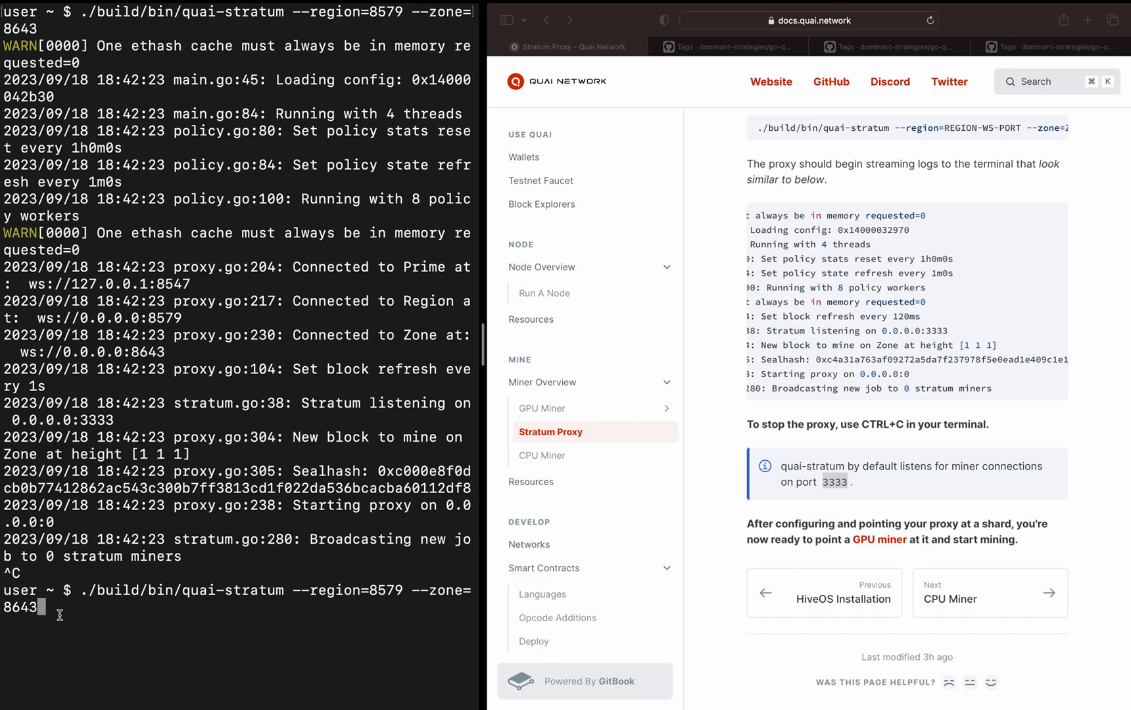
pyautogui.moveTo(168, 583)
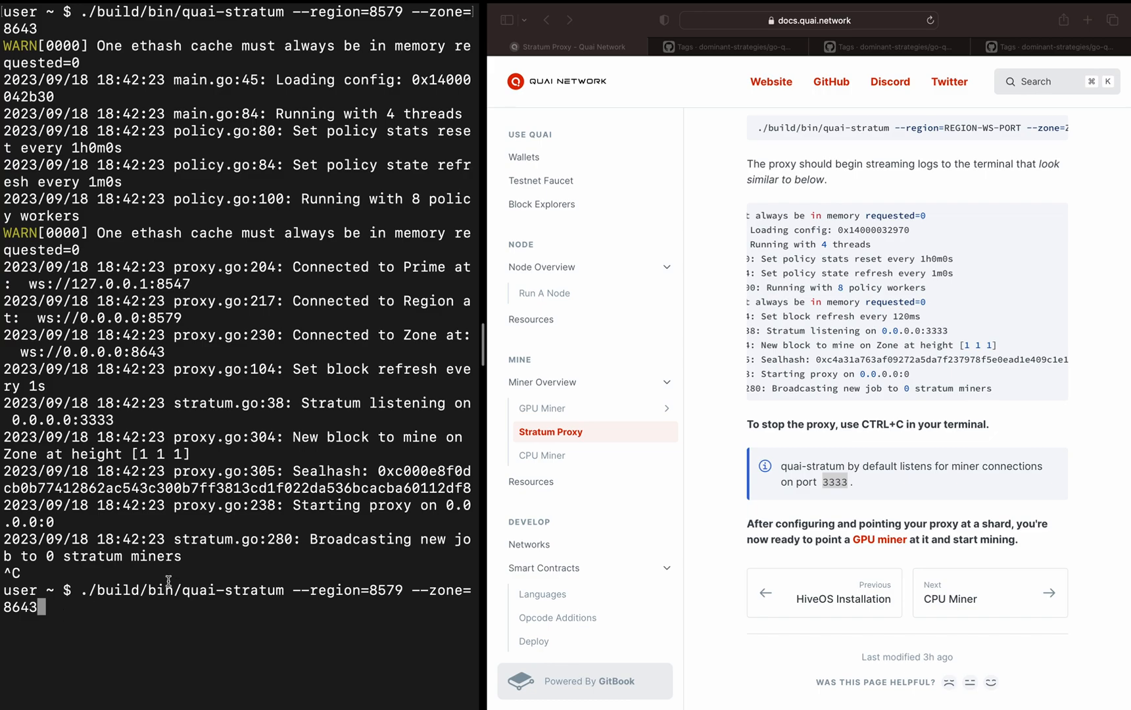
pyautogui.moveTo(894, 549)
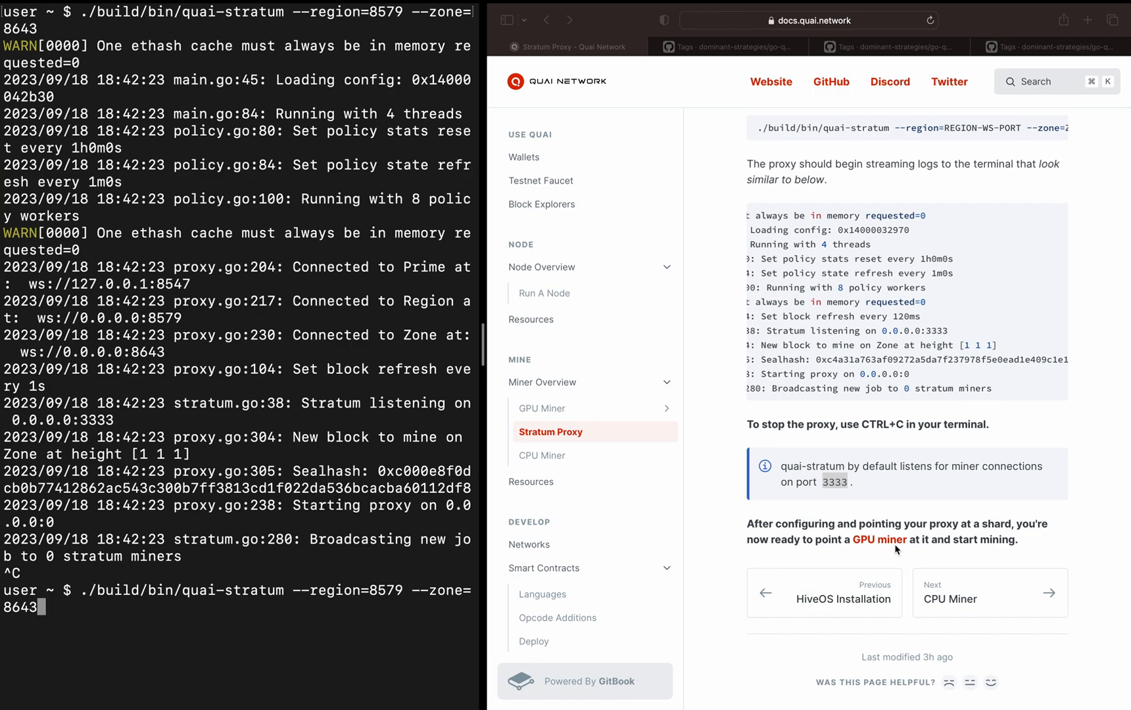
pyautogui.moveTo(927, 499)
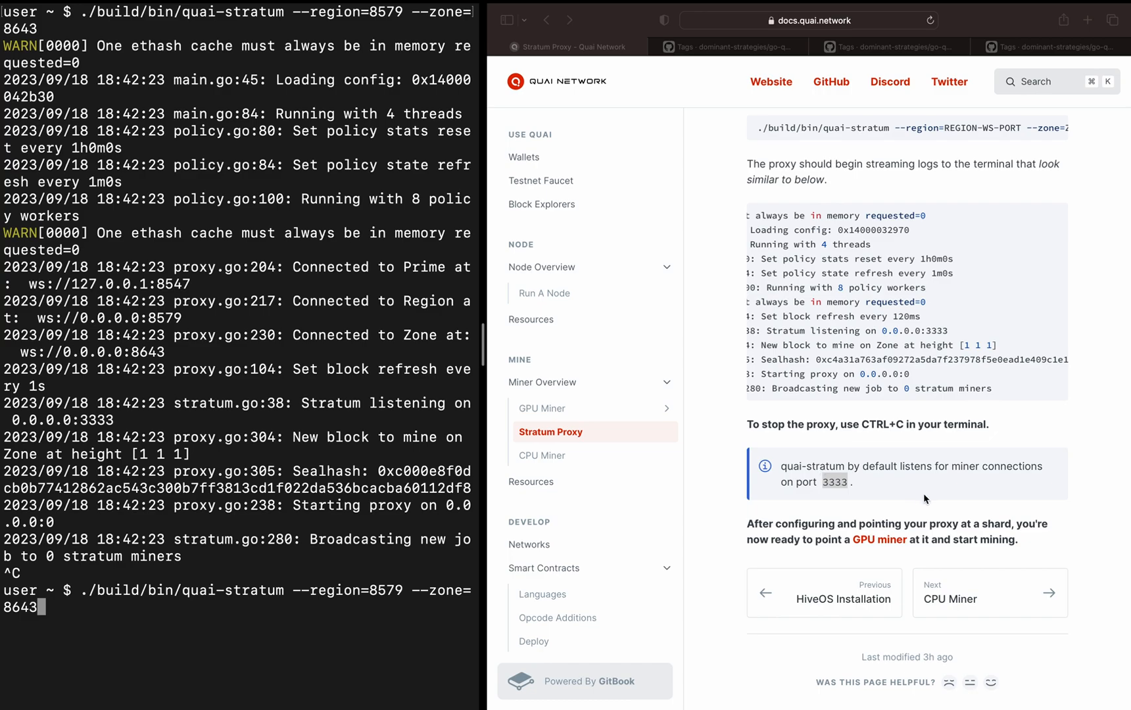
pyautogui.moveTo(934, 499)
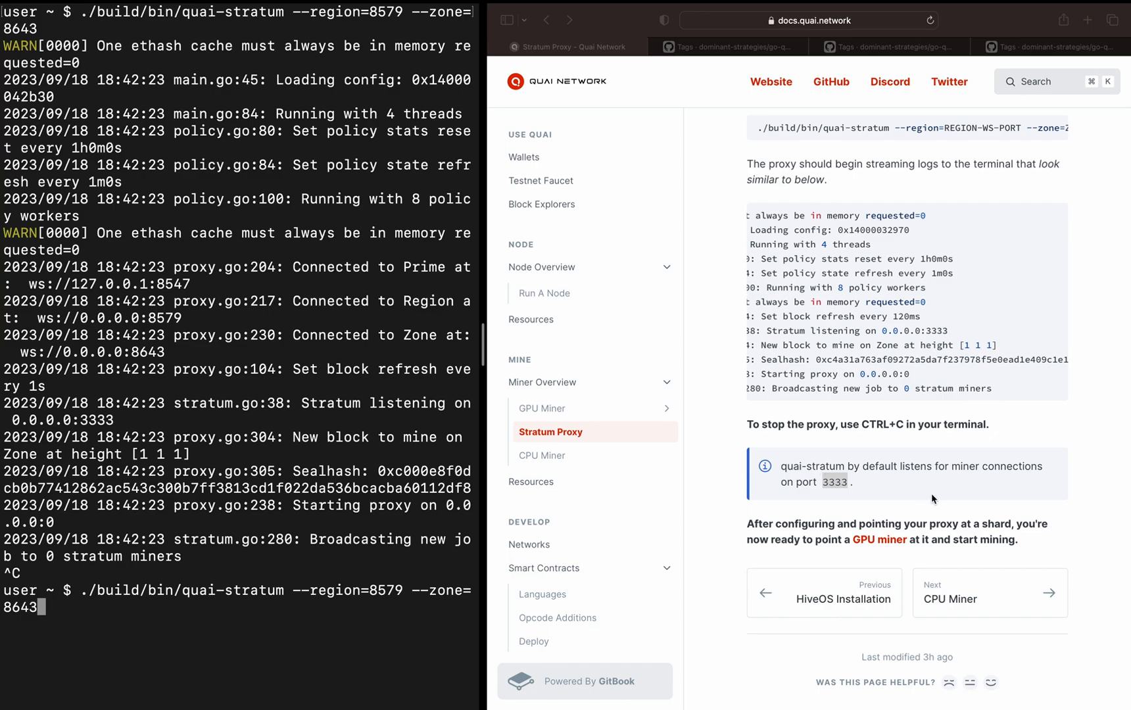